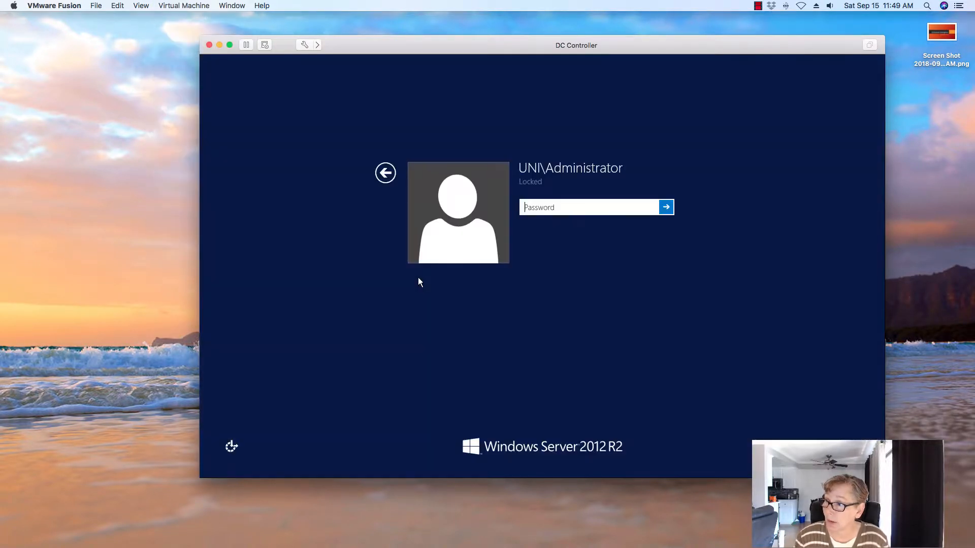
- Enter the password and save the Audit logon events policy auditing successful logons
type("password")
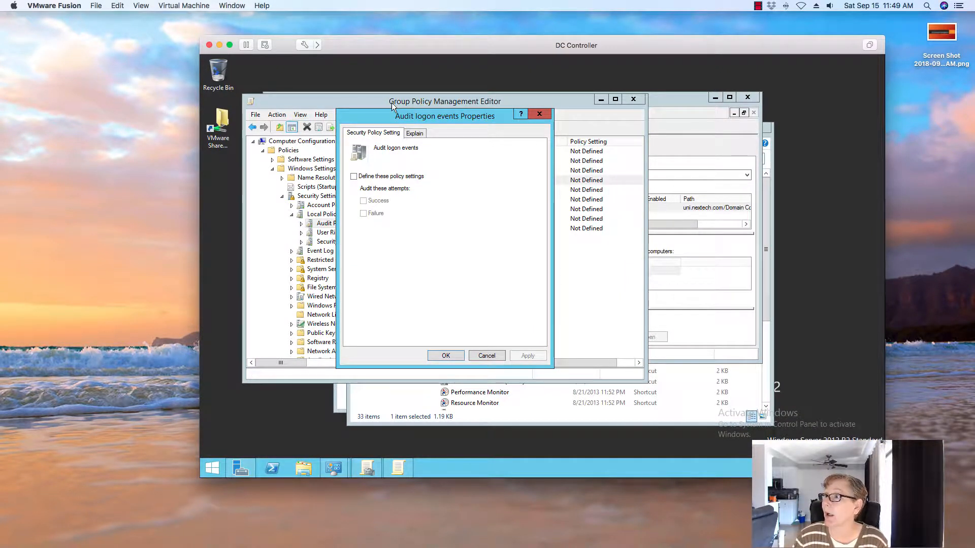
mouse_move(406, 172)
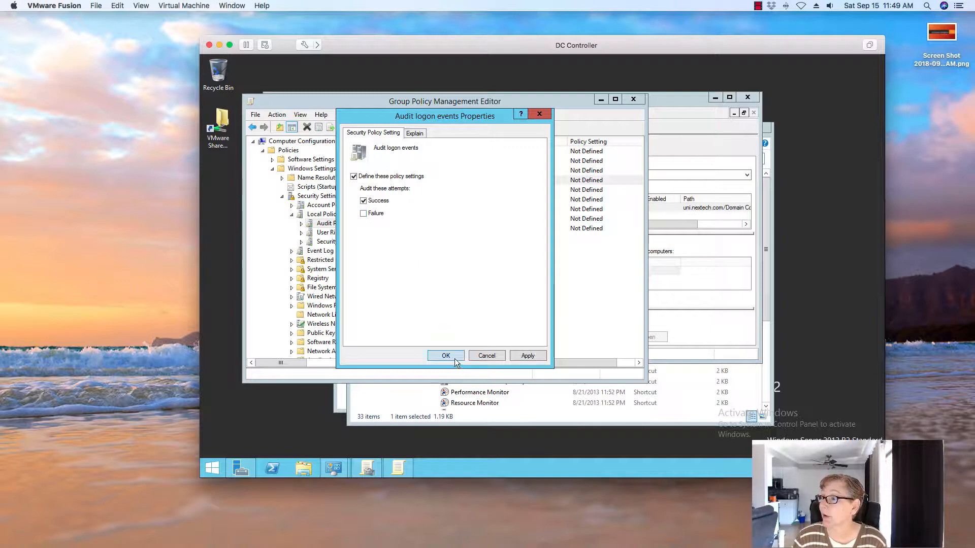
left_click(445, 356)
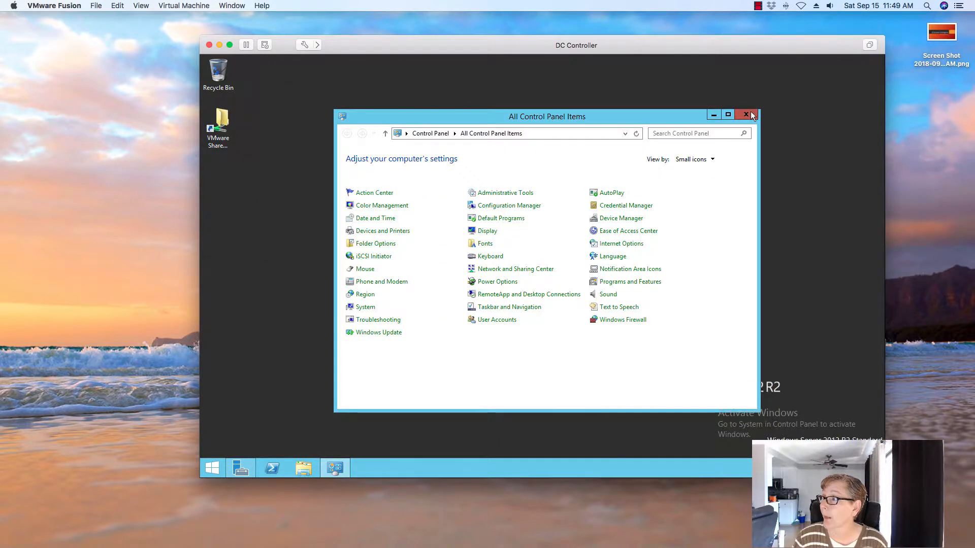
- Close Control Panel and unlock the SCCM01 virtual machine with Ctrl+Alt+Delete
left_click(749, 115)
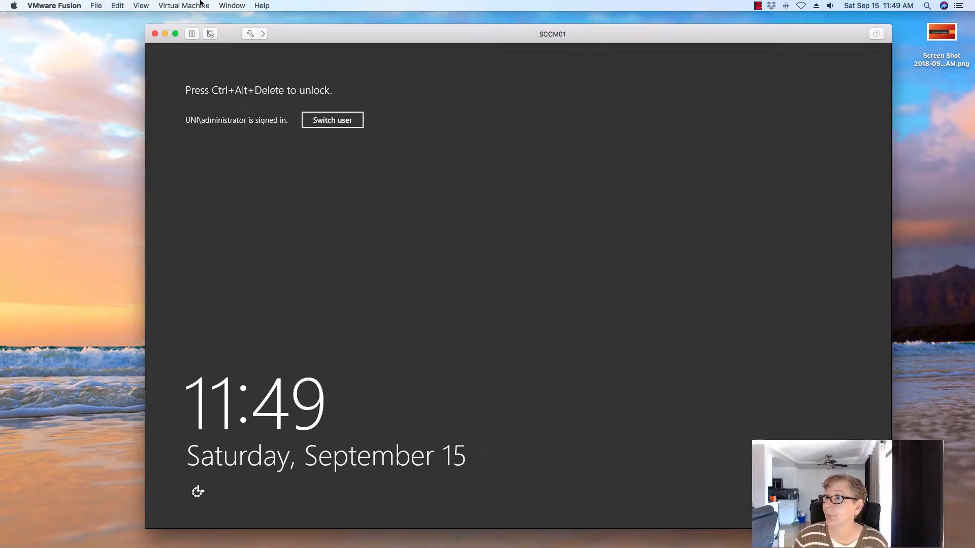
key("ctrl+alt+delete")
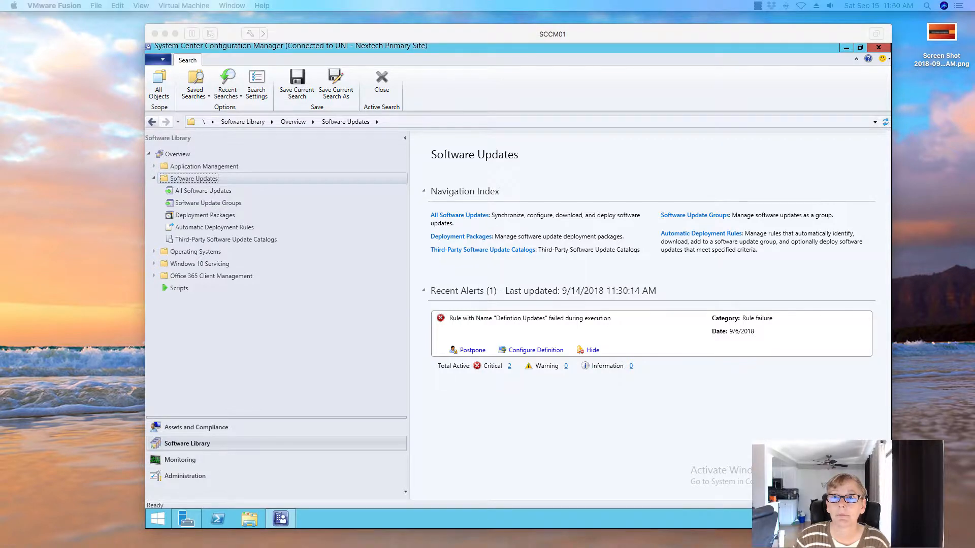
- In Asset Intelligence's Edit Inventory Classes, choose Enable all classes and confirm the change
left_click(195, 428)
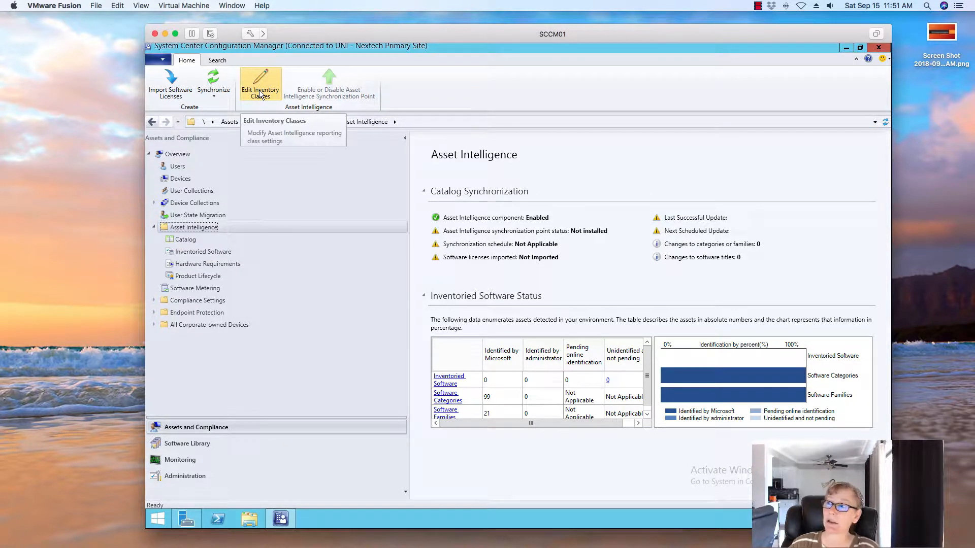
left_click(260, 84)
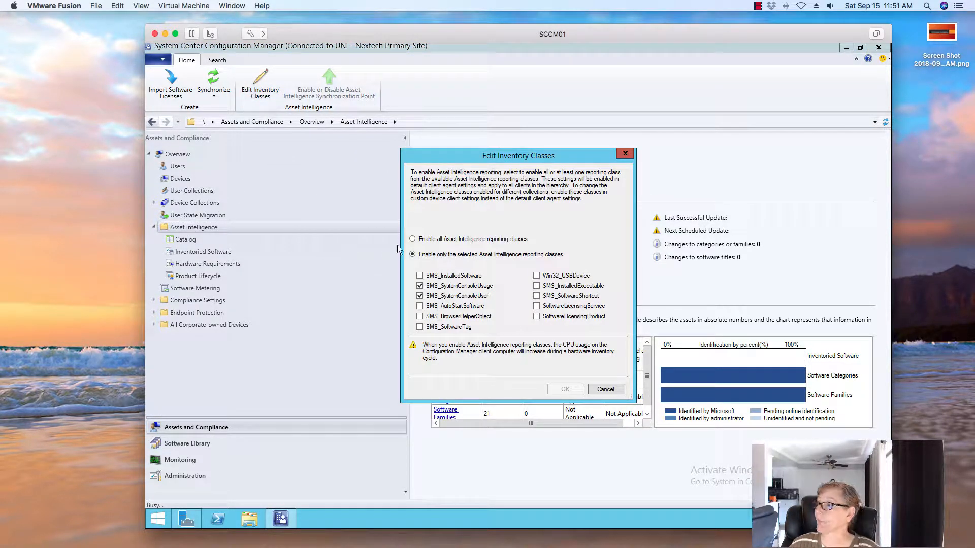
left_click(412, 238)
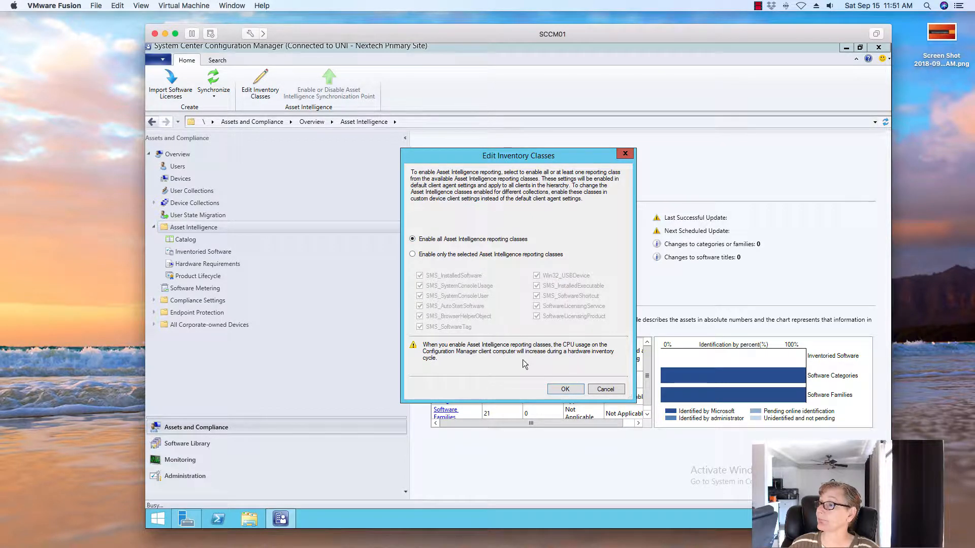
left_click(564, 389)
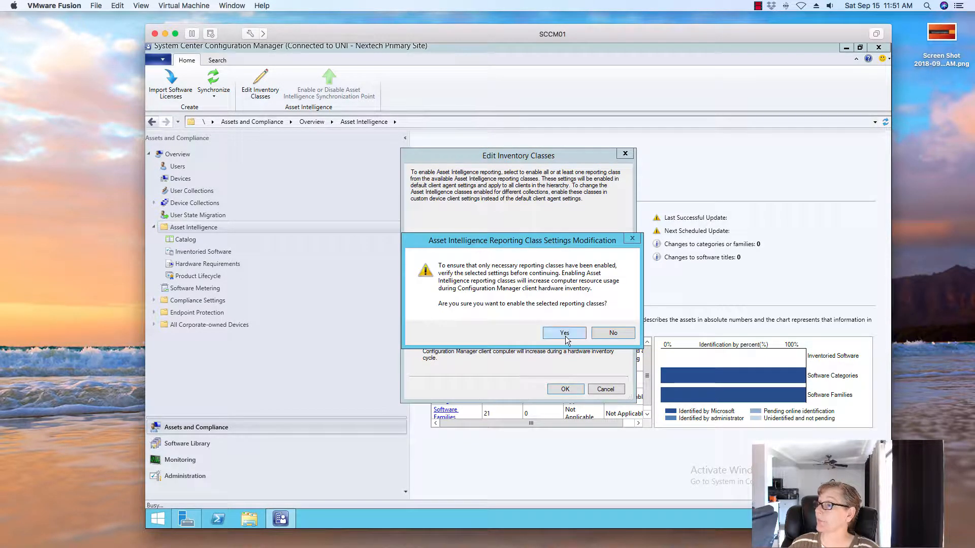
left_click(564, 333)
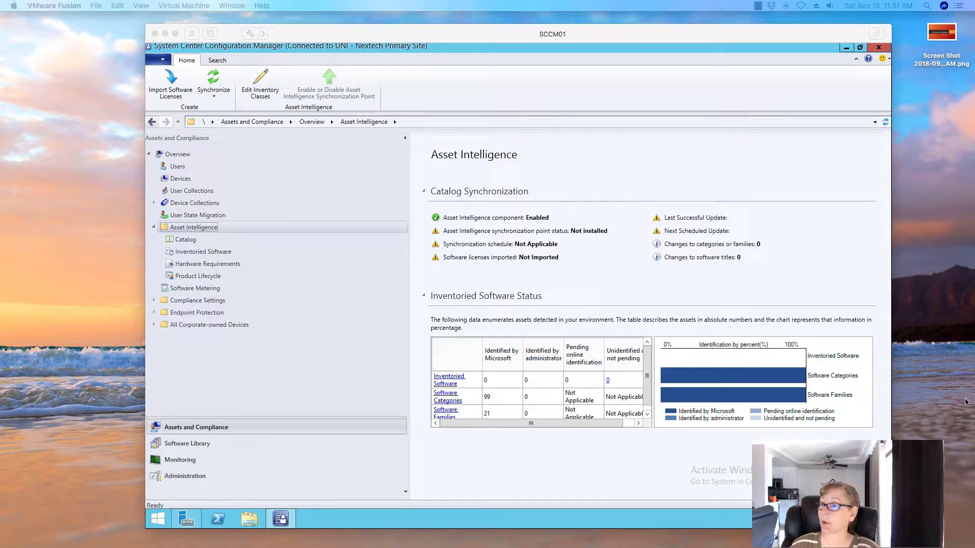
mouse_move(189, 480)
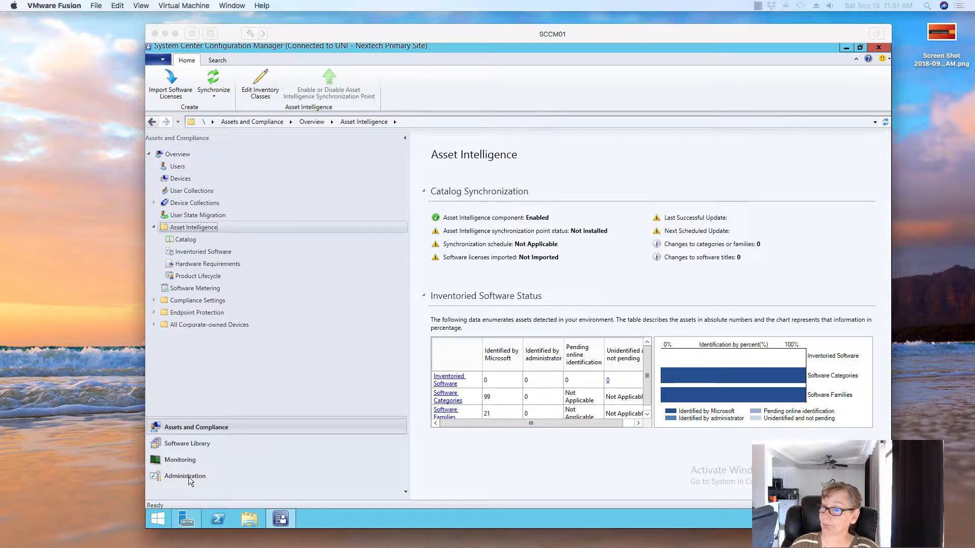
- Start Add Site System Roles on SCCM01 and move past the general and proxy settings
left_click(185, 475)
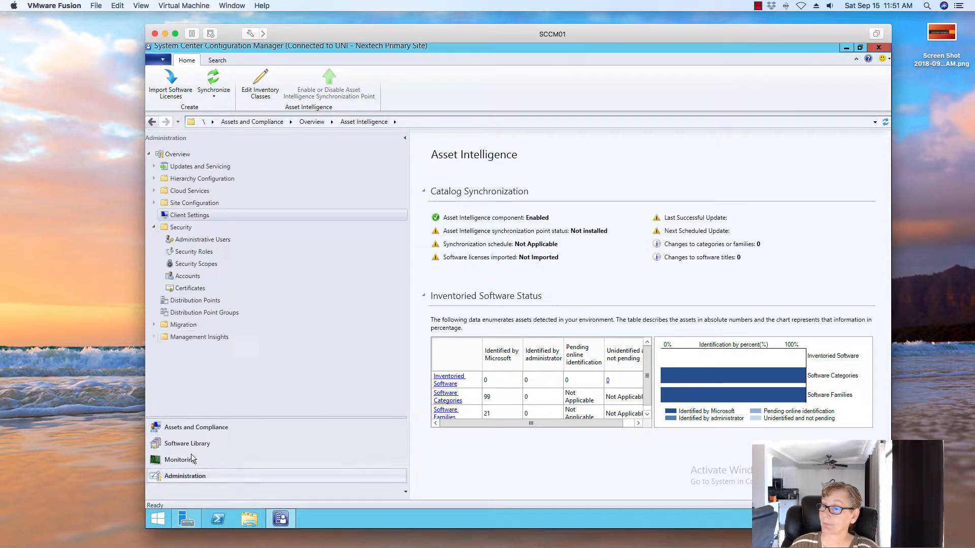
left_click(190, 214)
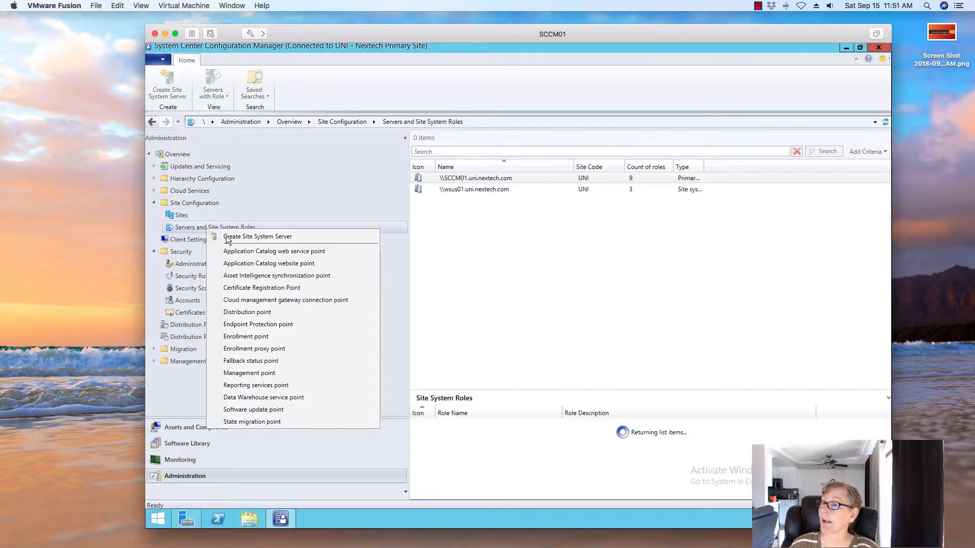
left_click(476, 178)
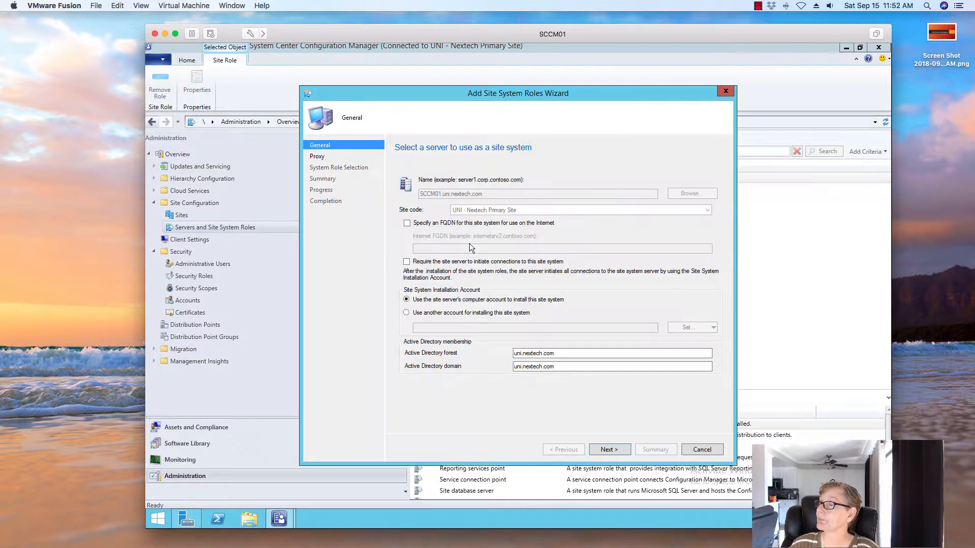
left_click(609, 449)
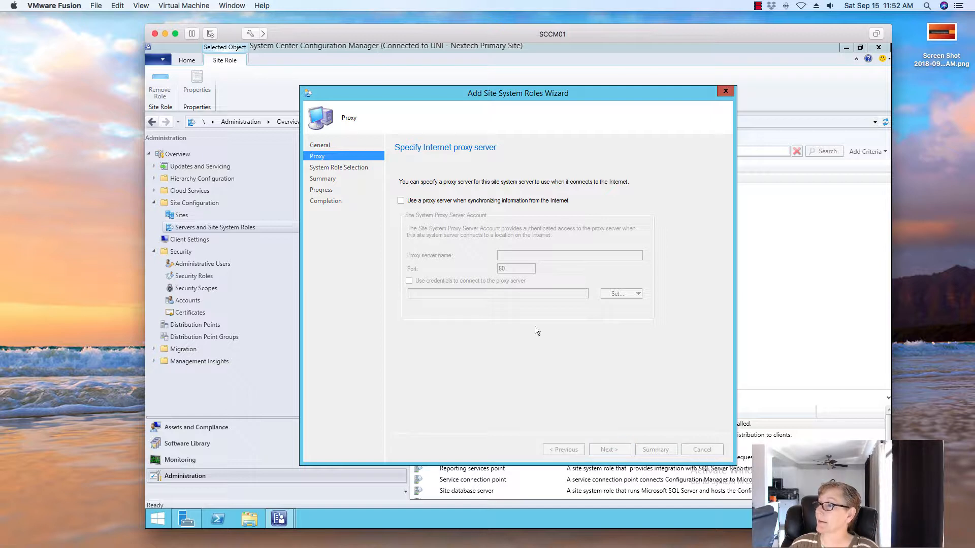
left_click(608, 449)
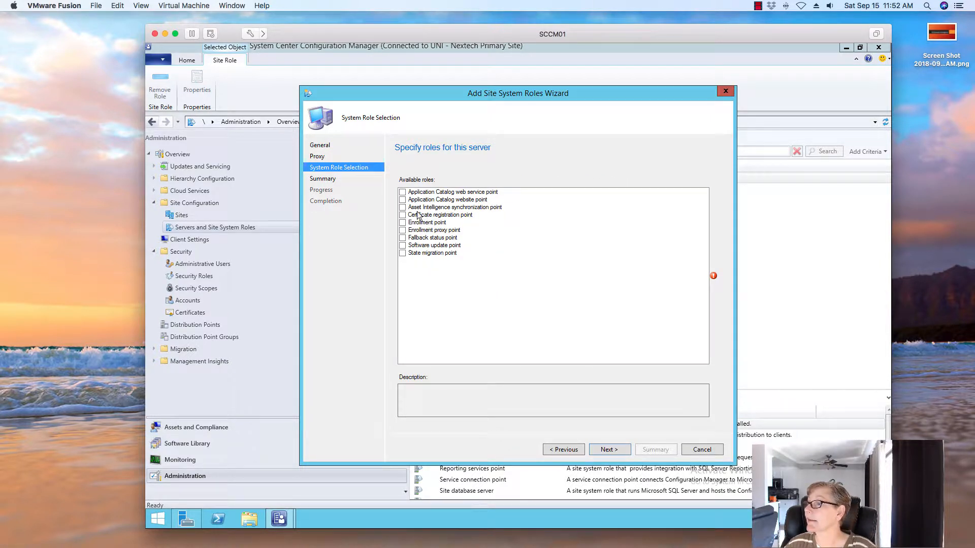
- Select the Asset Intelligence synchronization point role and continue to its settings
left_click(403, 207)
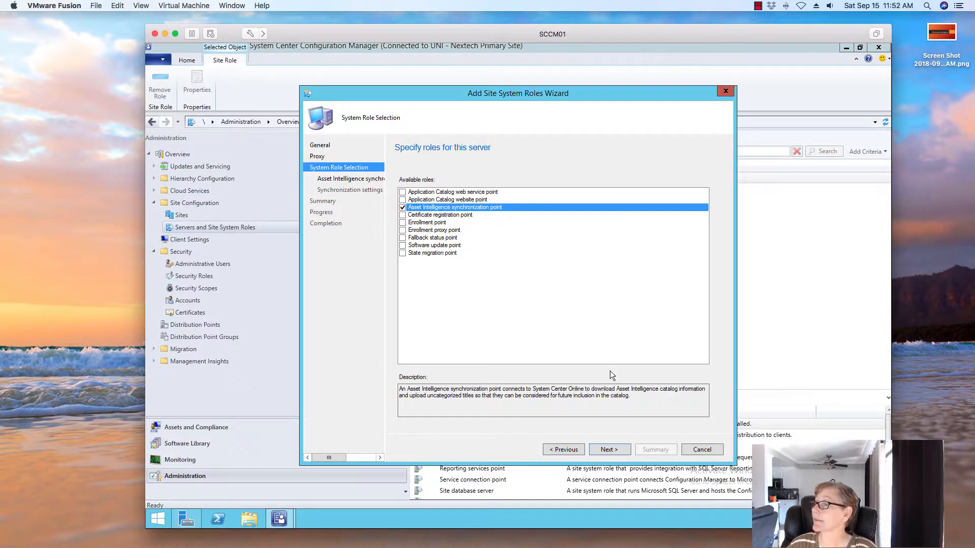
mouse_move(610, 450)
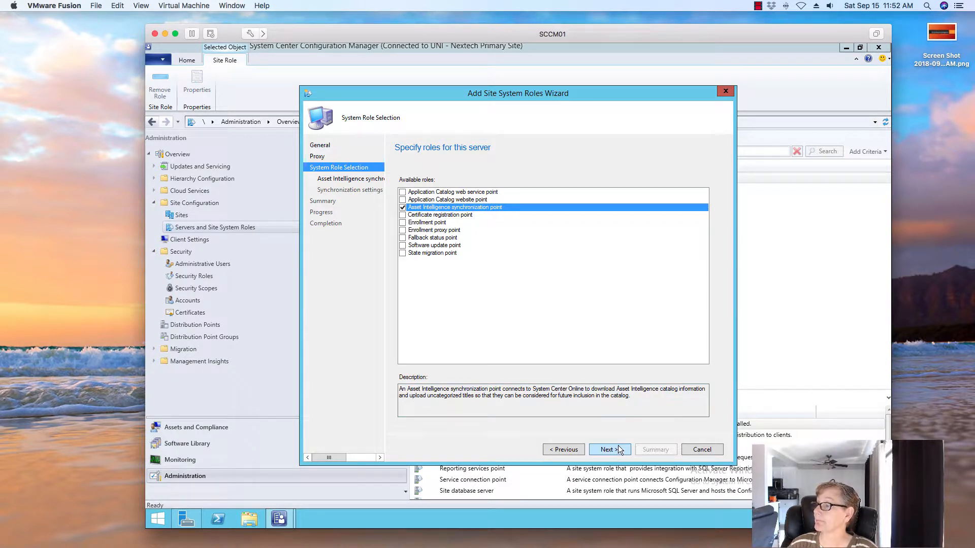
left_click(608, 449)
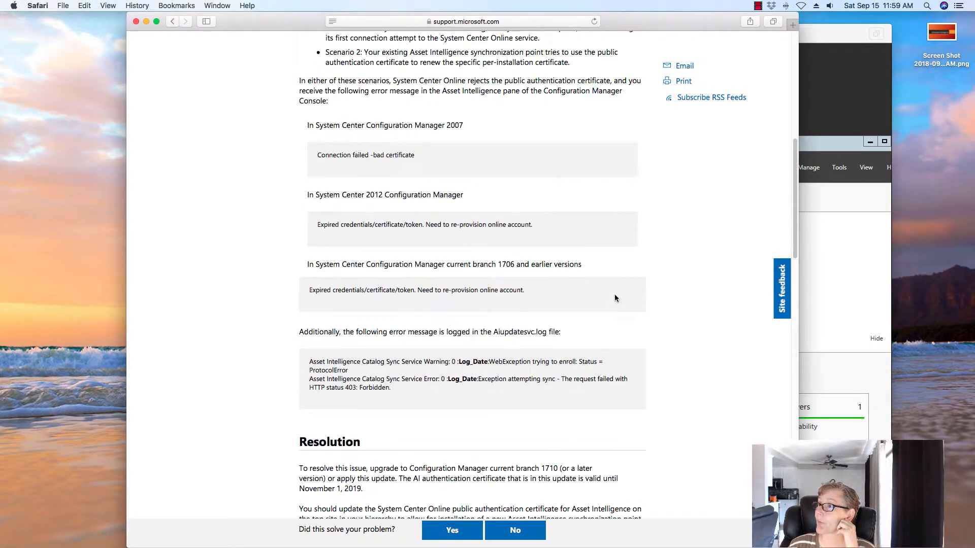
- In the support article's Resolution section, download the hotfix update package
scroll("down", 3)
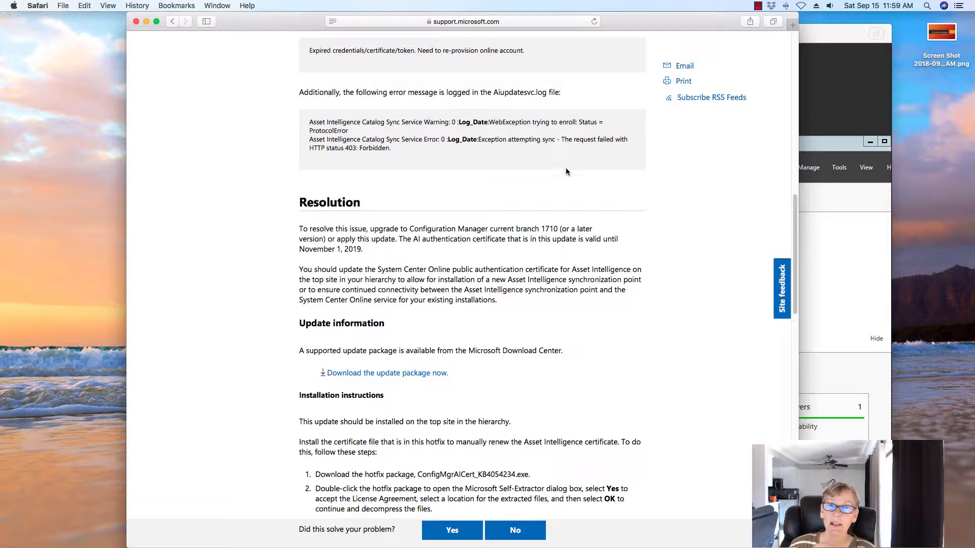
scroll("down", 3)
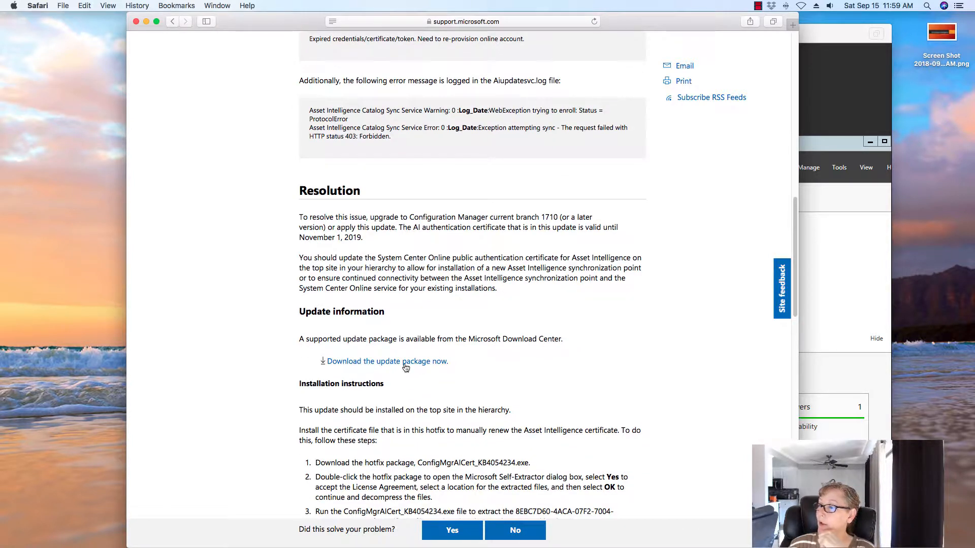
left_click(386, 361)
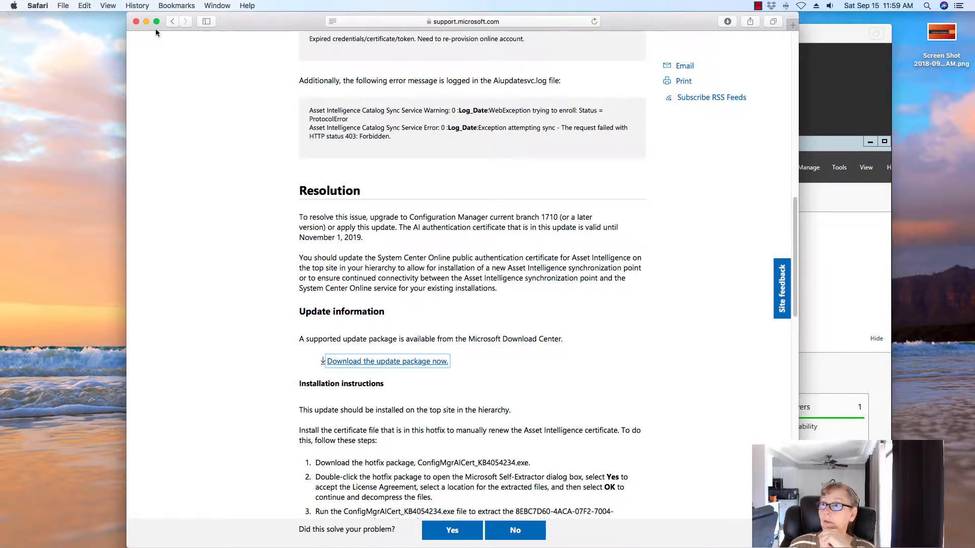
mouse_move(121, 52)
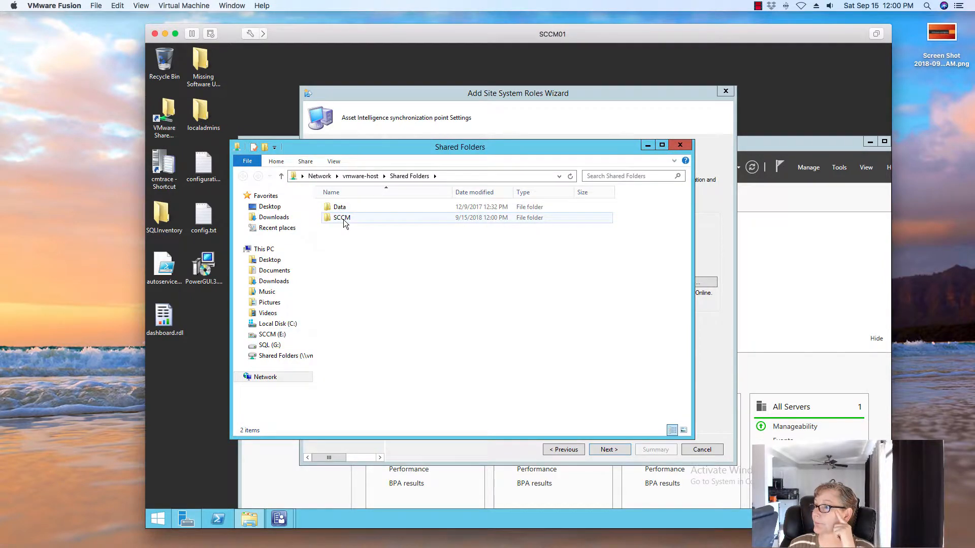
- Locate ConfigMgrAICert-KB4054234.exe in the shared SCCM folder and bring up its file actions
double_click(342, 218)
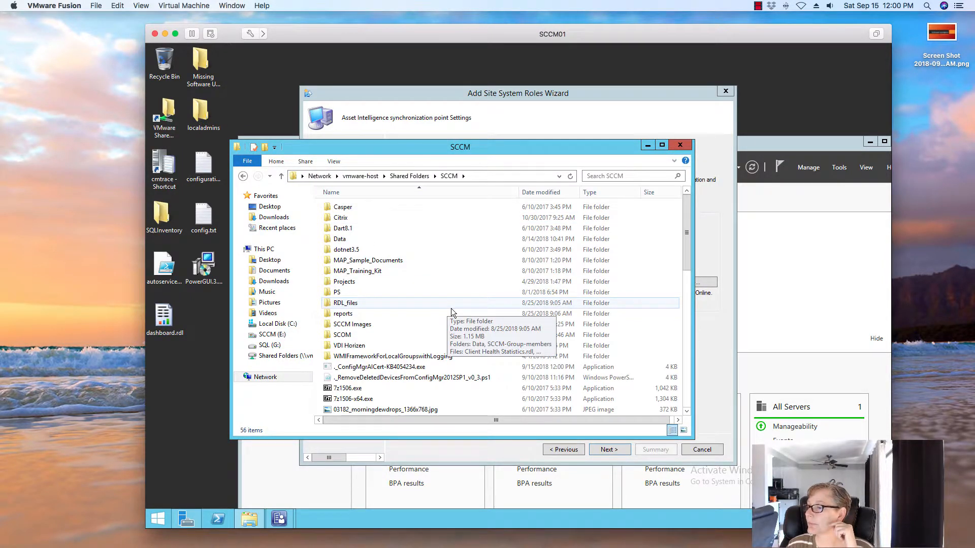
scroll("down", 3)
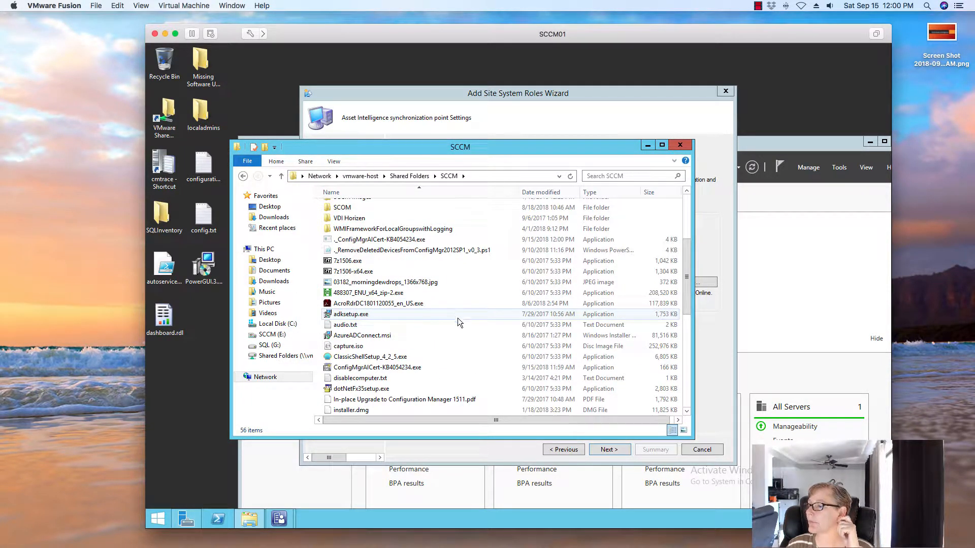
scroll("down", 3)
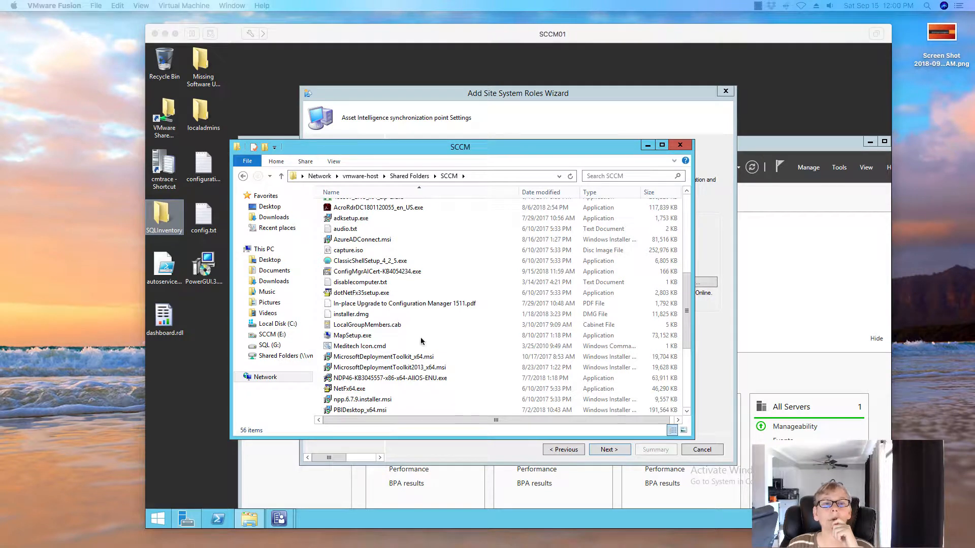
mouse_move(497, 323)
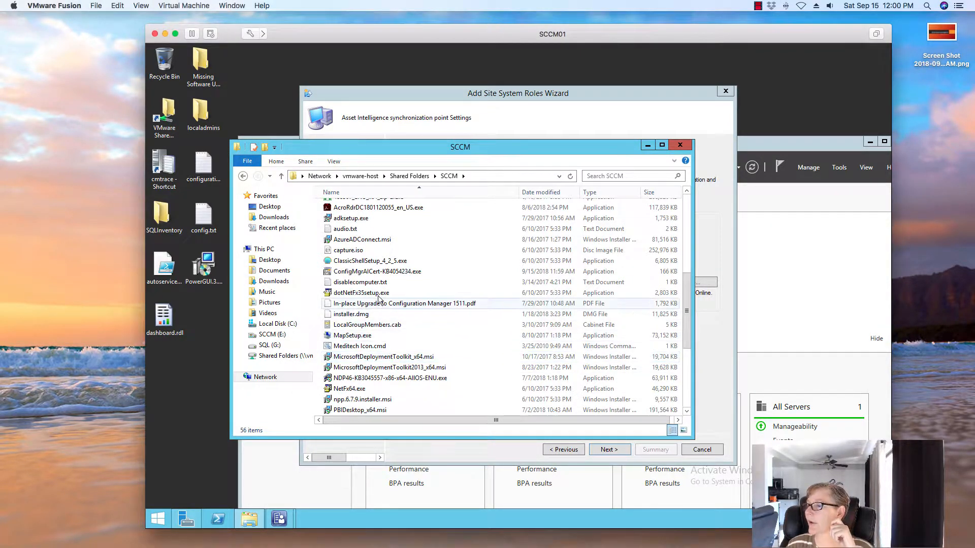
right_click(376, 272)
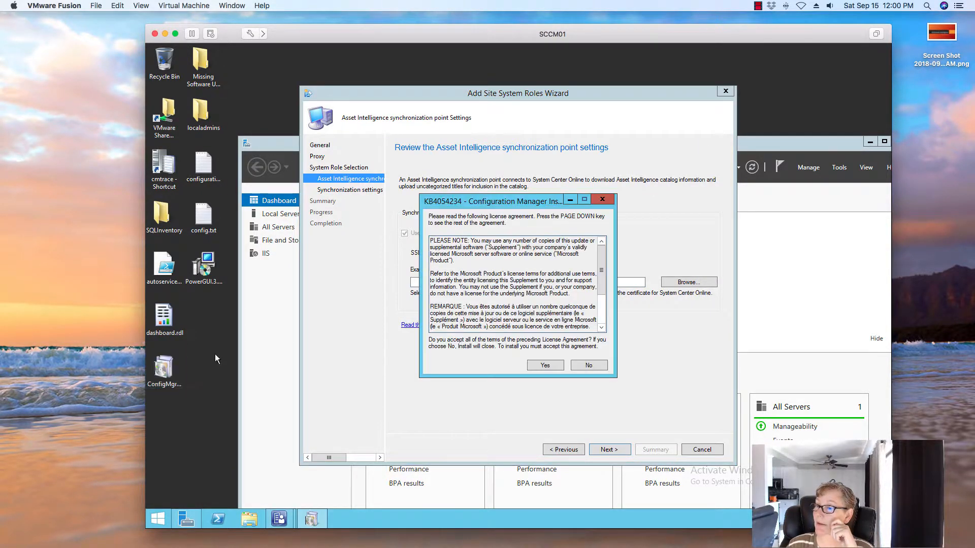
- Accept the hotfix license agreement and expand This PC to choose an extraction folder
left_click(544, 365)
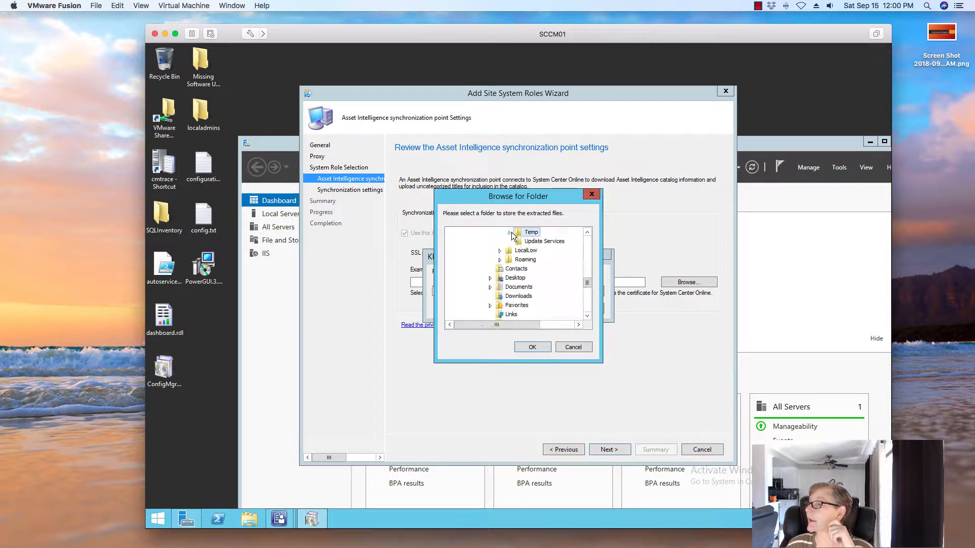
scroll("down", 3)
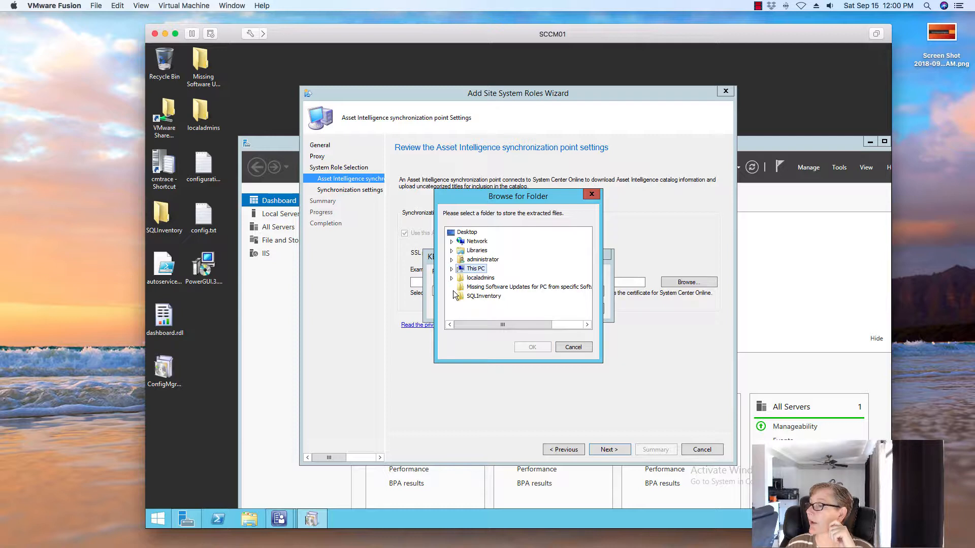
left_click(451, 268)
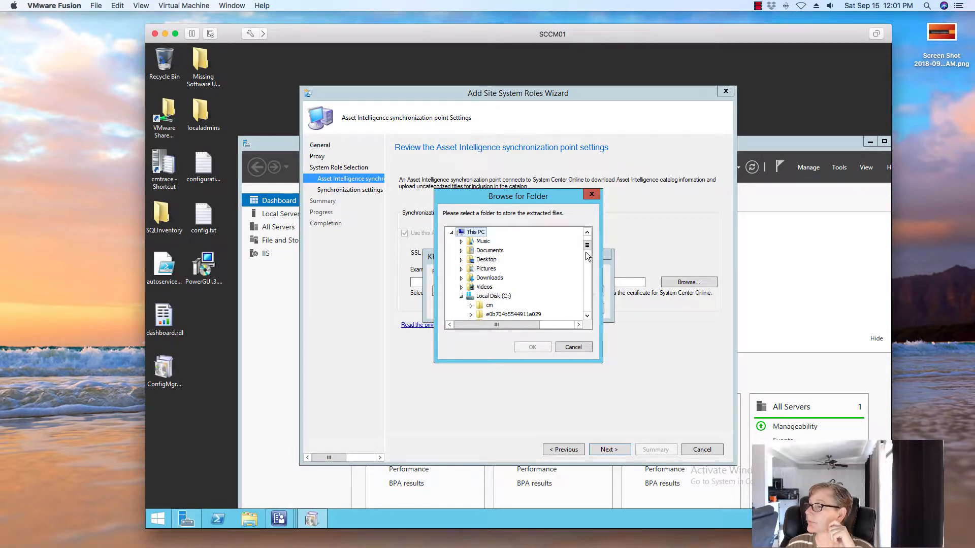
scroll("down", 3)
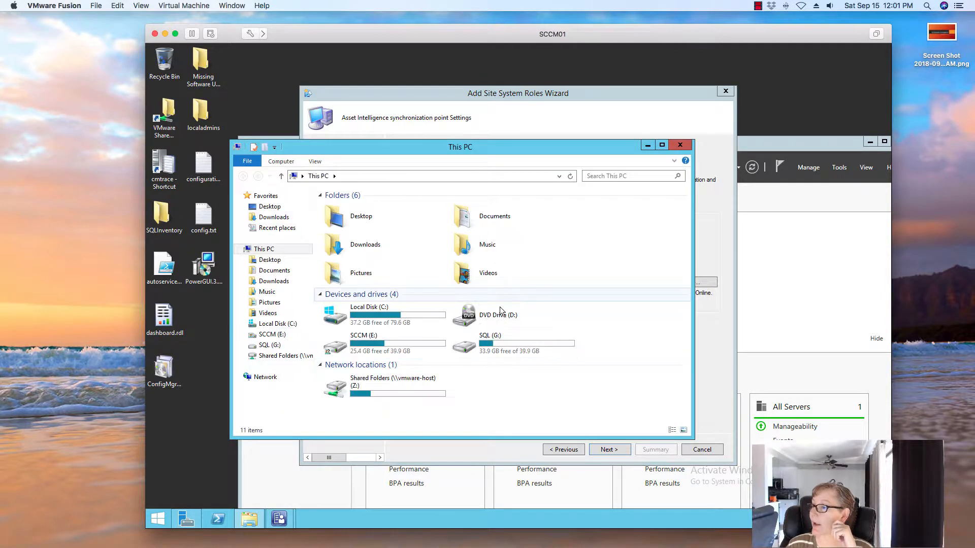
- Begin the wizard's certificate path with \\ after checking the SCCM (E:) drive
double_click(364, 343)
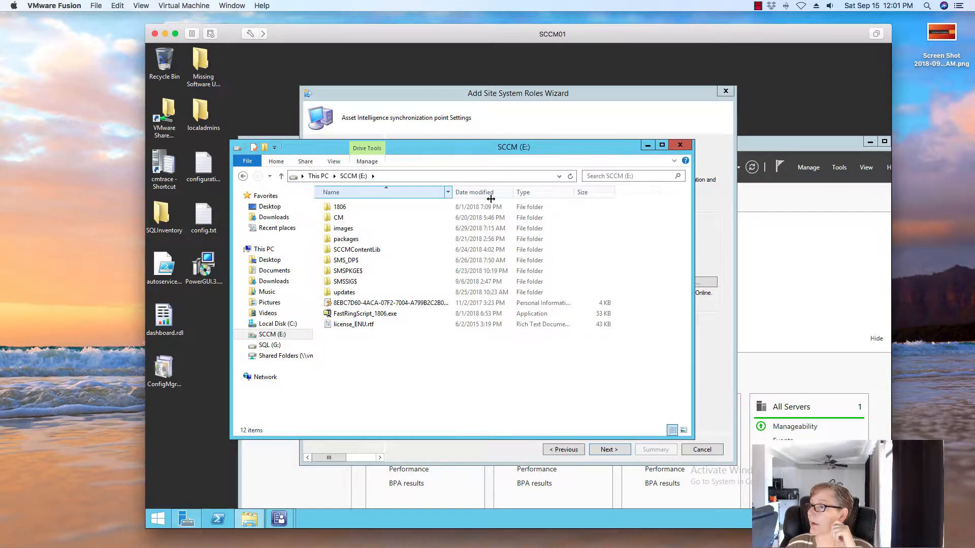
left_click(396, 303)
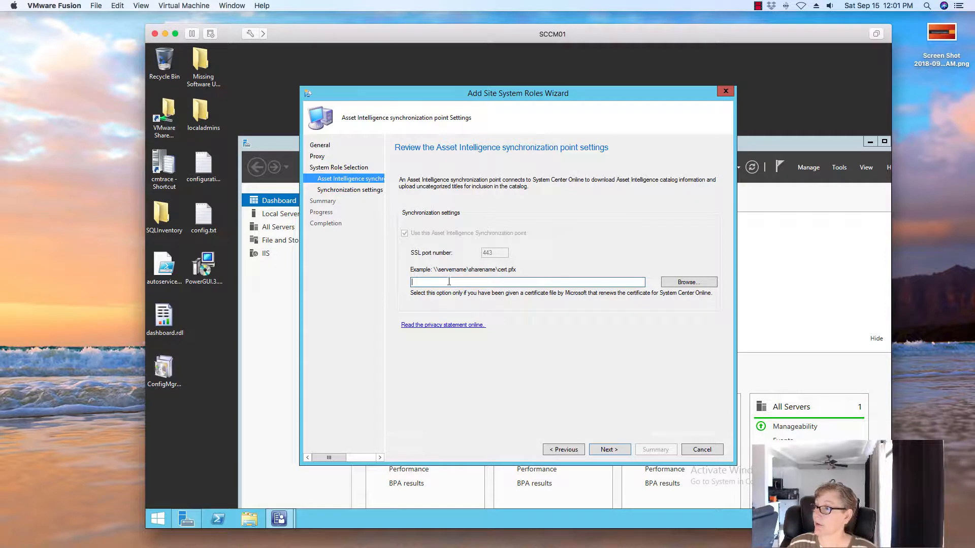
type("\\\\sccm01")
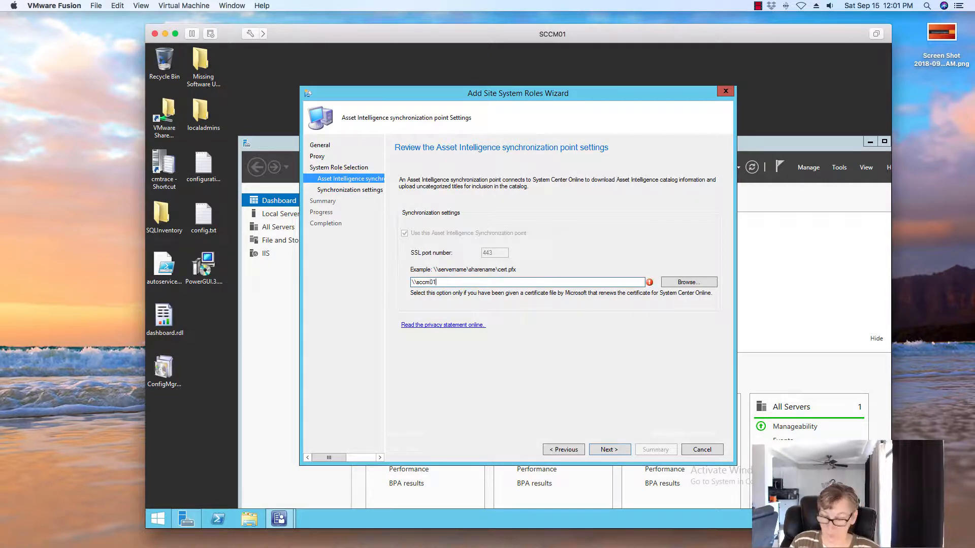
type("\\")
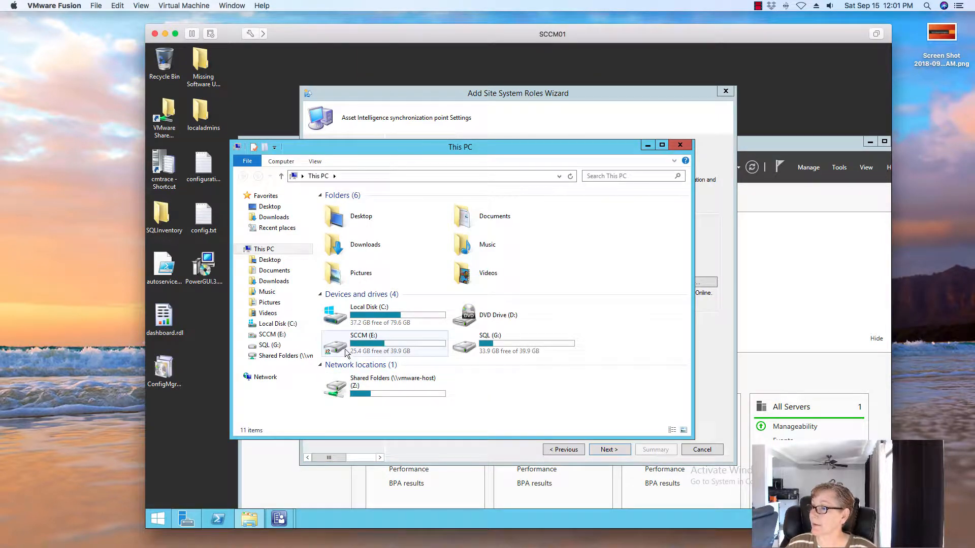
- Copy the certificate .pfx file from SCCM (E:) into the packages folder
double_click(364, 347)
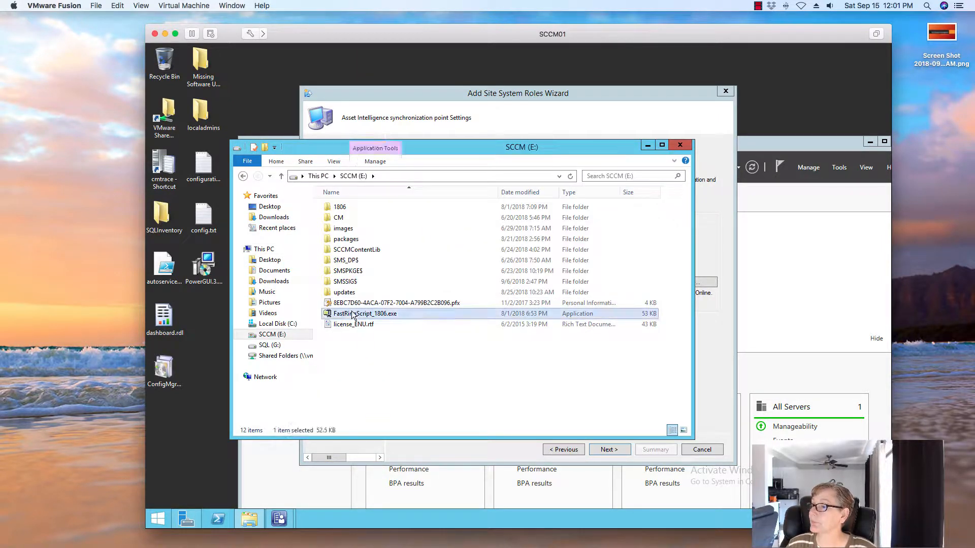
left_click(396, 302)
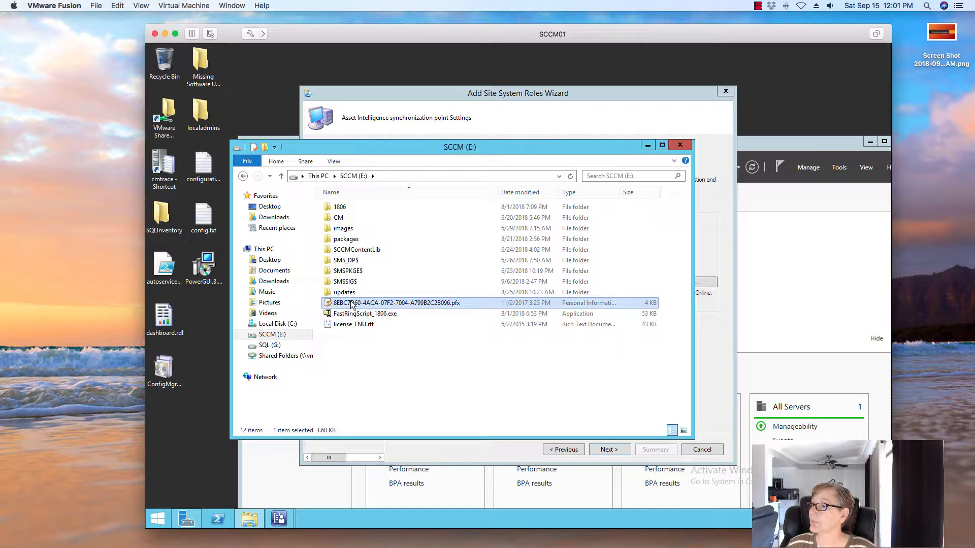
right_click(396, 302)
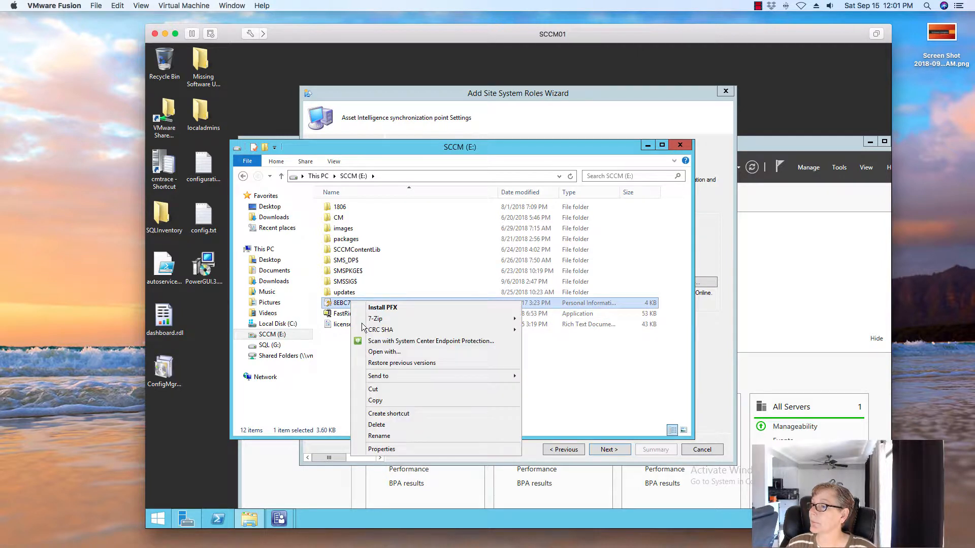
left_click(345, 239)
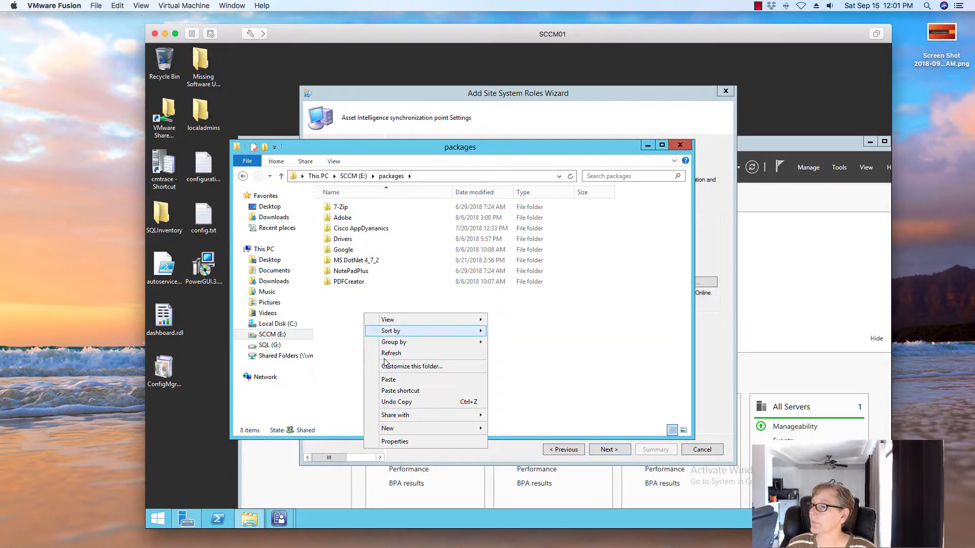
left_click(388, 379)
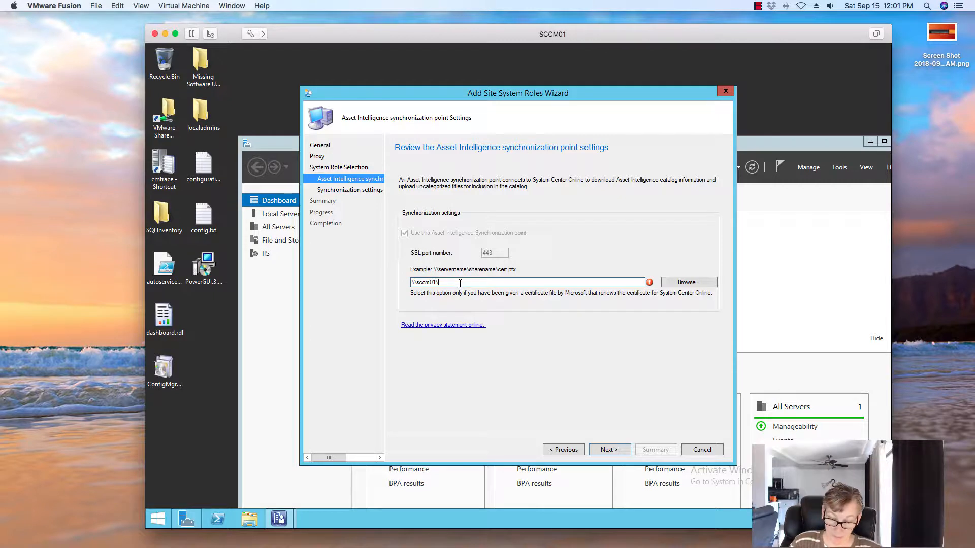
- Complete the certificate path as \\sccm01\pacakges\ and try browsing it, finding nothing
type("pacakges\\")
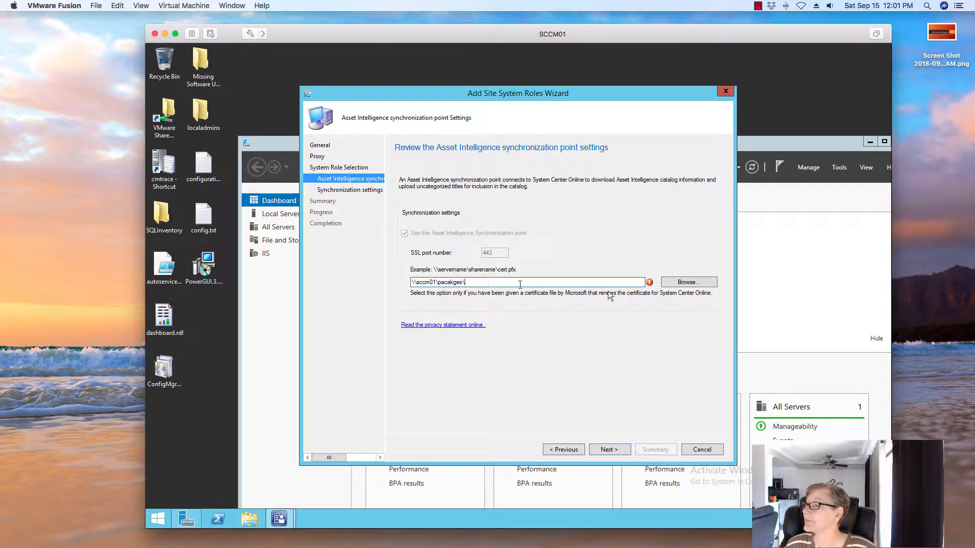
left_click(688, 281)
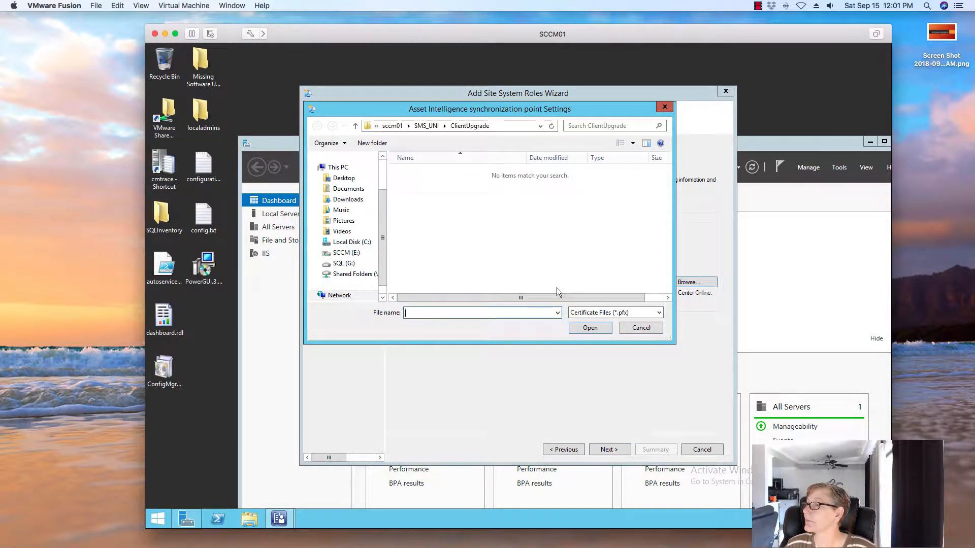
left_click(641, 328)
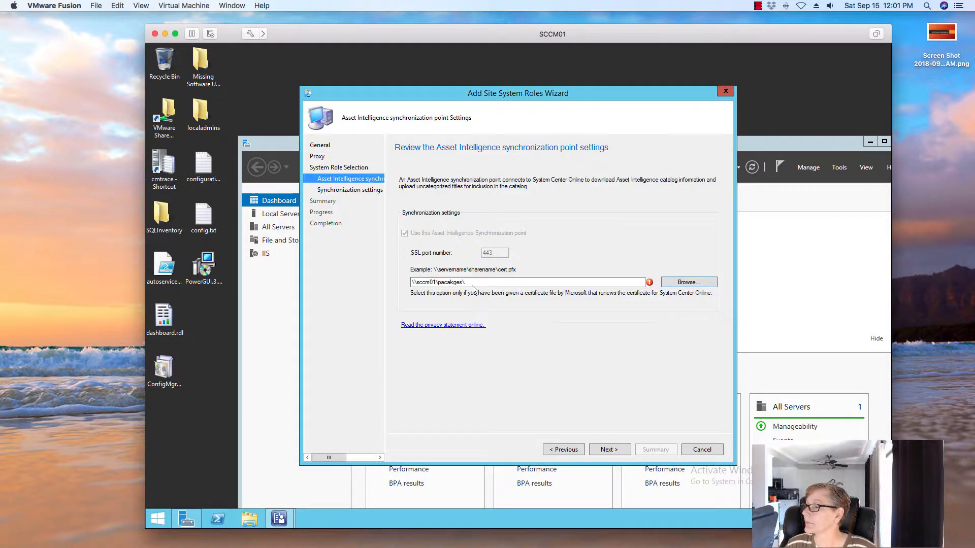
left_click(687, 282)
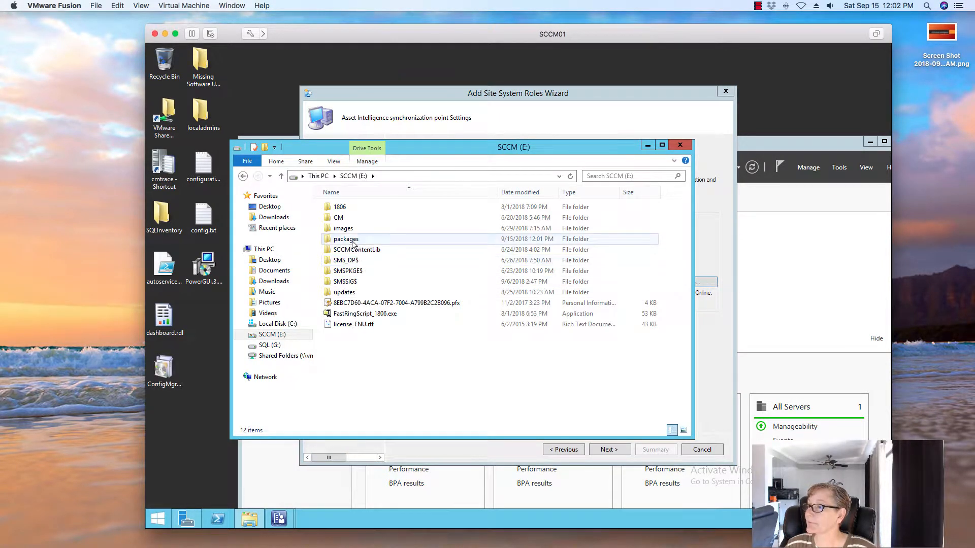
- Review the packages folder's share permissions as \\SCCM01\packages without changes, then close File Explorer
right_click(346, 239)
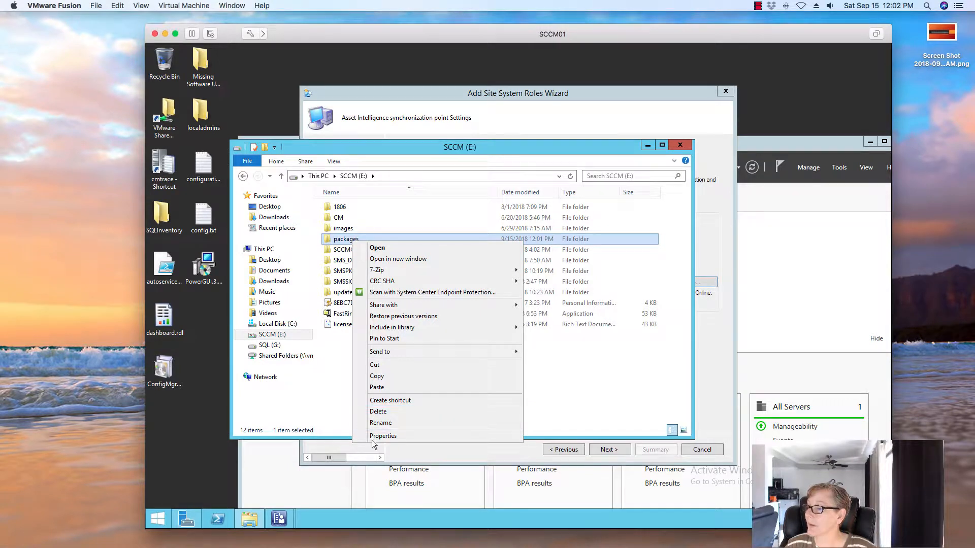
left_click(383, 436)
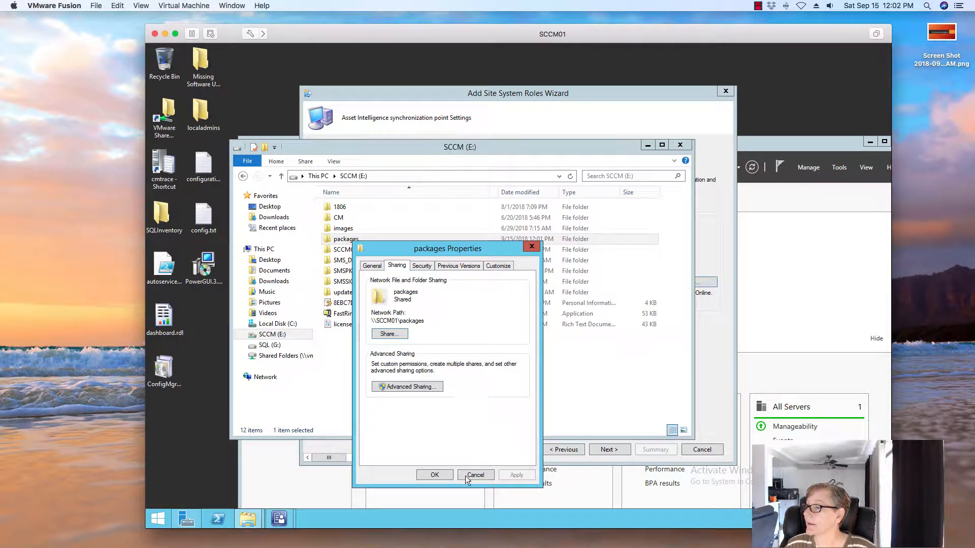
left_click(407, 386)
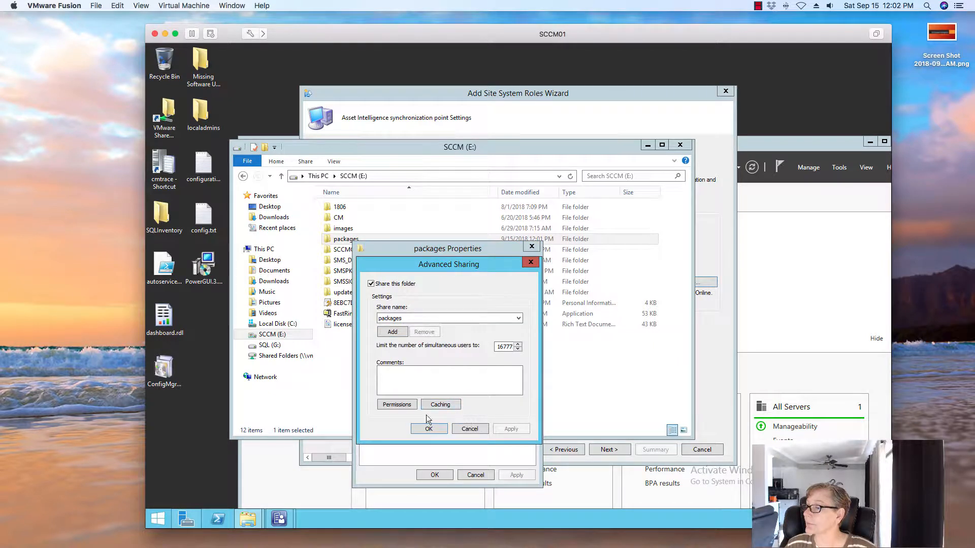
left_click(397, 405)
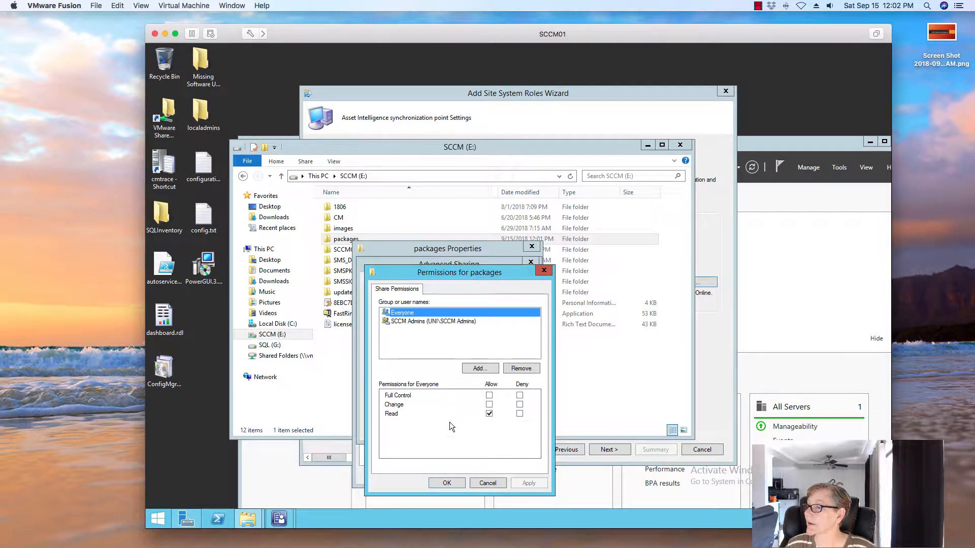
left_click(447, 484)
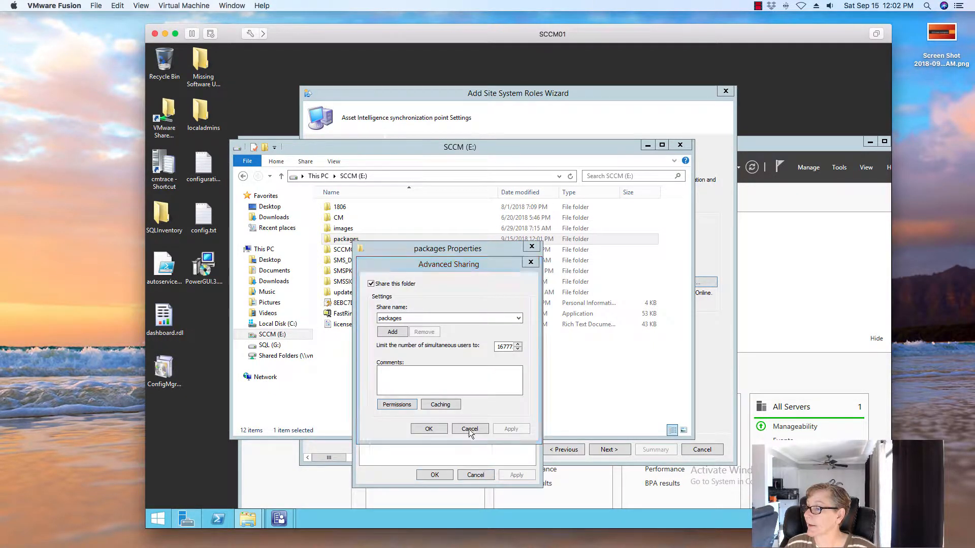
left_click(469, 429)
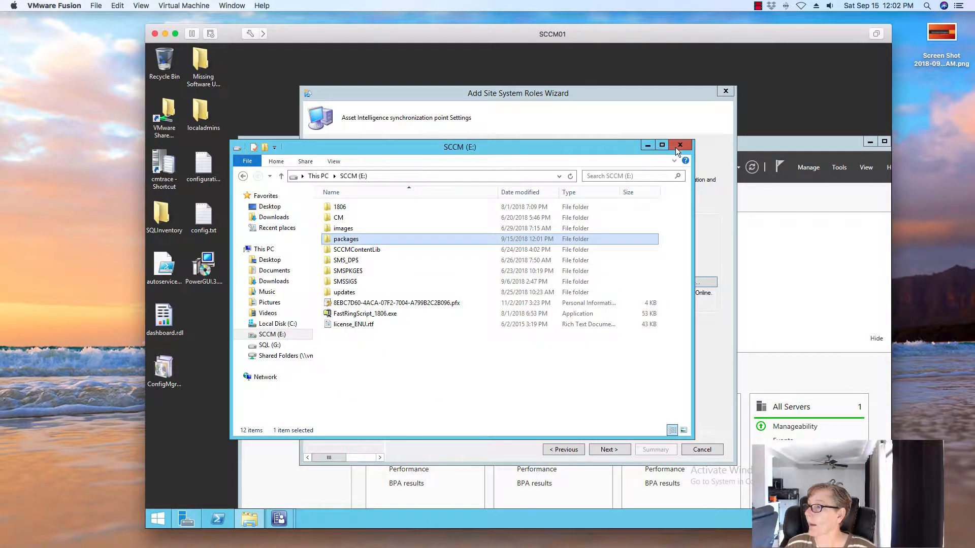
left_click(680, 145)
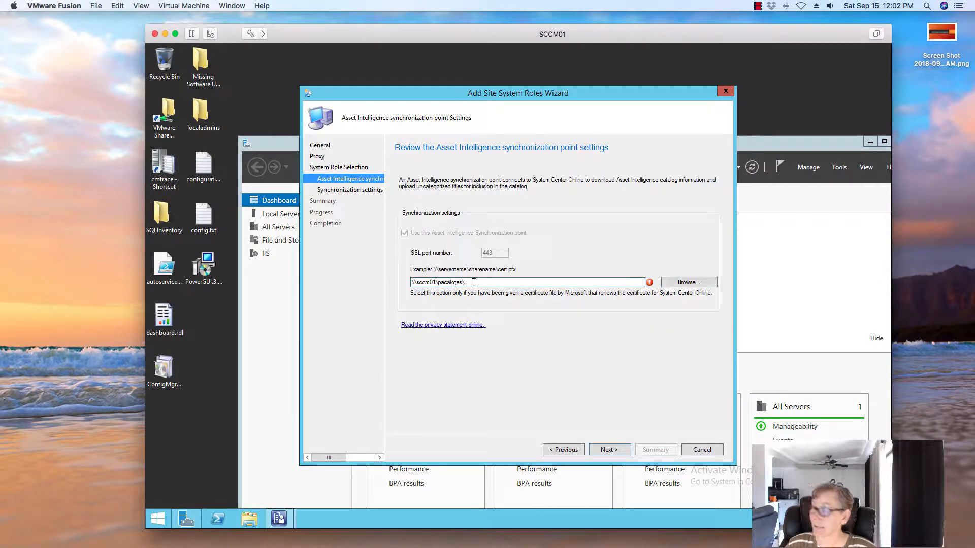
- Correct the certificate path to \\sccm01\packages\
key("BackSpace")
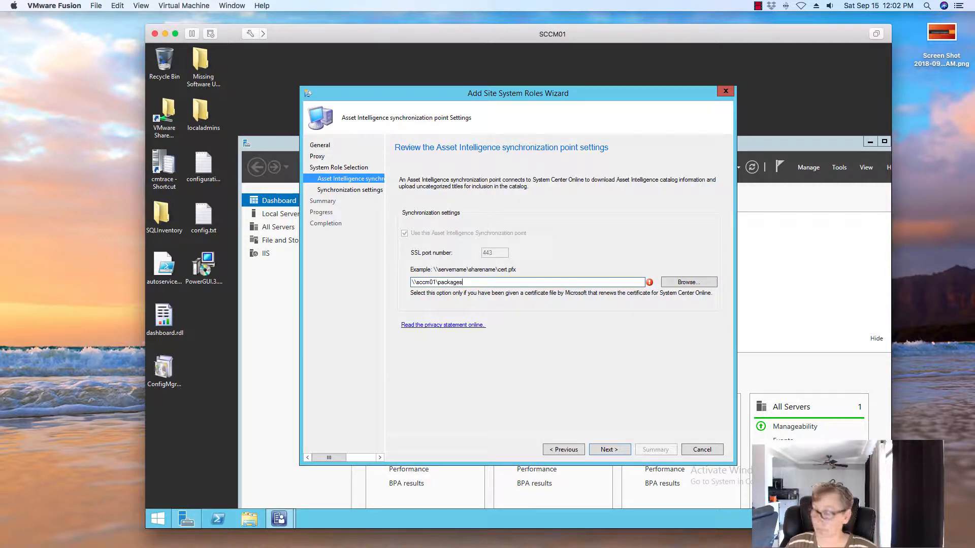
type("\\")
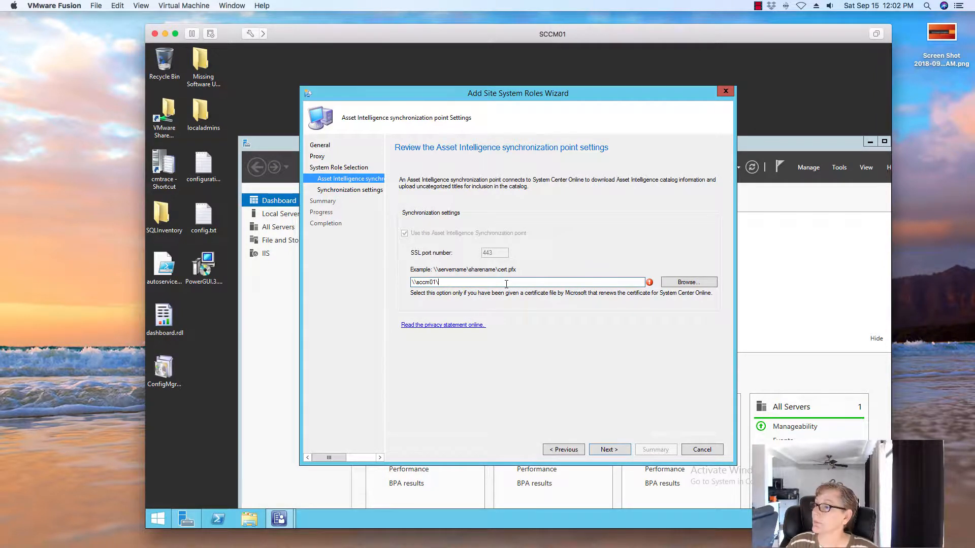
left_click(503, 281)
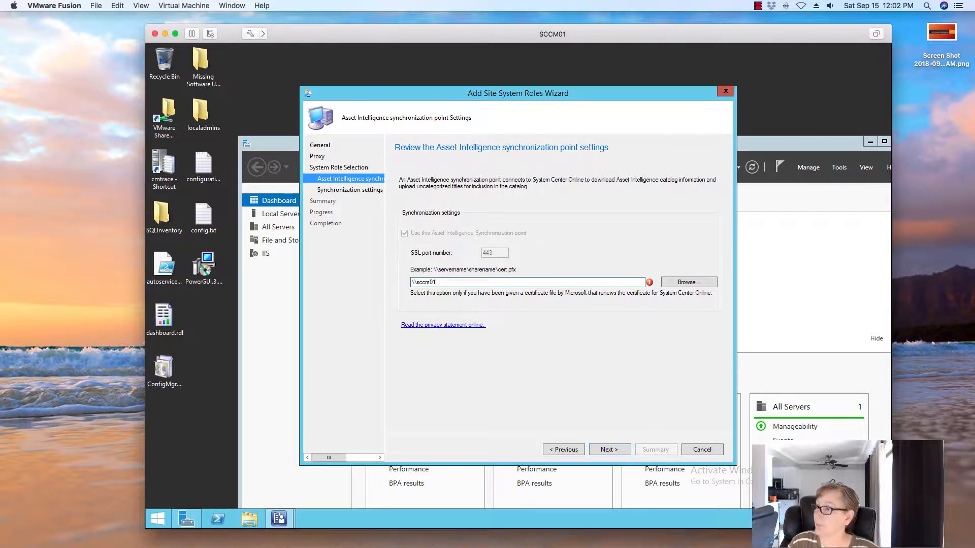
type("\\paca")
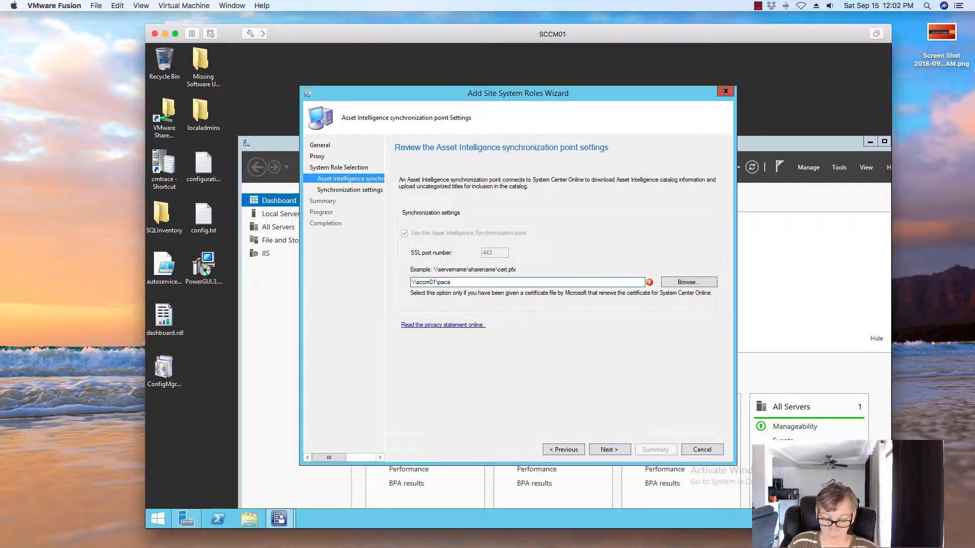
key("Backspace")
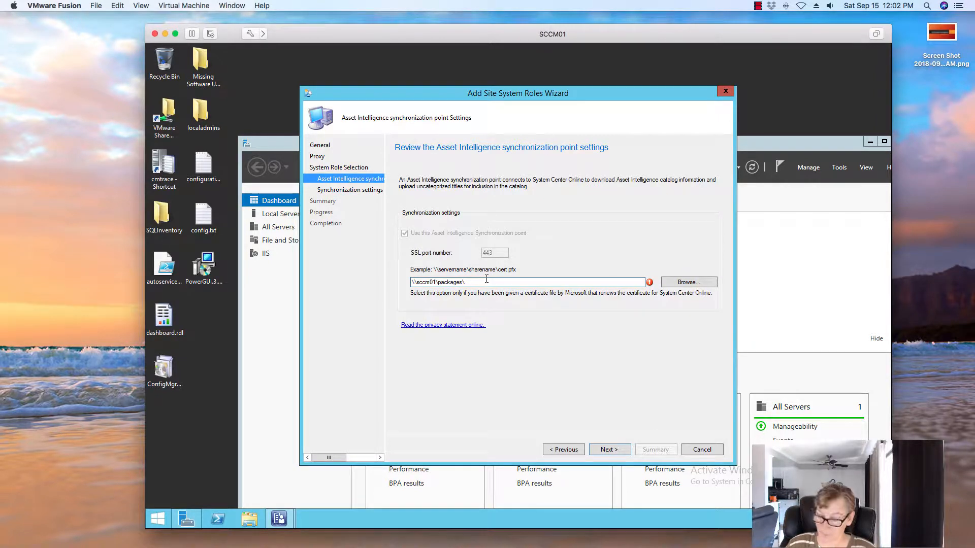
- Pick the .pfx certificate file from the share and continue to the Summary page
left_click(688, 283)
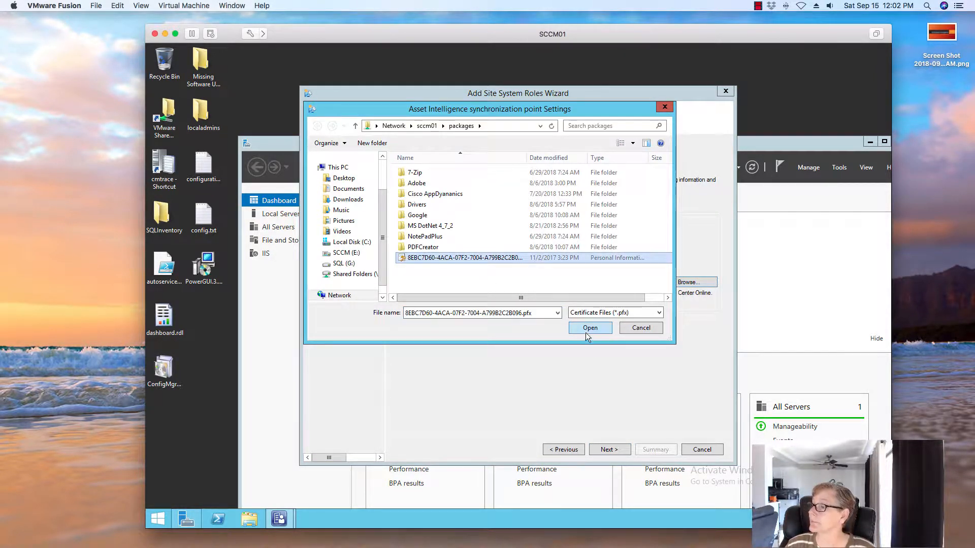
left_click(589, 328)
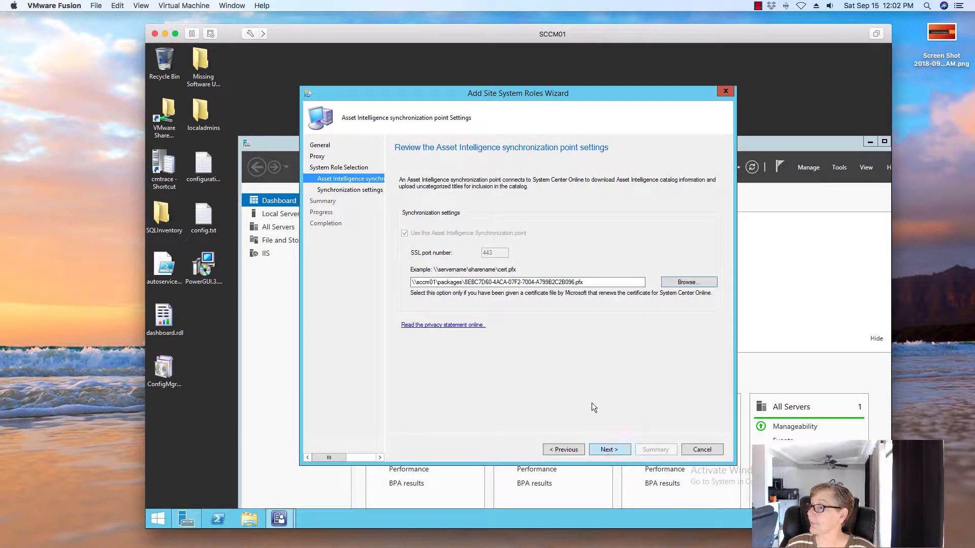
left_click(608, 450)
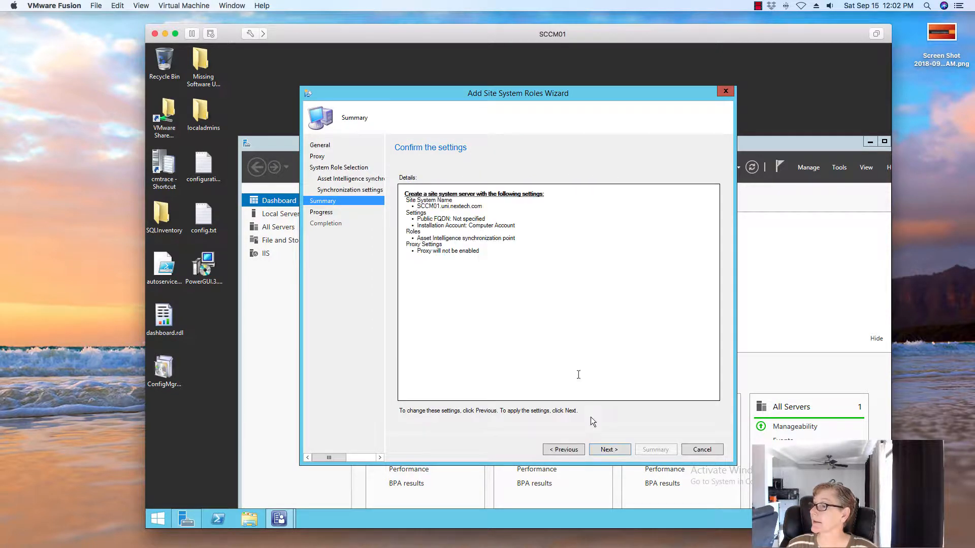
- Confirm the Summary, wait for success on the Completion page, and close the wizard
left_click(608, 450)
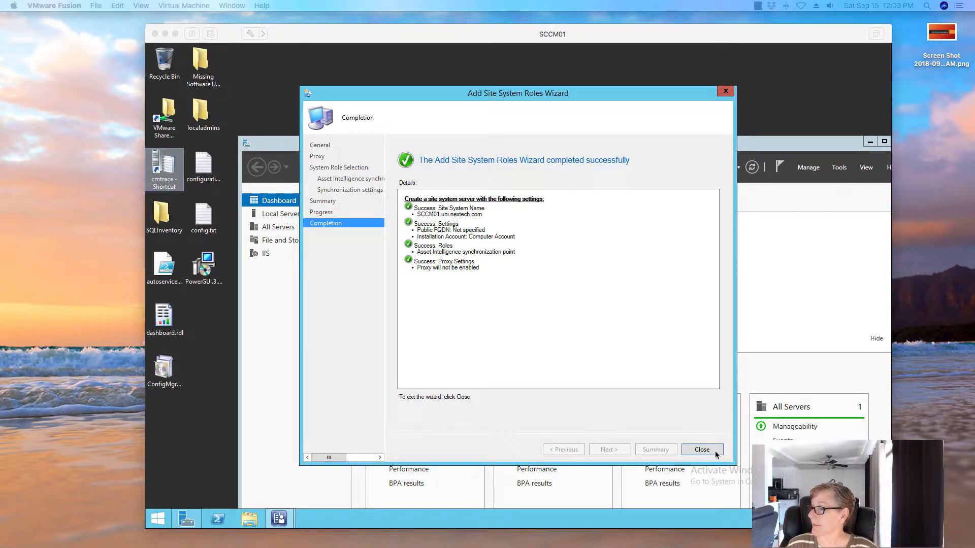
left_click(702, 450)
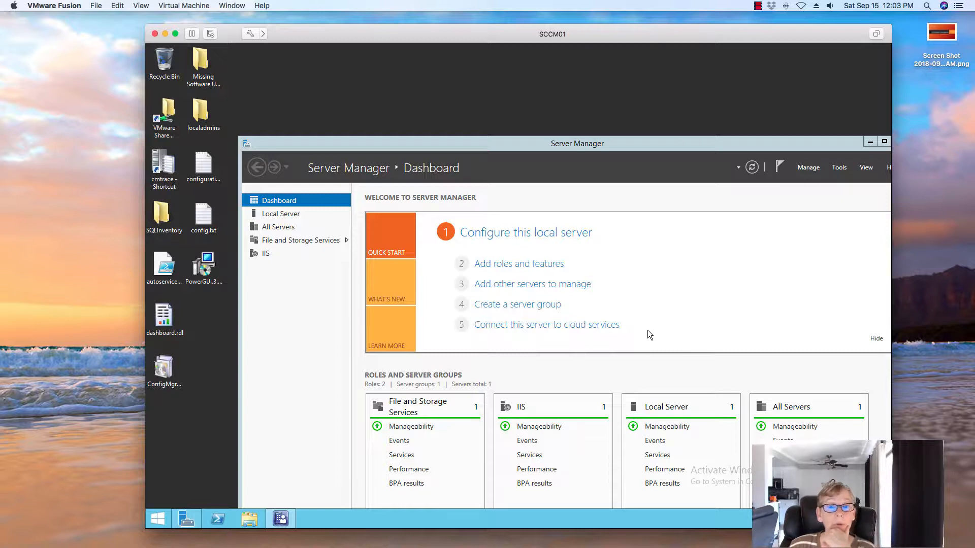
mouse_move(117, 303)
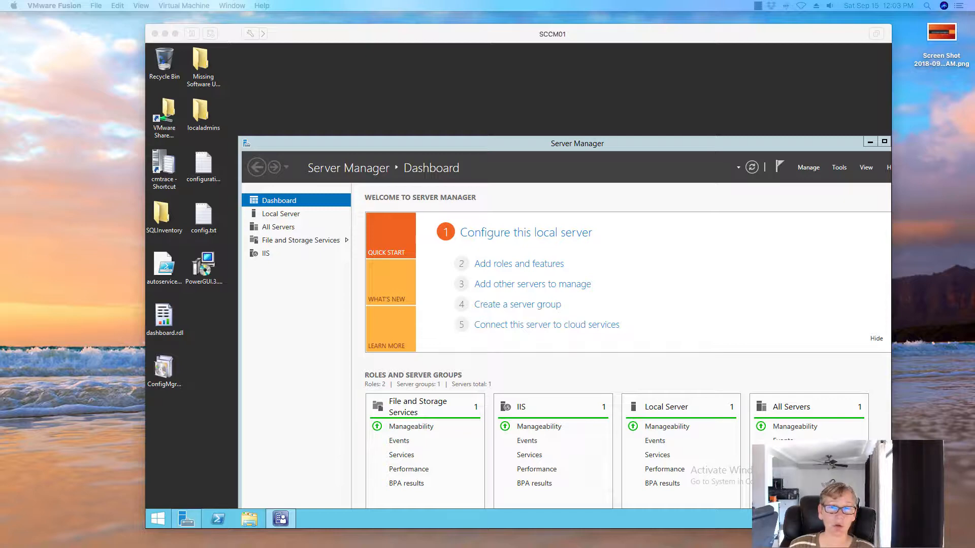
mouse_move(532, 323)
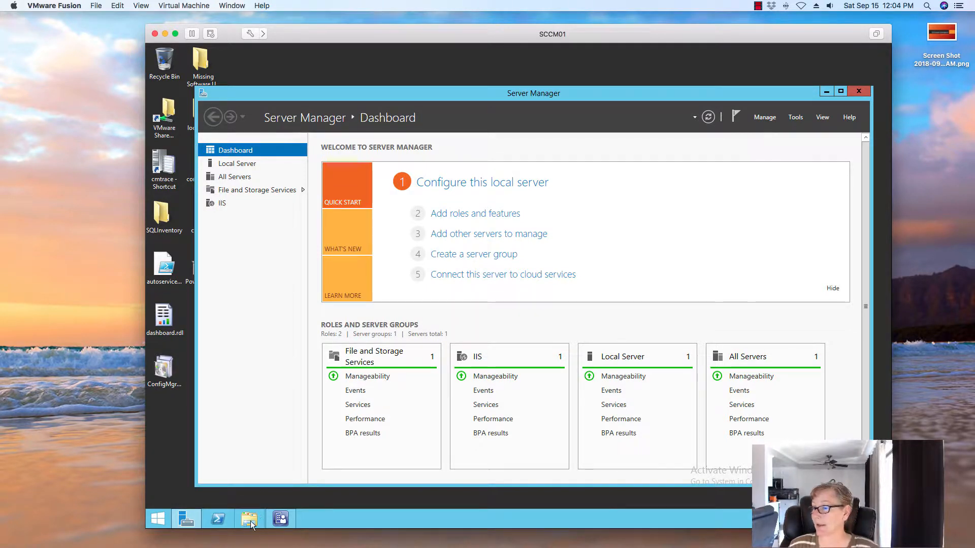
- Load AIUpdateSvc.log in CMTrace and inspect the outbox-copy and next scheduled sync entries
left_click(250, 519)
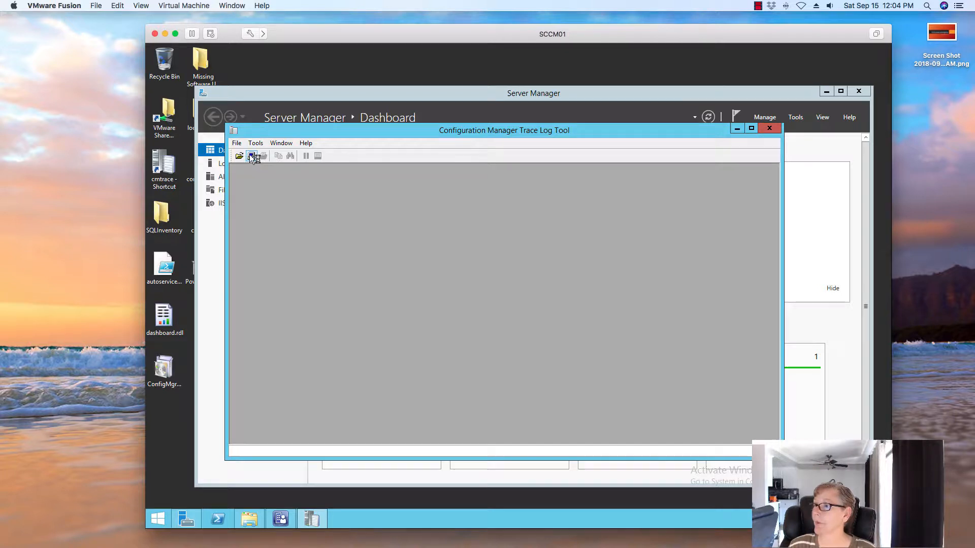
left_click(239, 157)
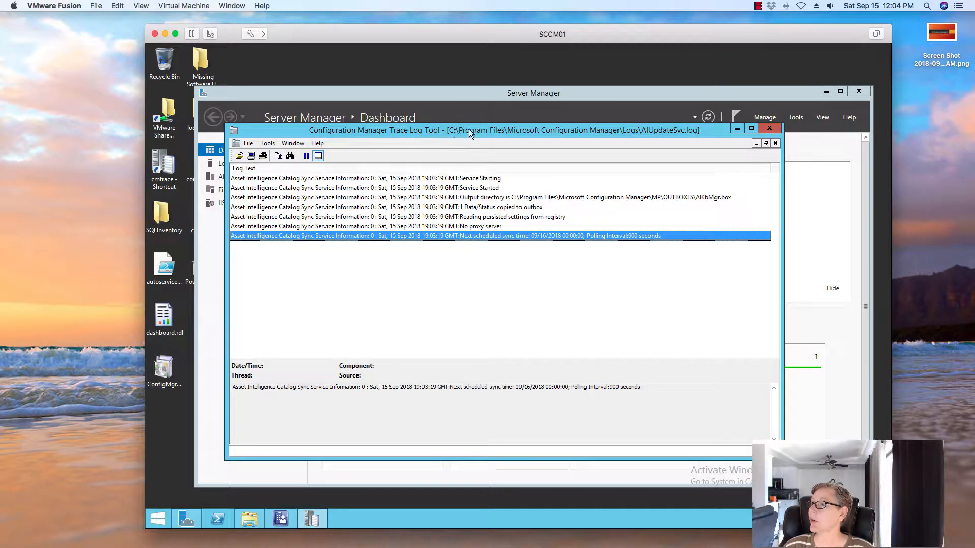
mouse_move(498, 140)
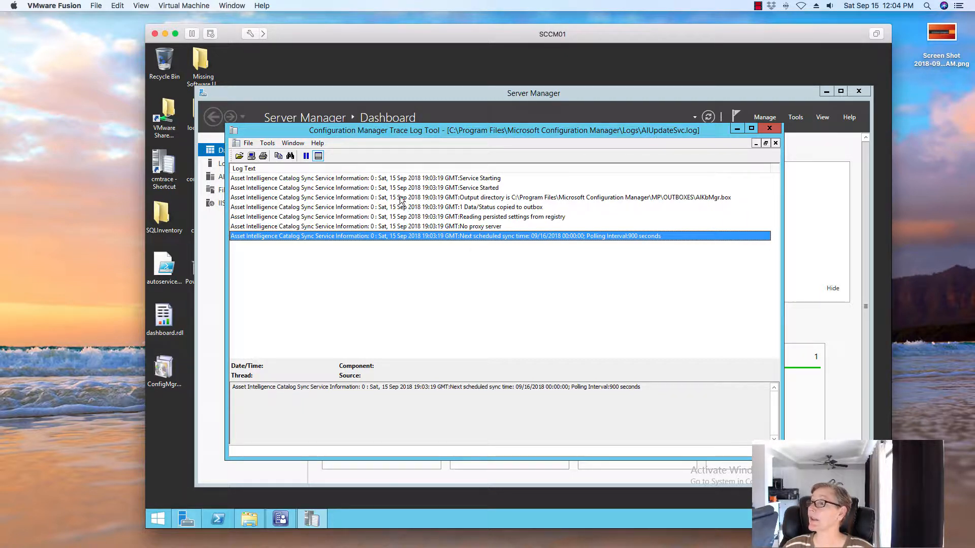
left_click(366, 188)
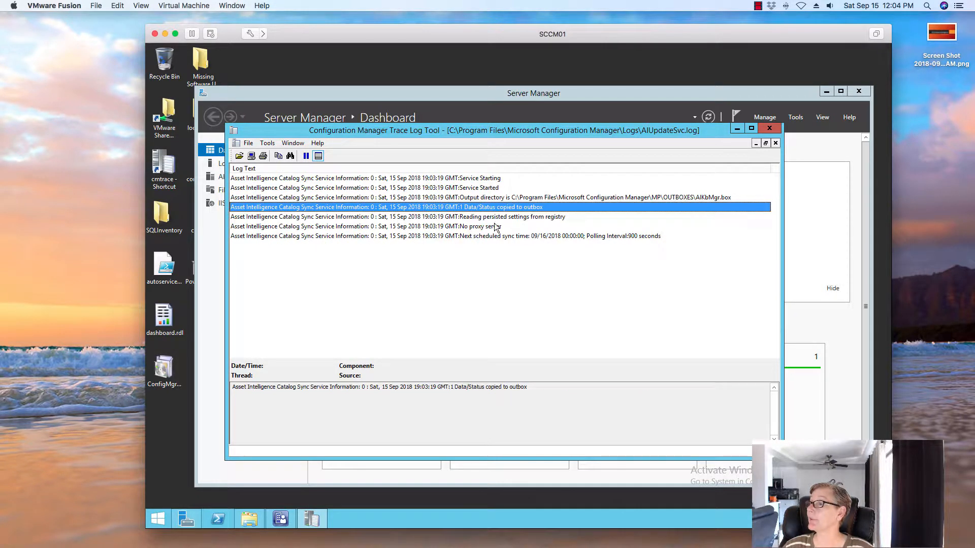
left_click(445, 236)
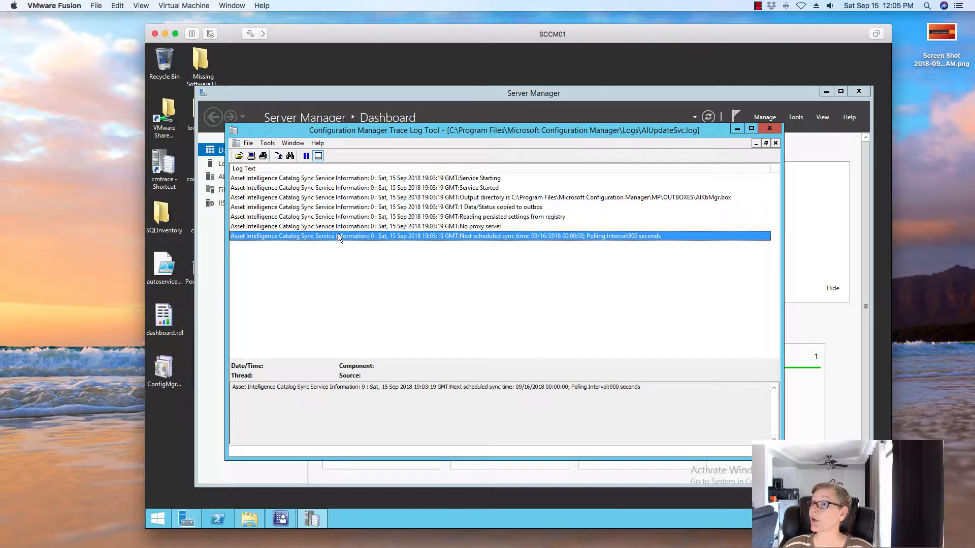
mouse_move(275, 215)
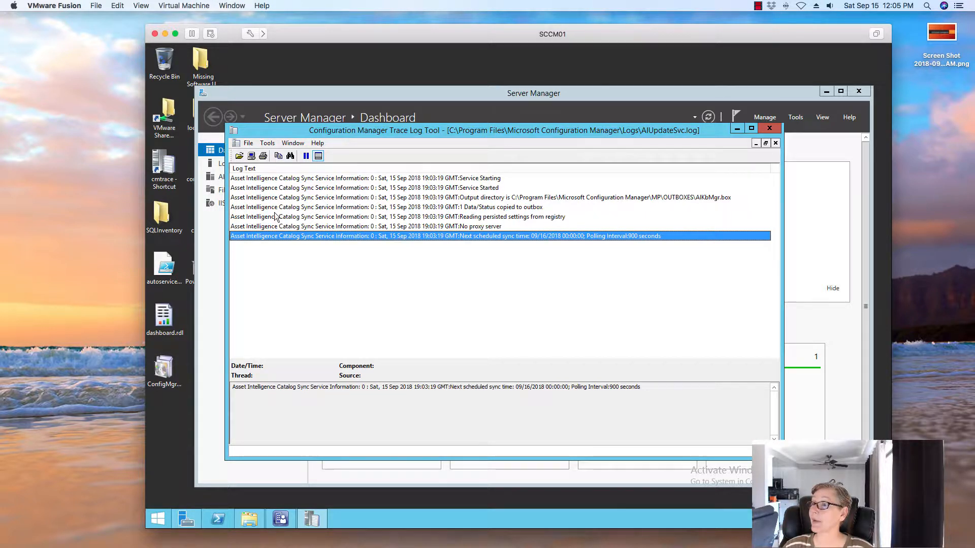
mouse_move(755, 141)
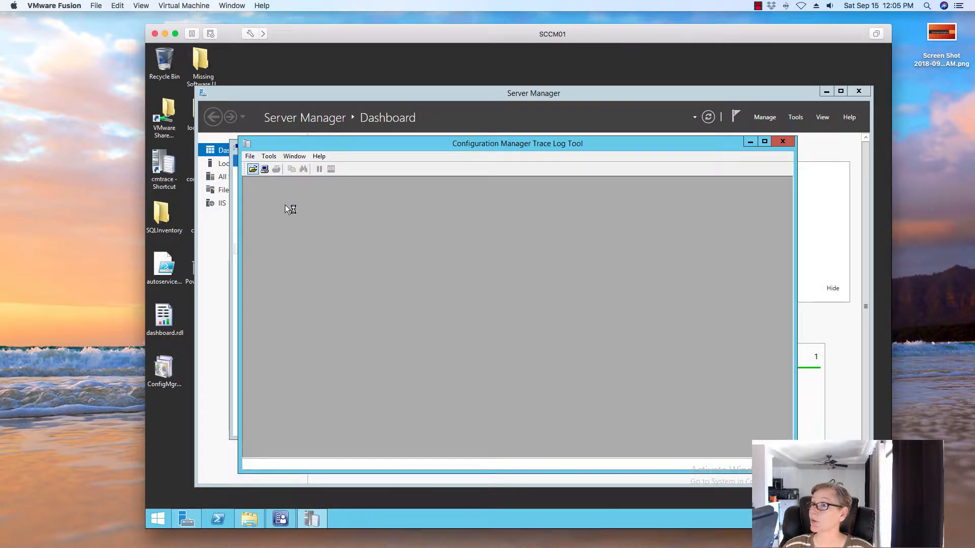
- Load AIUSSetup.log from the Logs folder to review the setup prerequisite installation entries
left_click(253, 170)
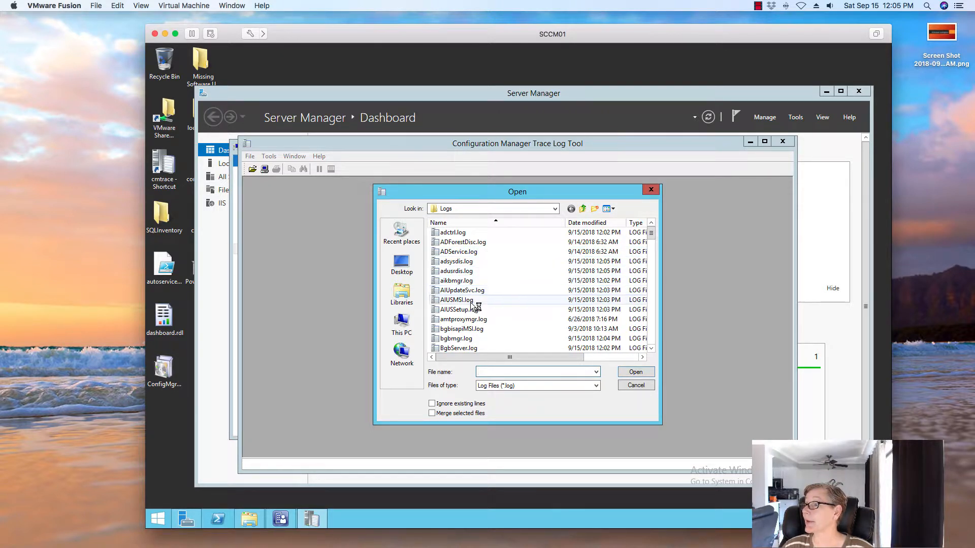
left_click(461, 309)
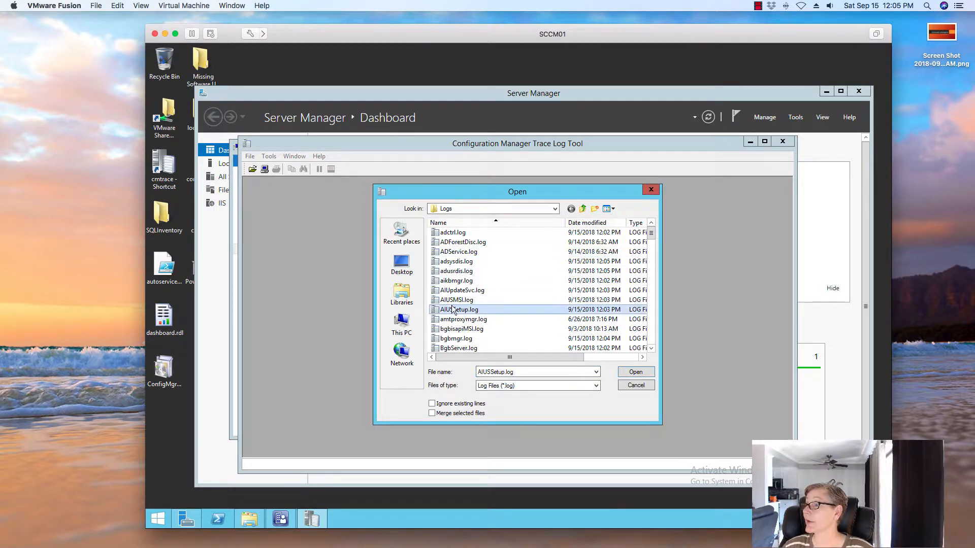
left_click(635, 372)
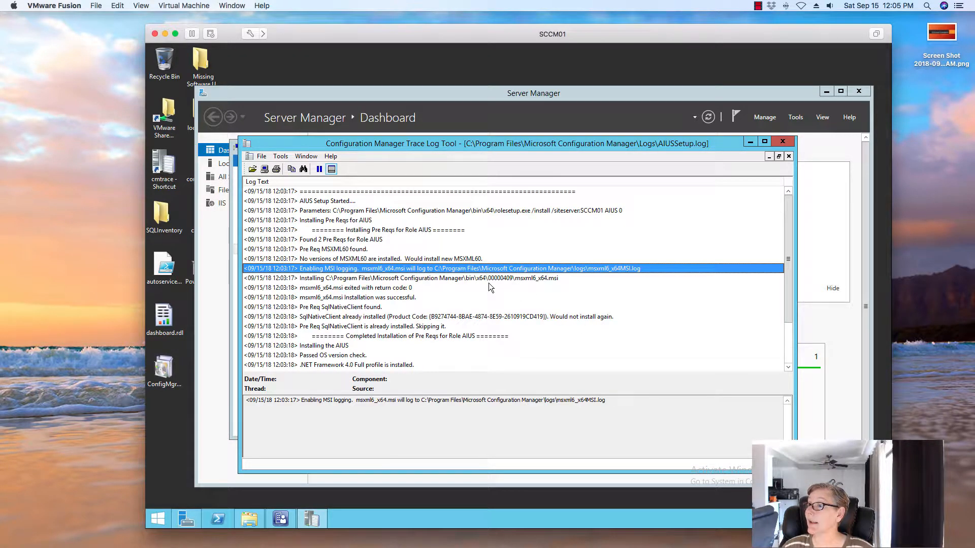
mouse_move(467, 339)
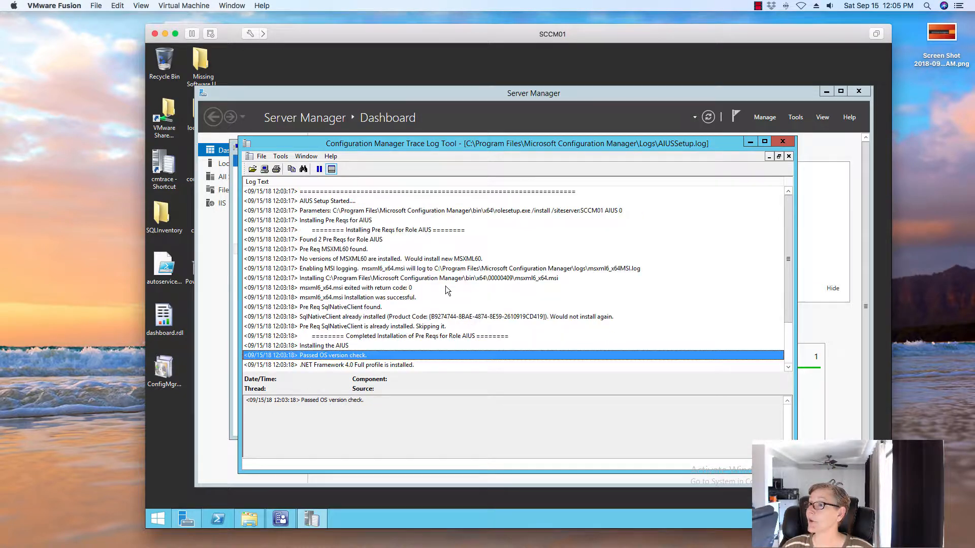
mouse_move(798, 149)
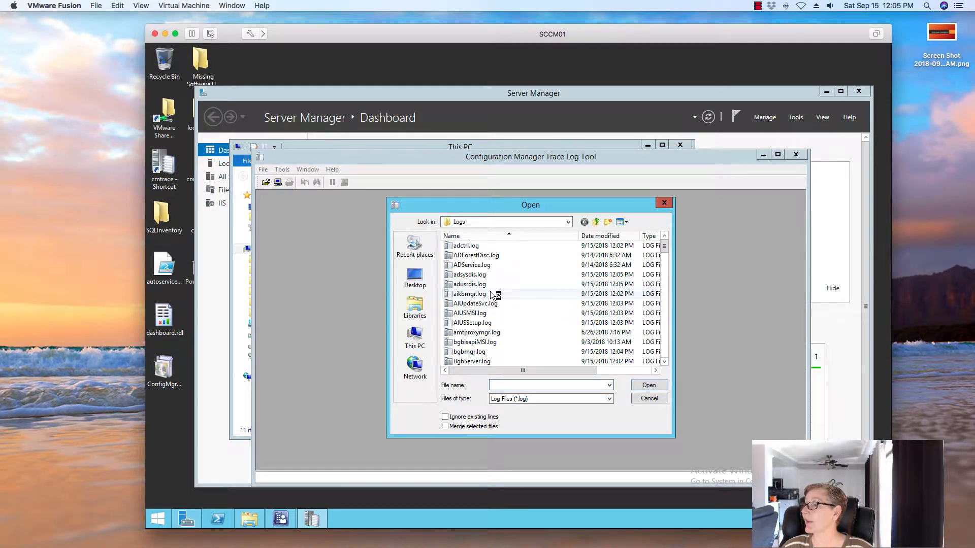
- Load AIUSMSI.log and review the entries around the installation success line
left_click(470, 313)
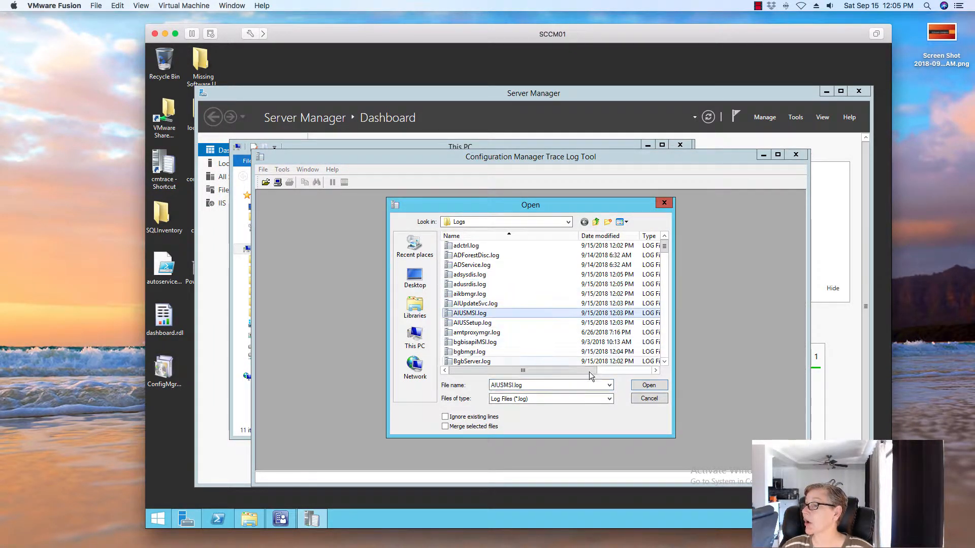
left_click(649, 385)
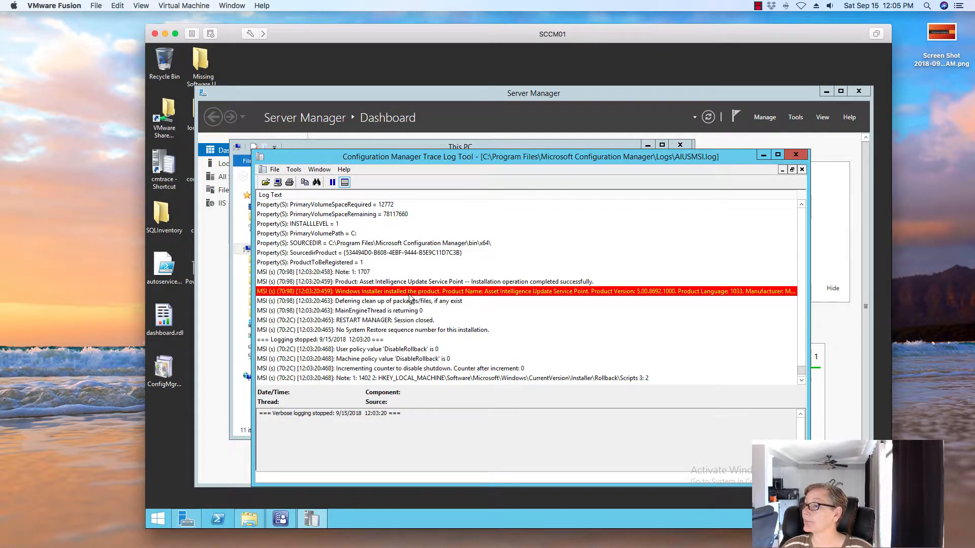
left_click(398, 300)
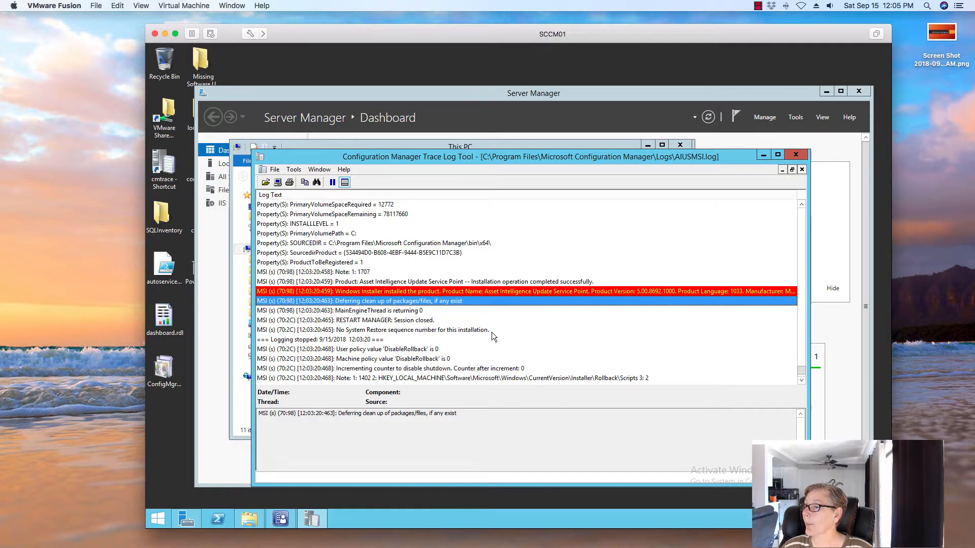
scroll("down", 3)
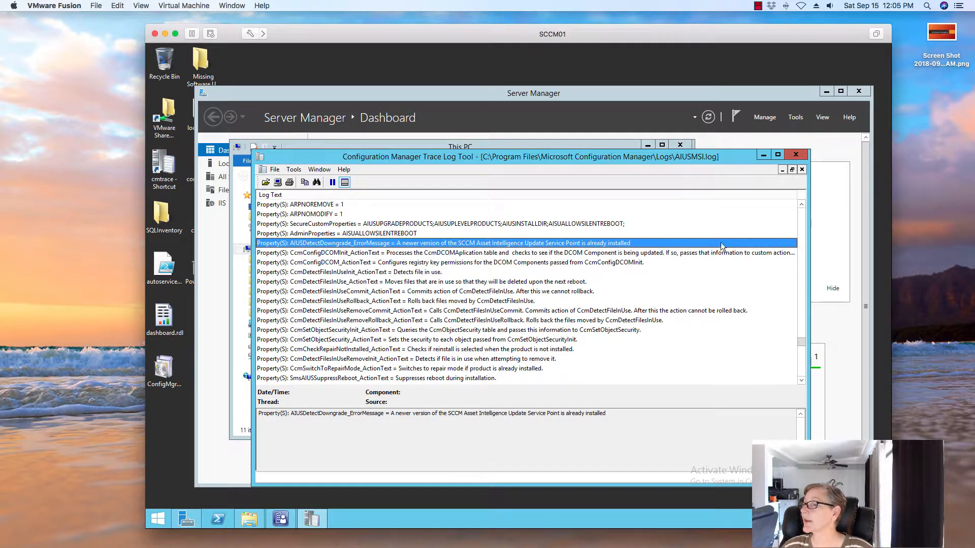
- Close CMTrace and the This PC File Explorer window
left_click(801, 169)
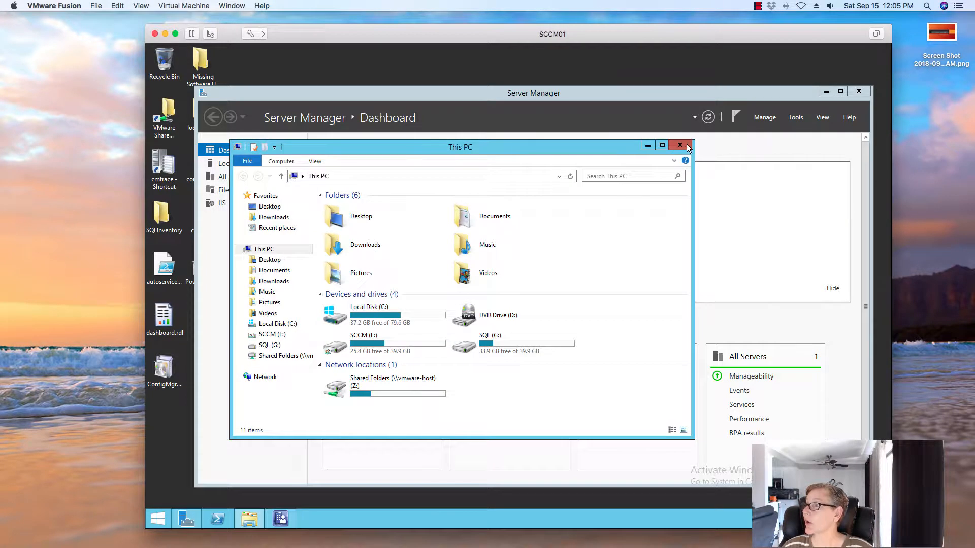
left_click(681, 146)
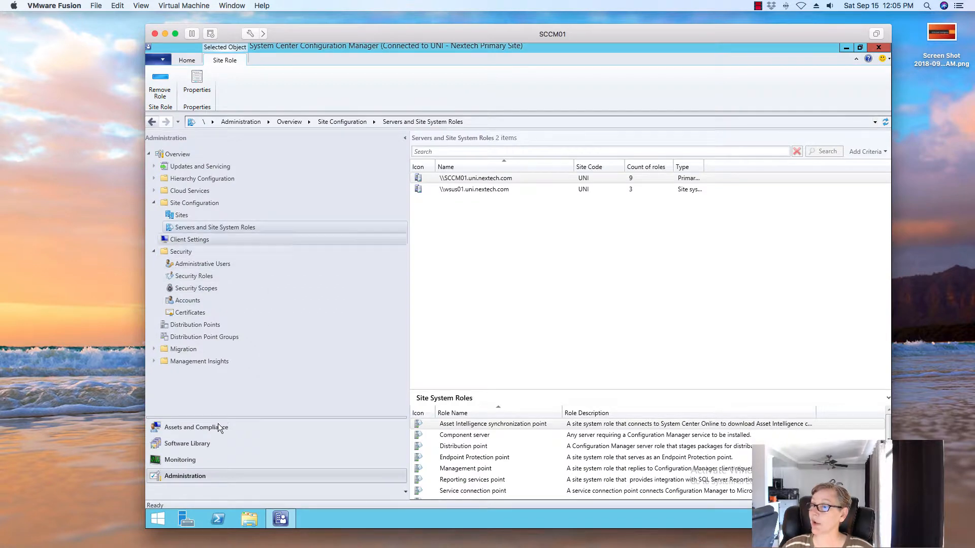
- Go to Assets and Compliance > Asset Intelligence and expand the Catalog Synchronization status
left_click(195, 428)
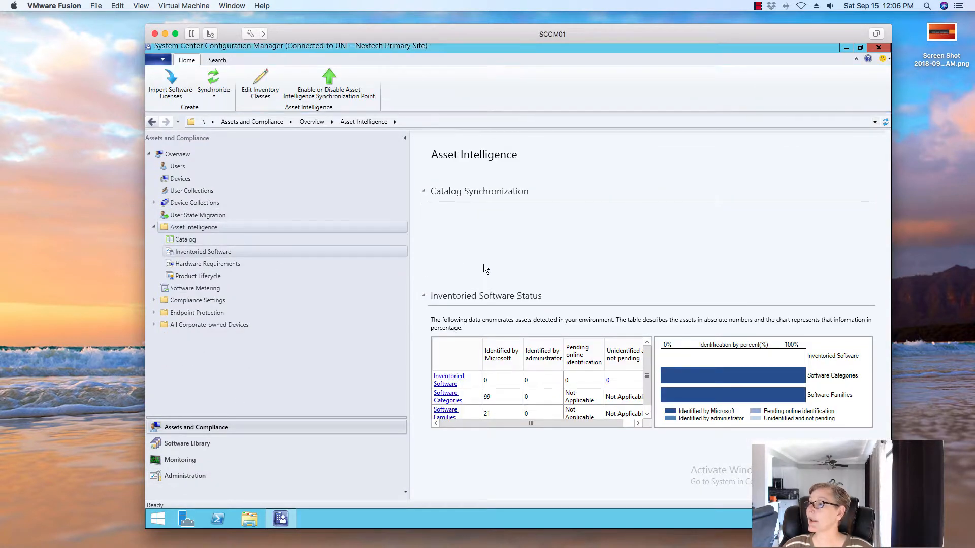
left_click(430, 191)
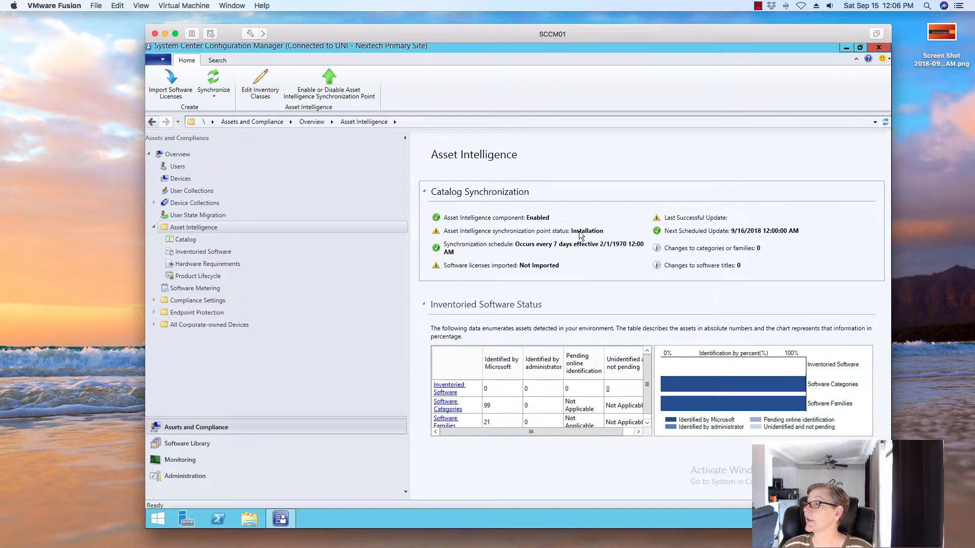
mouse_move(549, 268)
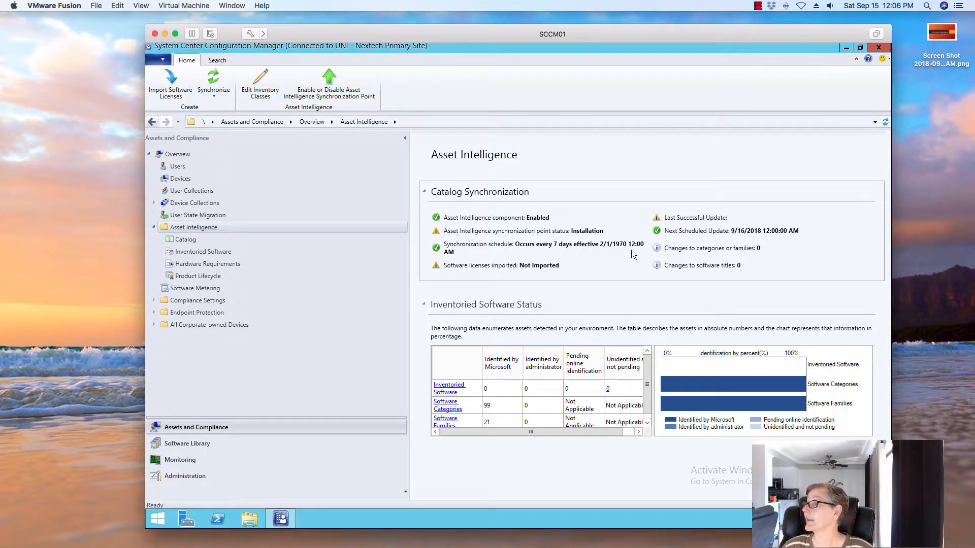
- Run Synchronize Asset Intelligence Catalog from the ribbon and acknowledge the confirmation
left_click(213, 84)
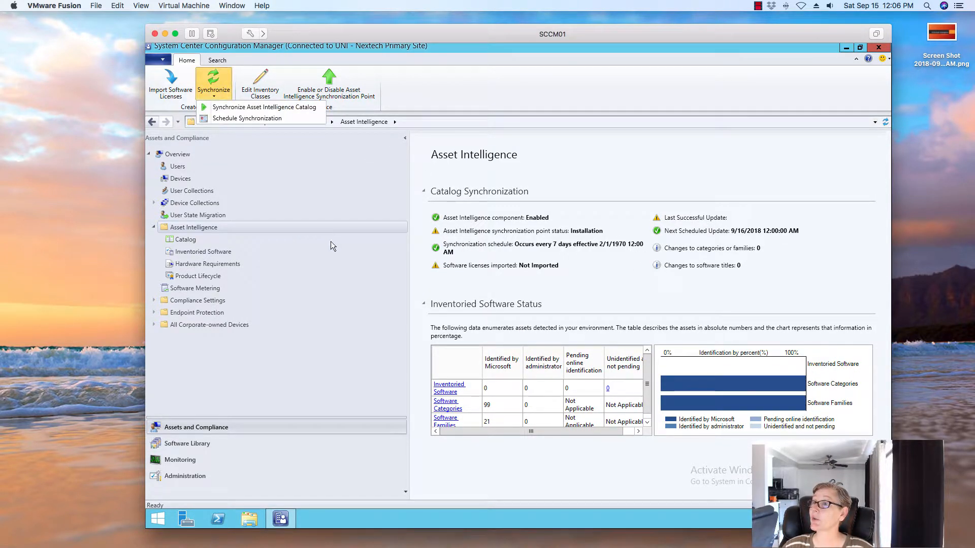
left_click(264, 107)
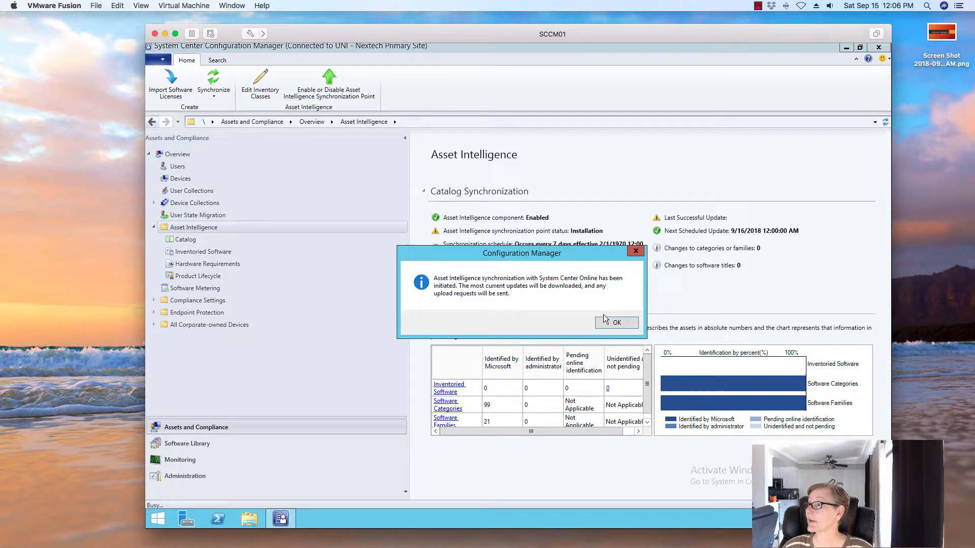
left_click(616, 322)
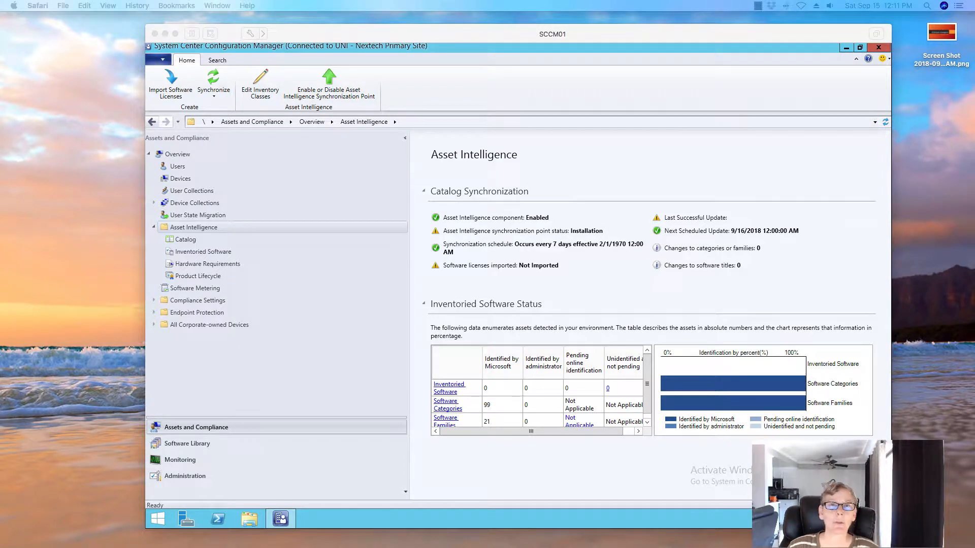
mouse_move(481, 140)
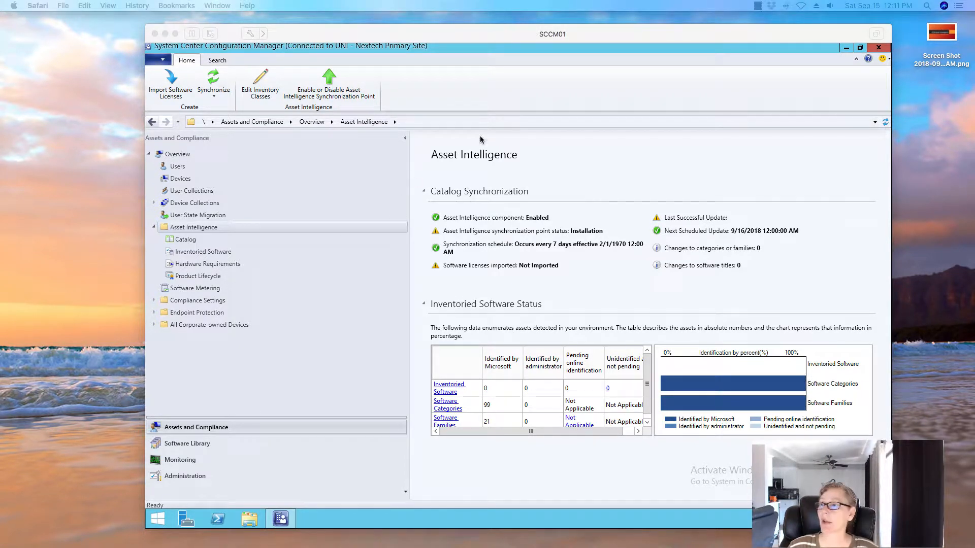
mouse_move(851, 52)
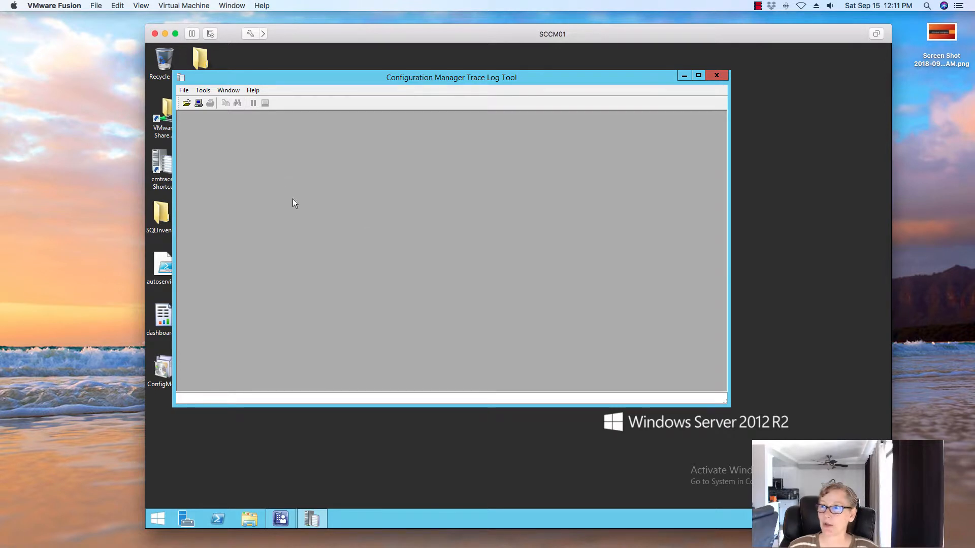
- Reload AIUSSetup.log in CMTrace and inspect the 'Installation was successful' entry
left_click(186, 103)
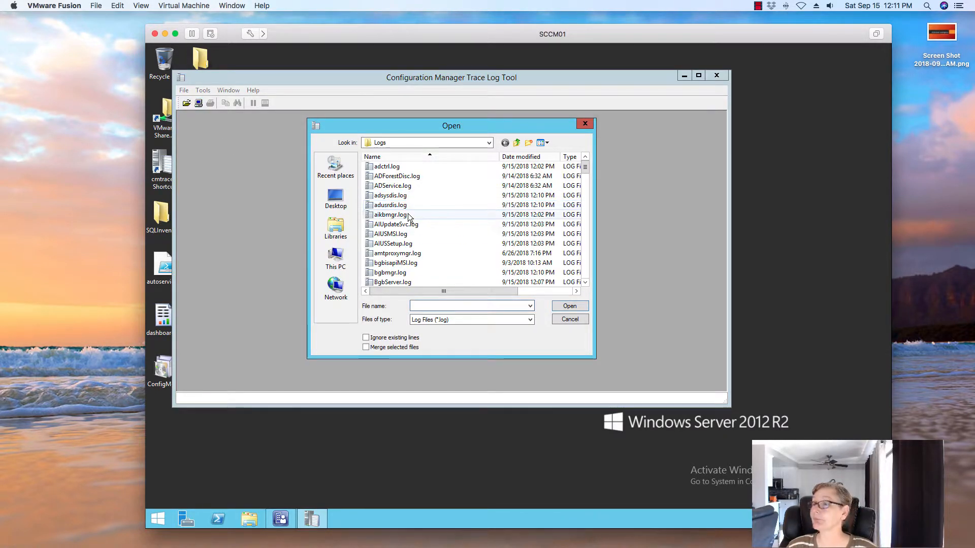
mouse_move(390, 215)
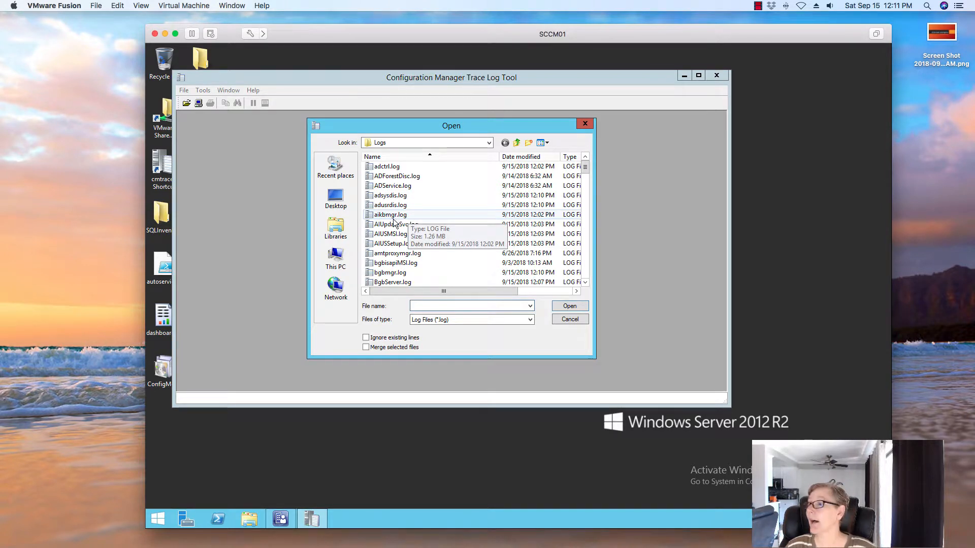
mouse_move(397, 224)
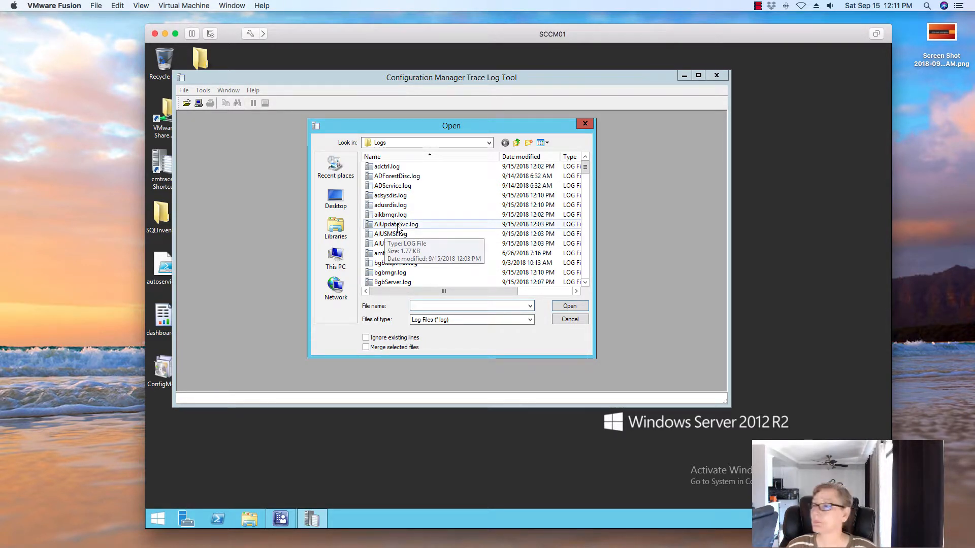
left_click(393, 243)
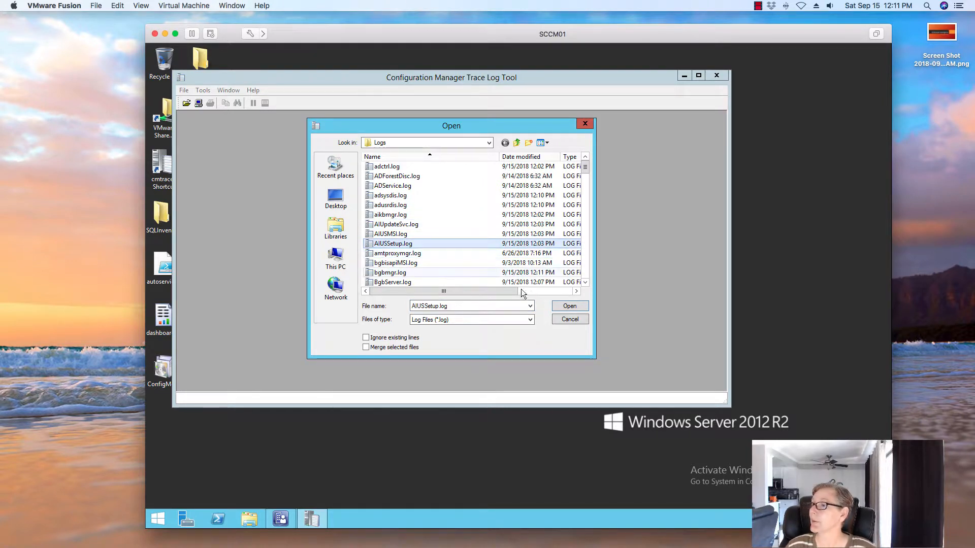
left_click(569, 306)
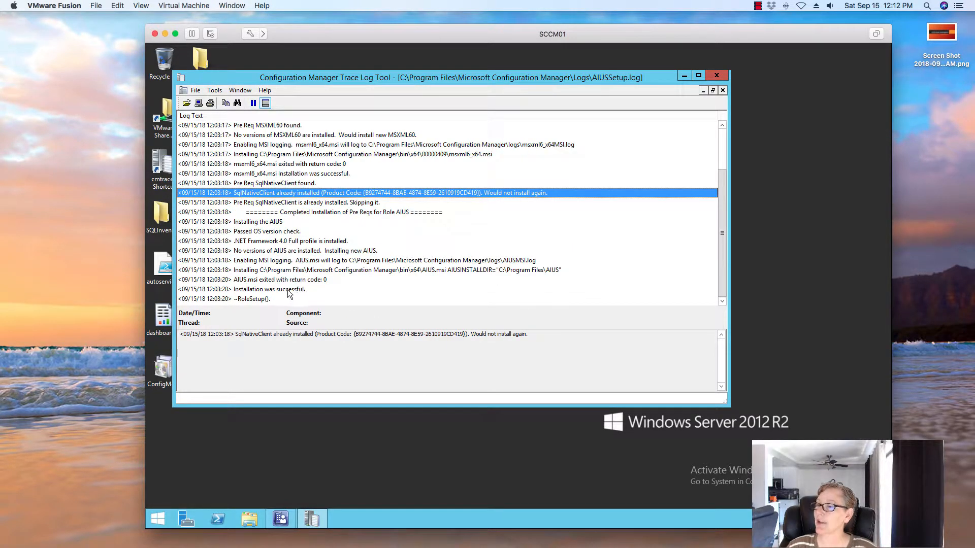
left_click(268, 290)
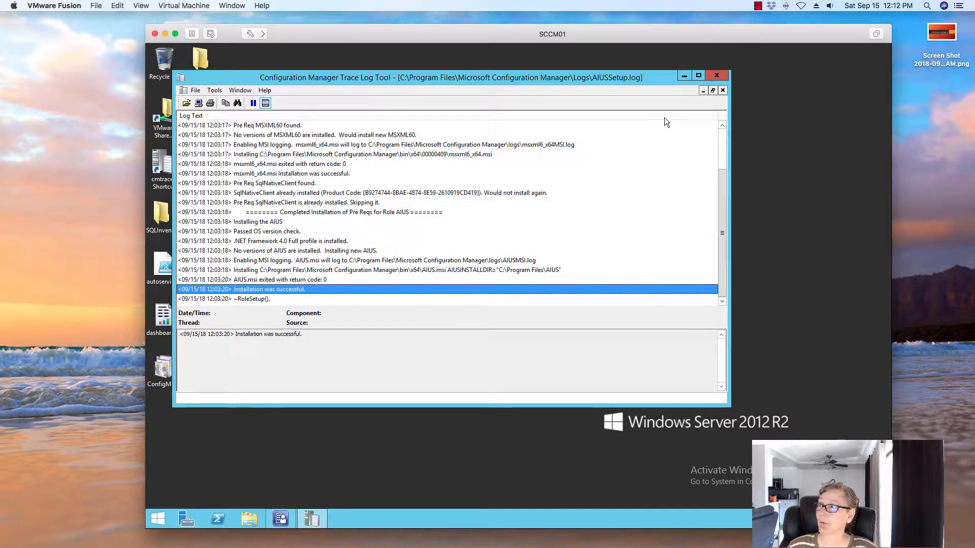
- Reload AIUpdateSvc.log, inspect the scheduled sync and outbox entries, and close CMTrace
left_click(186, 103)
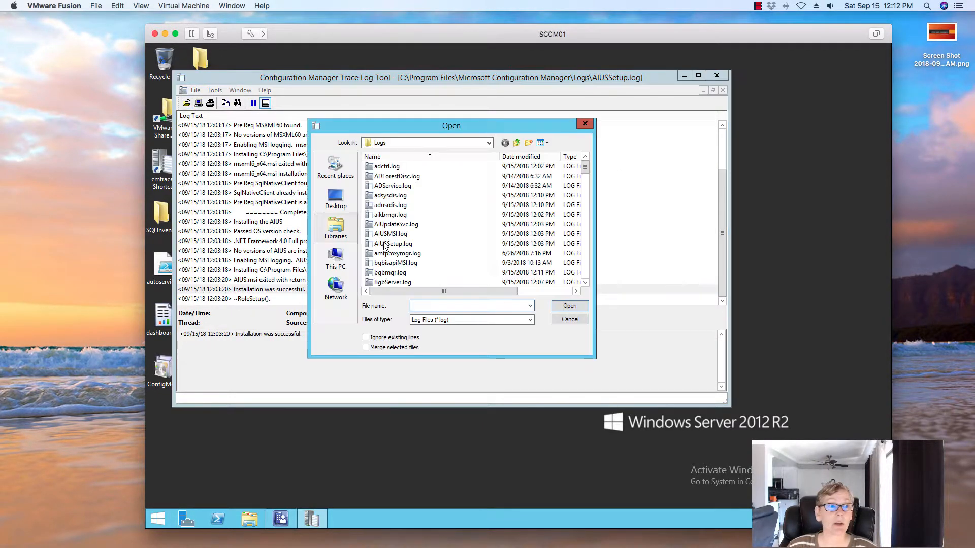
left_click(390, 233)
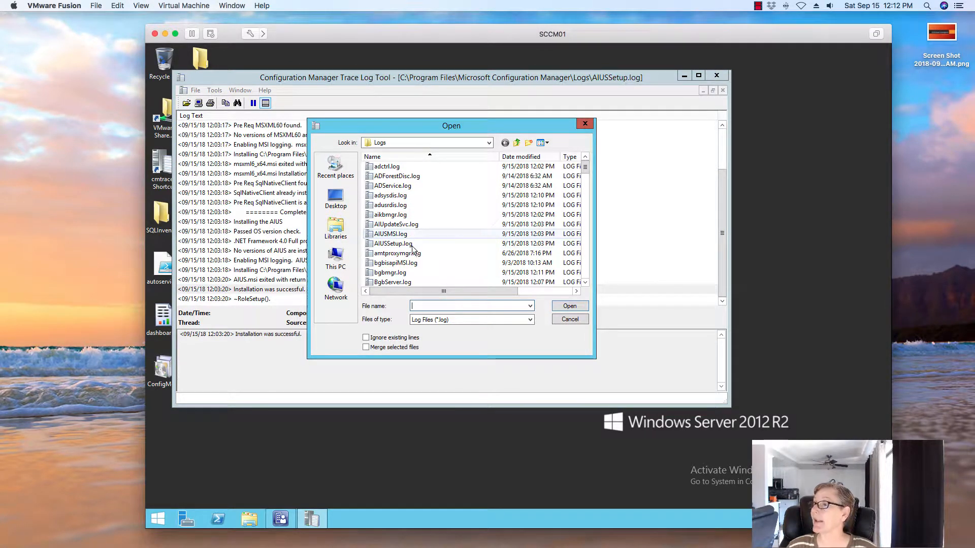
left_click(396, 223)
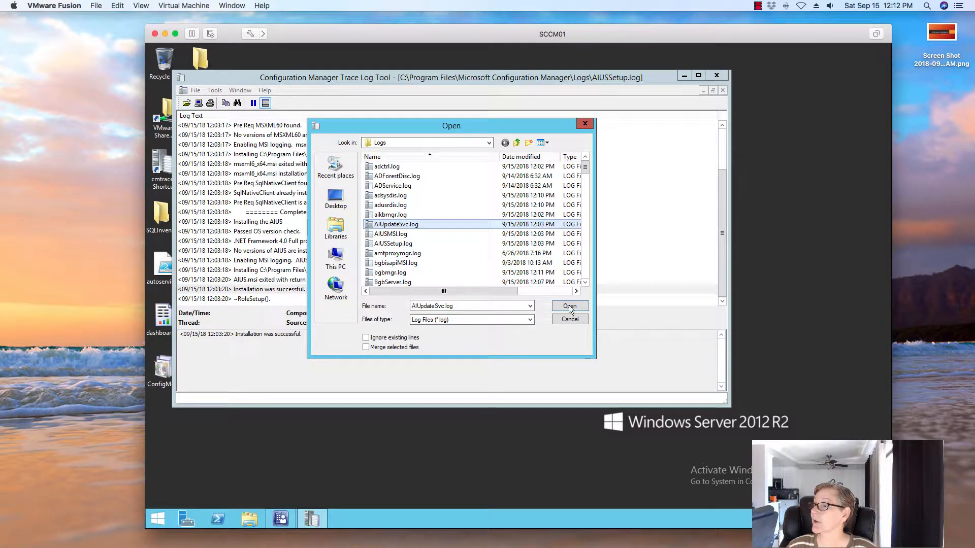
left_click(568, 306)
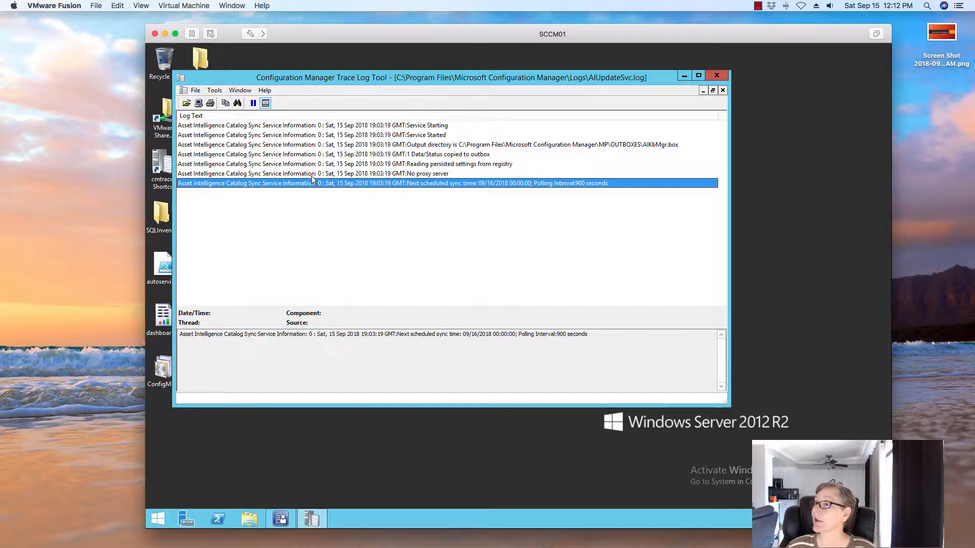
left_click(311, 173)
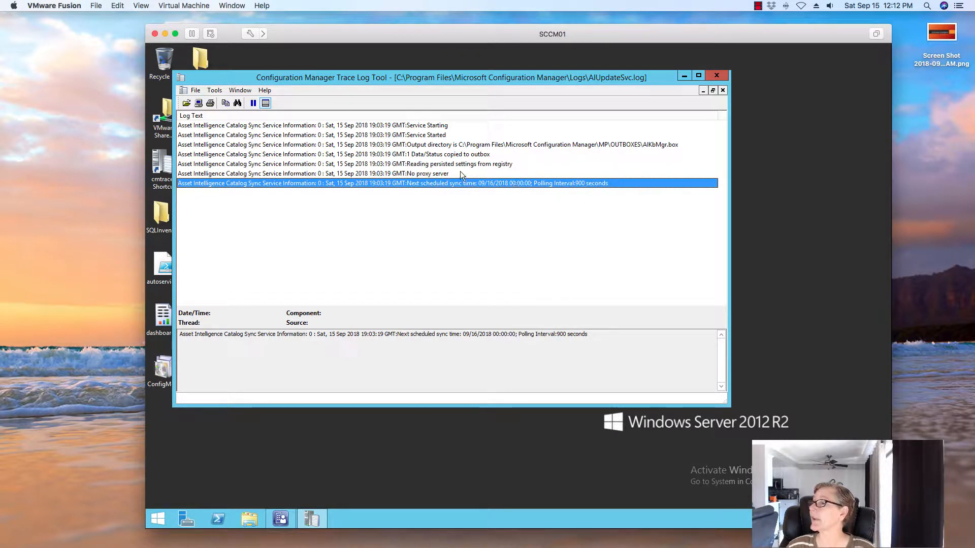
left_click(333, 155)
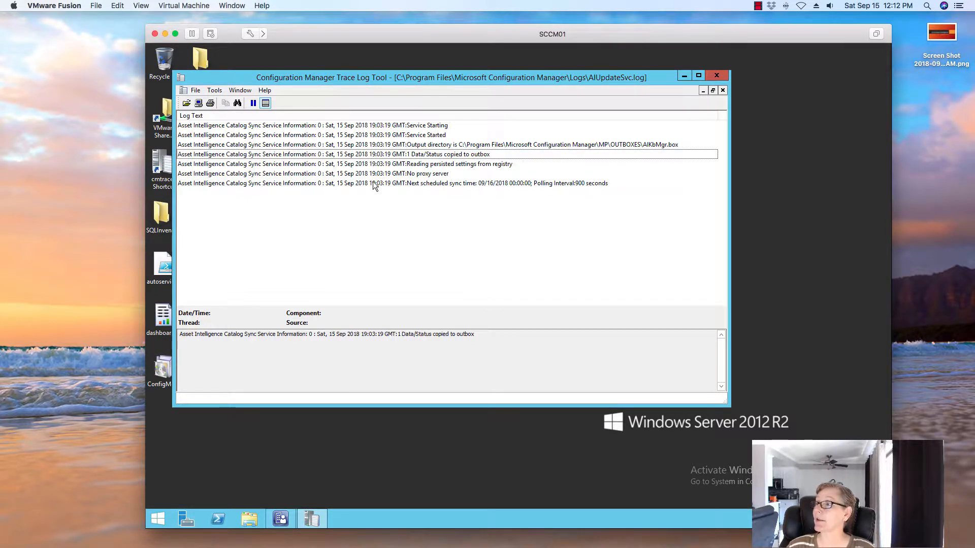
left_click(716, 75)
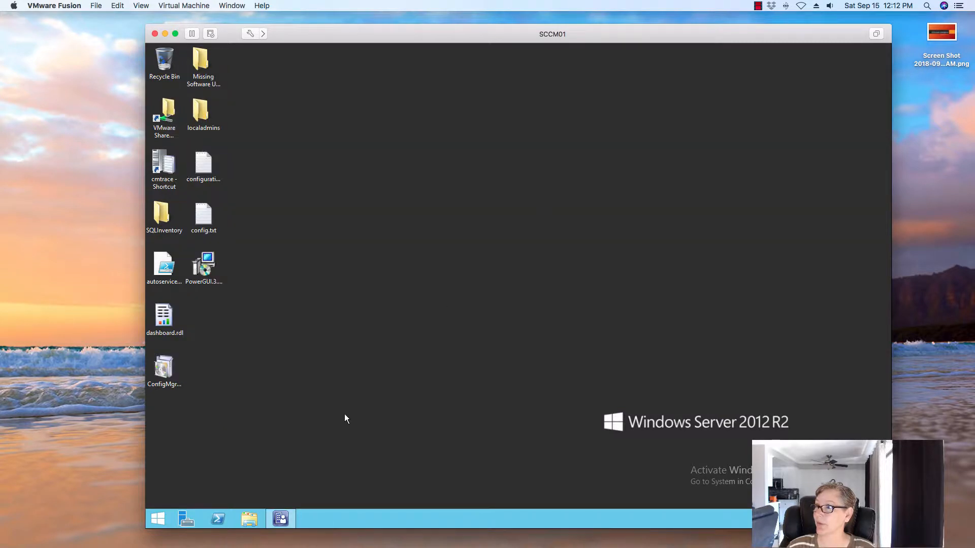
- Relaunch CMTrace from its shortcut and load aikbmgr.log
left_click(164, 166)
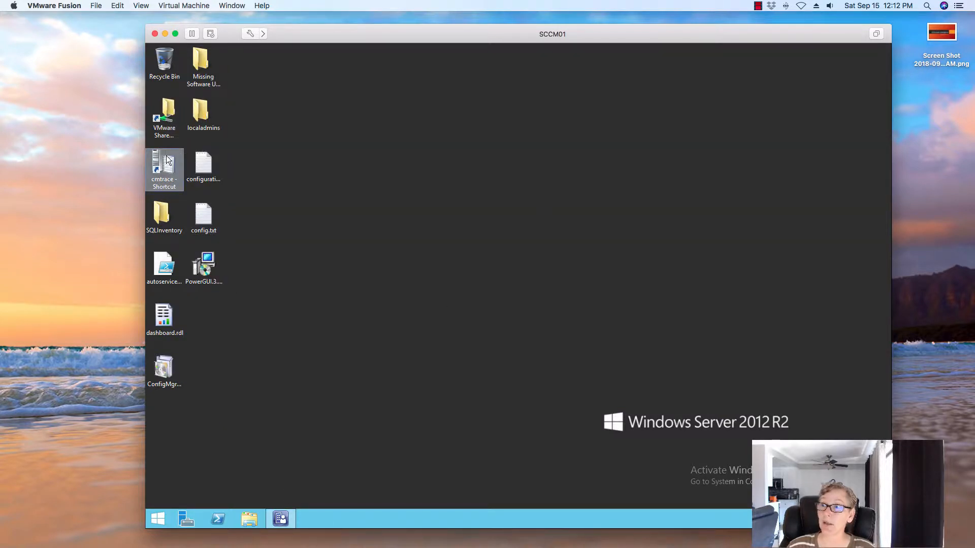
double_click(164, 167)
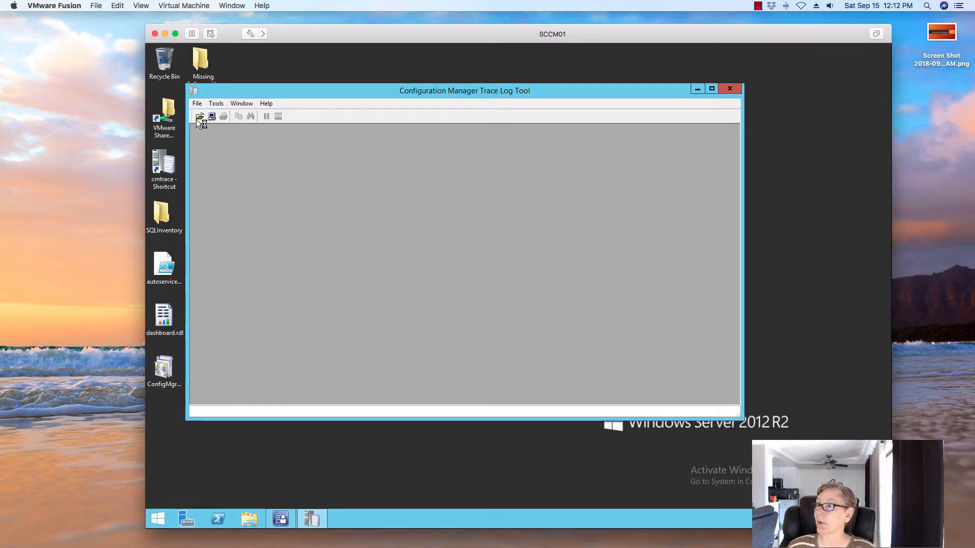
left_click(199, 115)
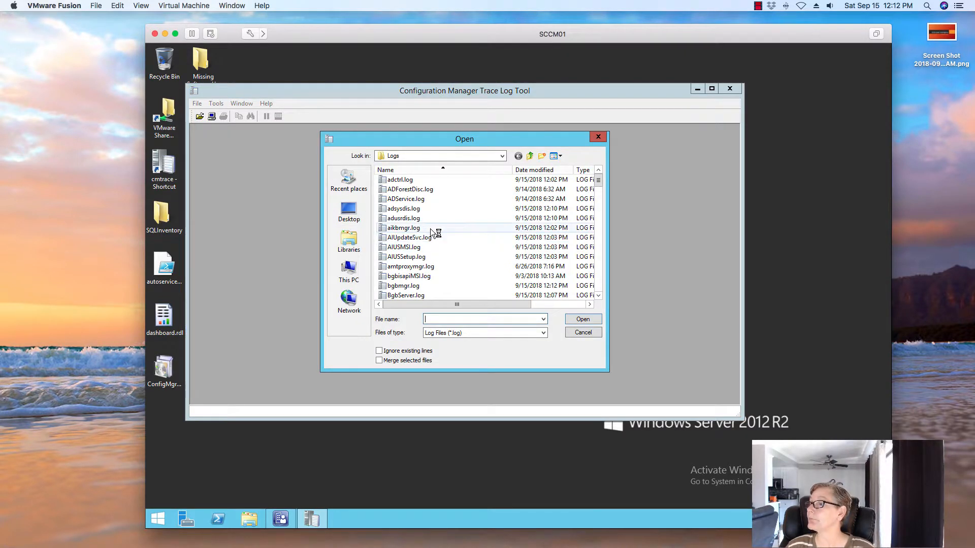
double_click(403, 228)
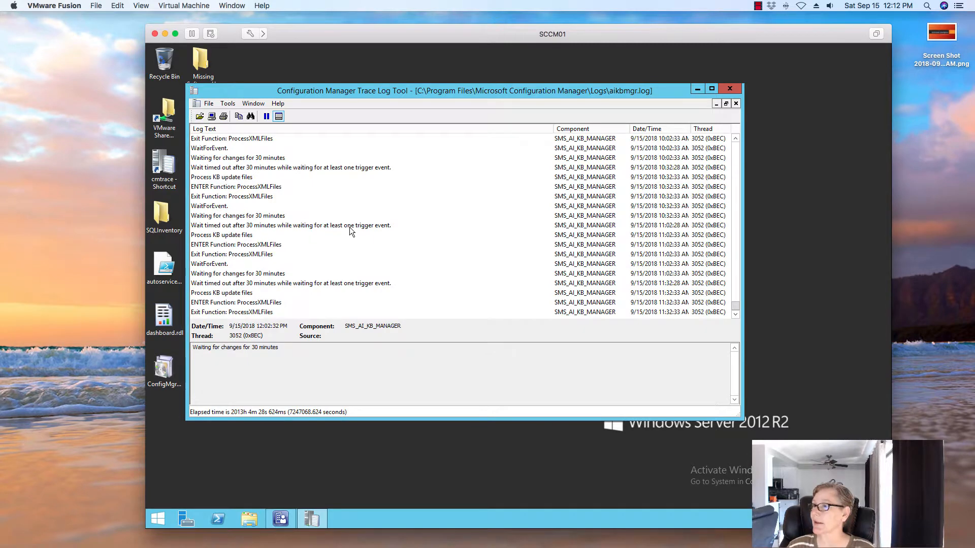
- Inspect the SMS_AI_KB_MANAGER XML-processing entries, then close CMTrace
left_click(290, 196)
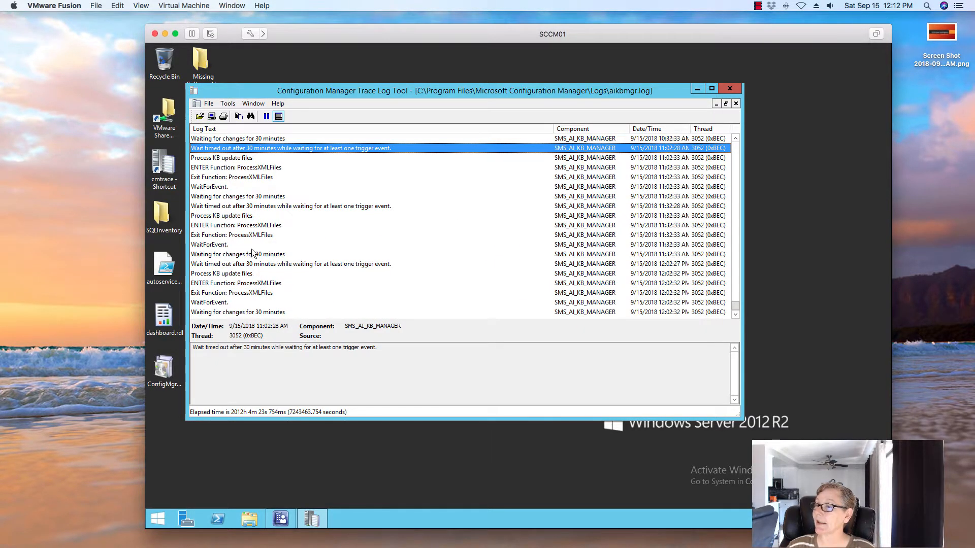
left_click(231, 293)
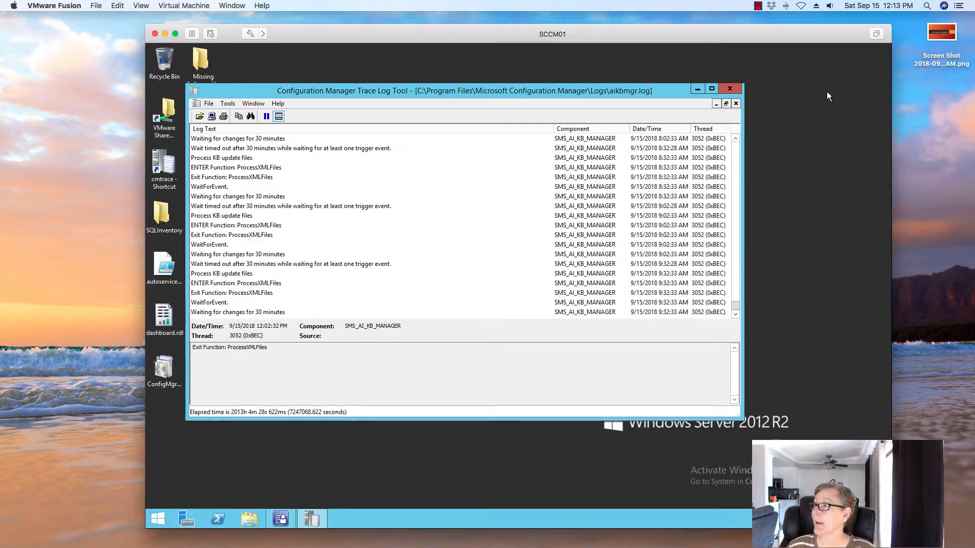
left_click(730, 88)
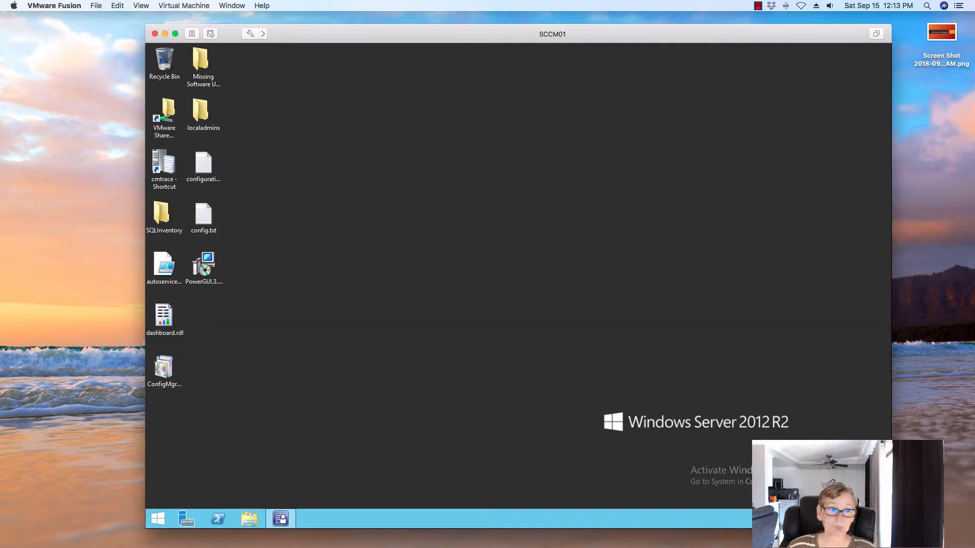
- Bring the Configuration Manager console back up on the Asset Intelligence overview
left_click(165, 214)
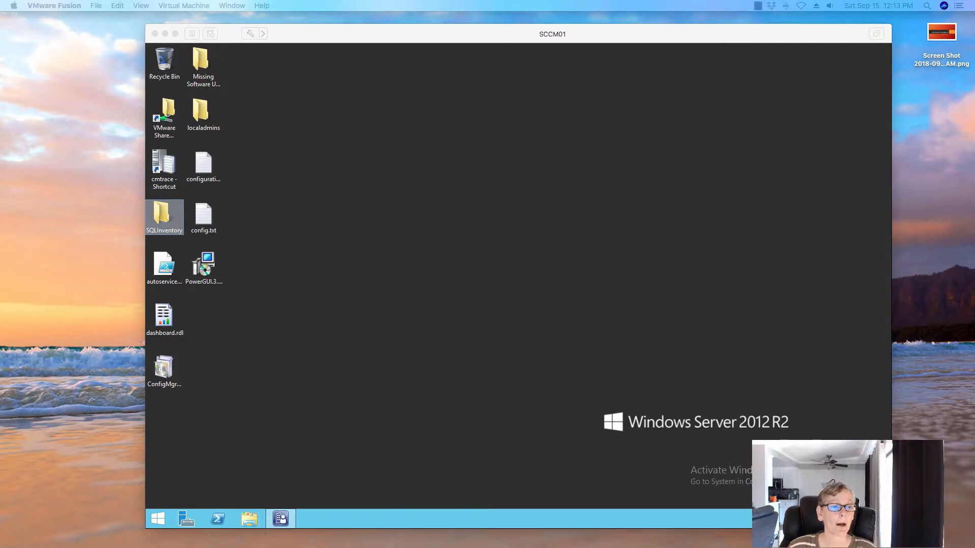
left_click(318, 364)
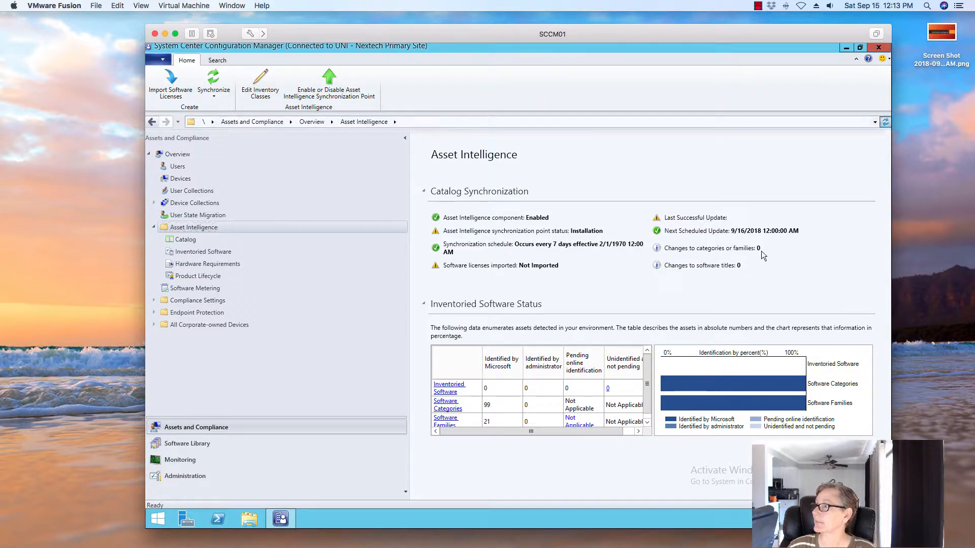
- Show the Asset Intelligence Catalog node with its validated software categories and families
left_click(185, 240)
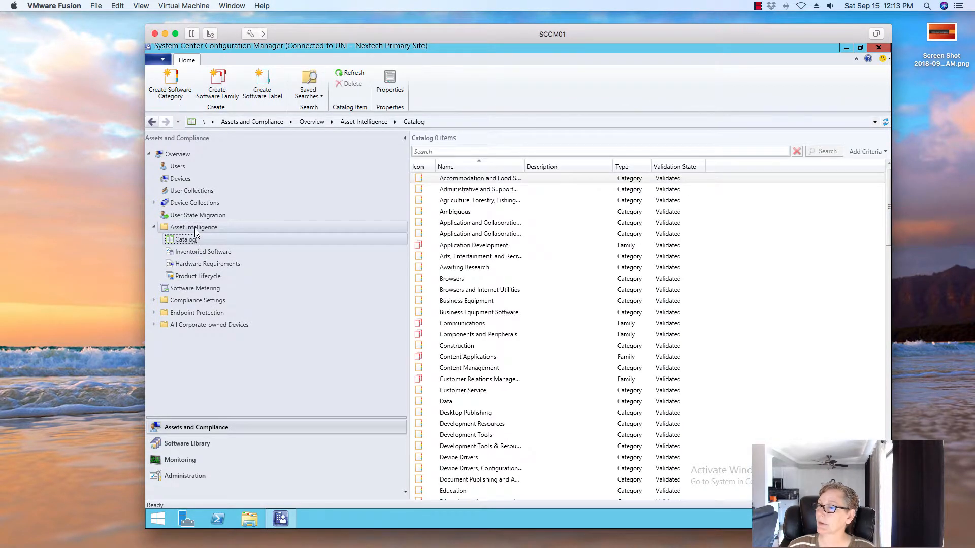
left_click(193, 226)
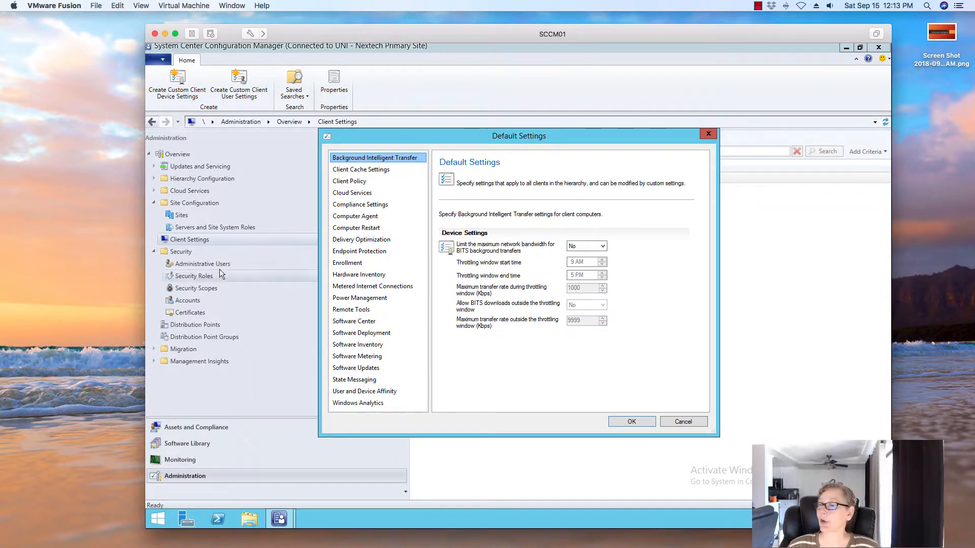
- In Default Settings, change Metered Internet Connections from Block to Allow and confirm with OK
left_click(373, 286)
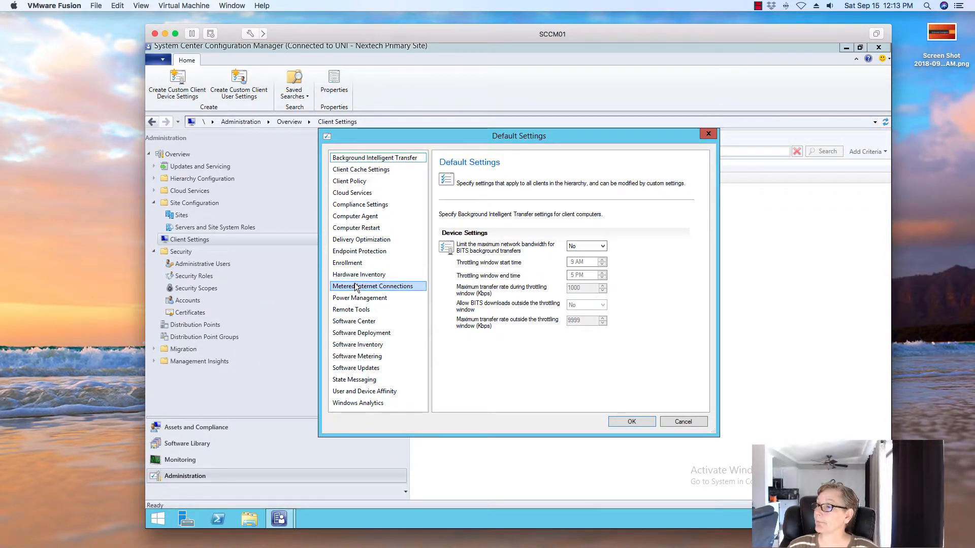
left_click(374, 286)
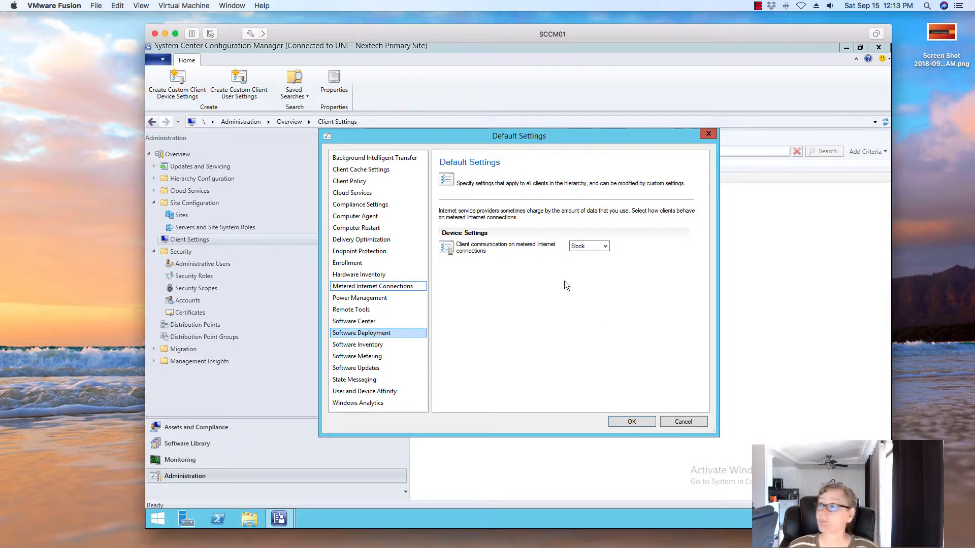
left_click(603, 246)
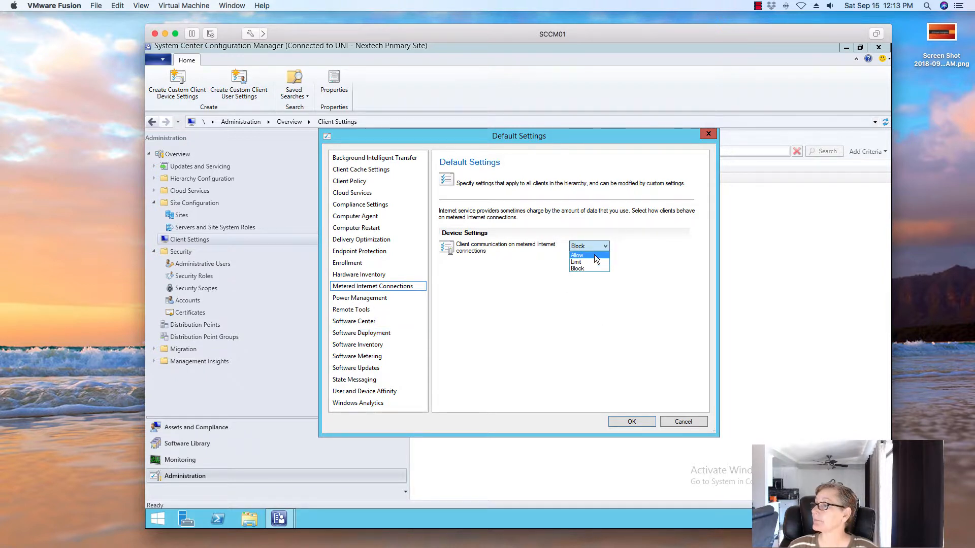
left_click(576, 256)
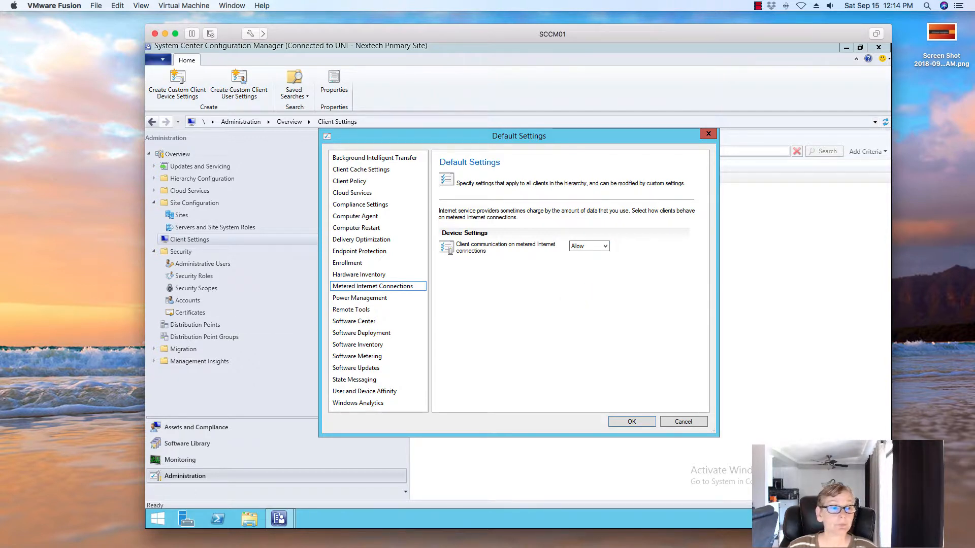
left_click(375, 286)
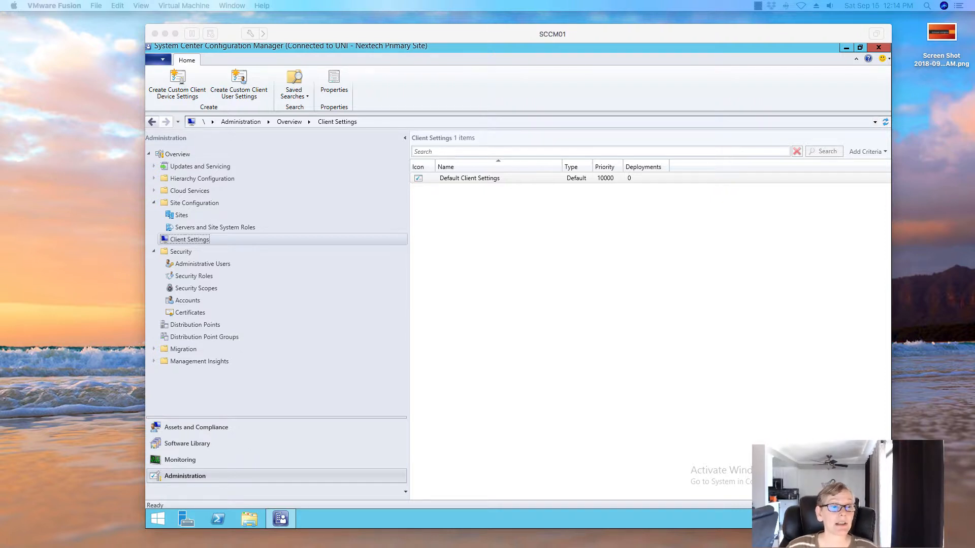
mouse_move(390, 405)
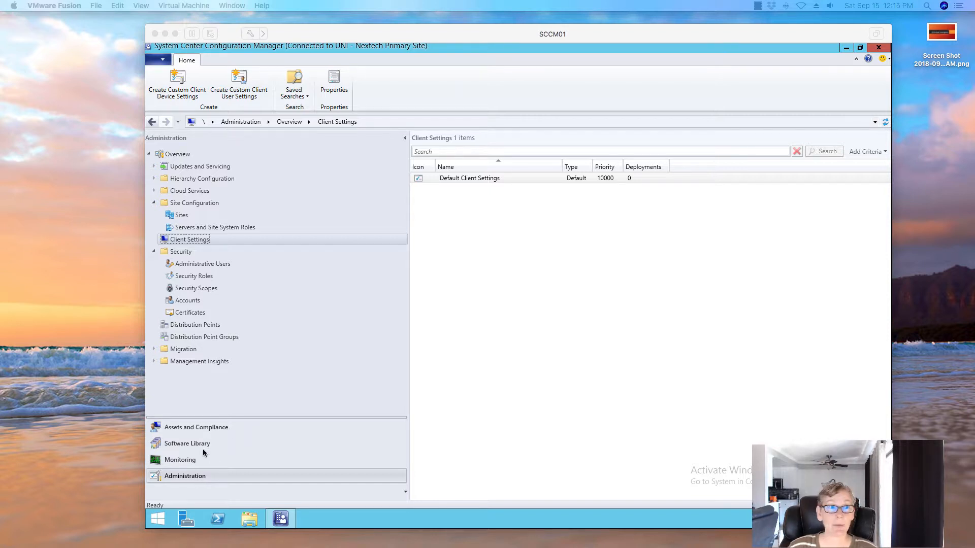
mouse_move(199, 232)
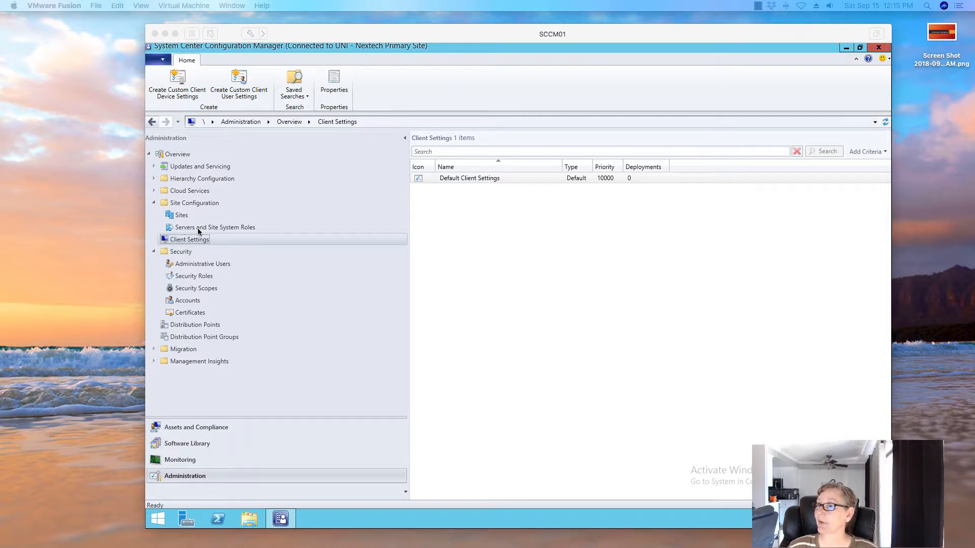
mouse_move(184, 215)
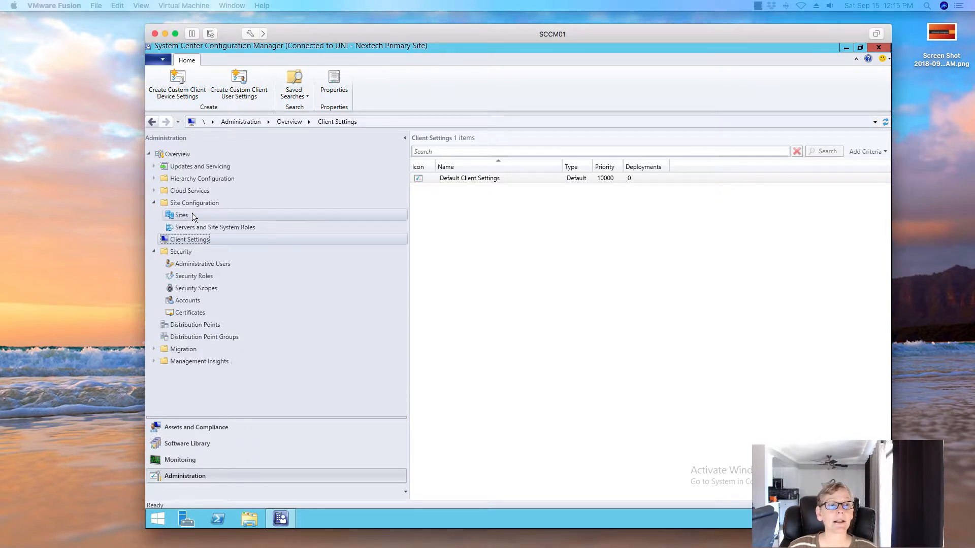
- Open Site Maintenance for the Nextech primary site, look at Check Application Title with Inventory Information, then cancel
left_click(181, 214)
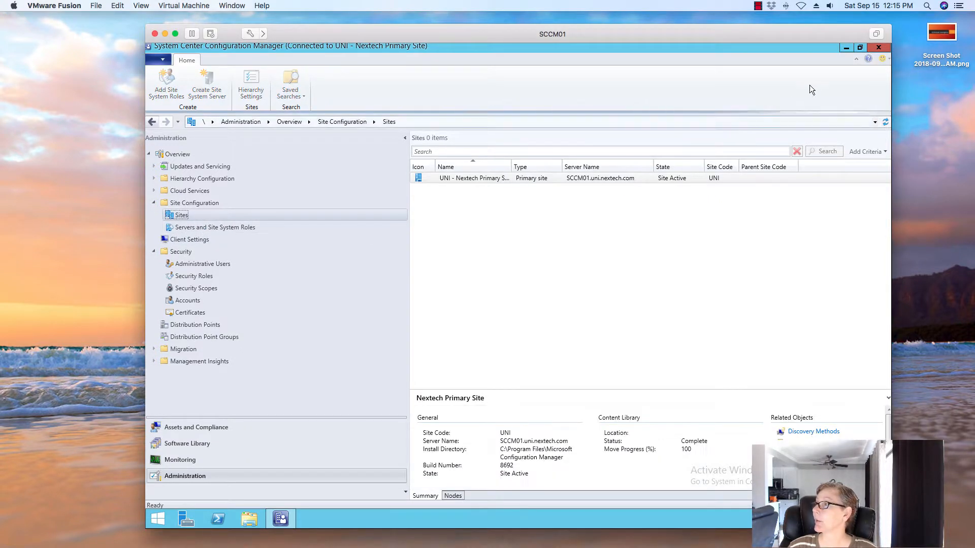
left_click(769, 72)
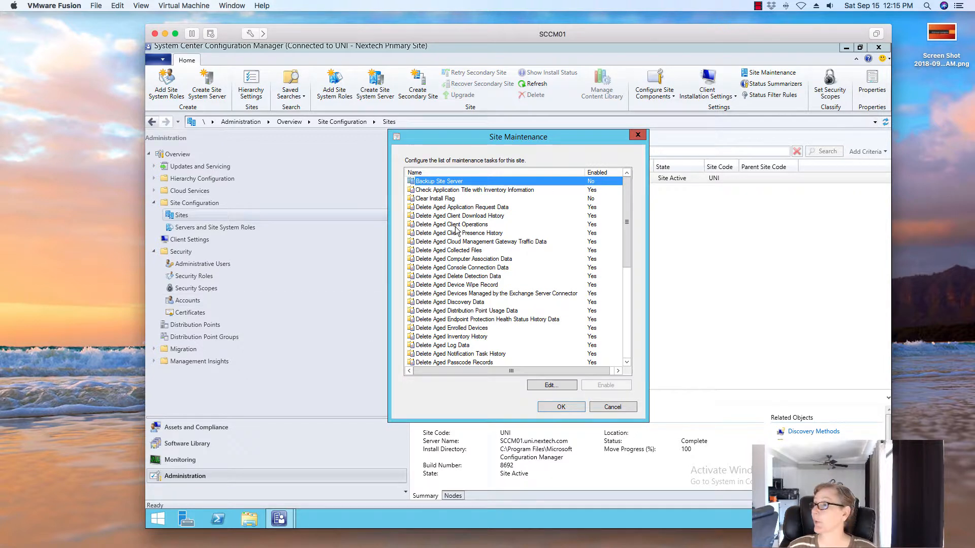
left_click(475, 190)
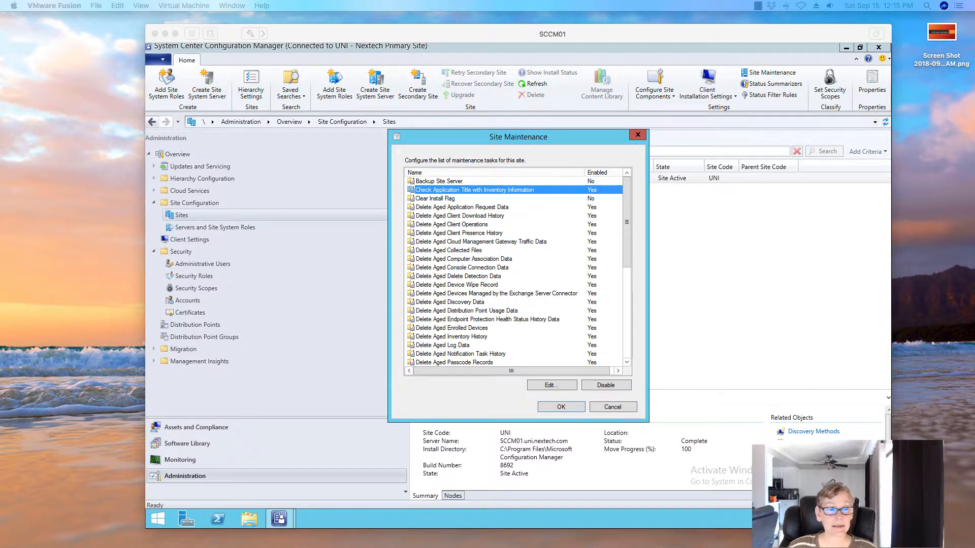
mouse_move(927, 342)
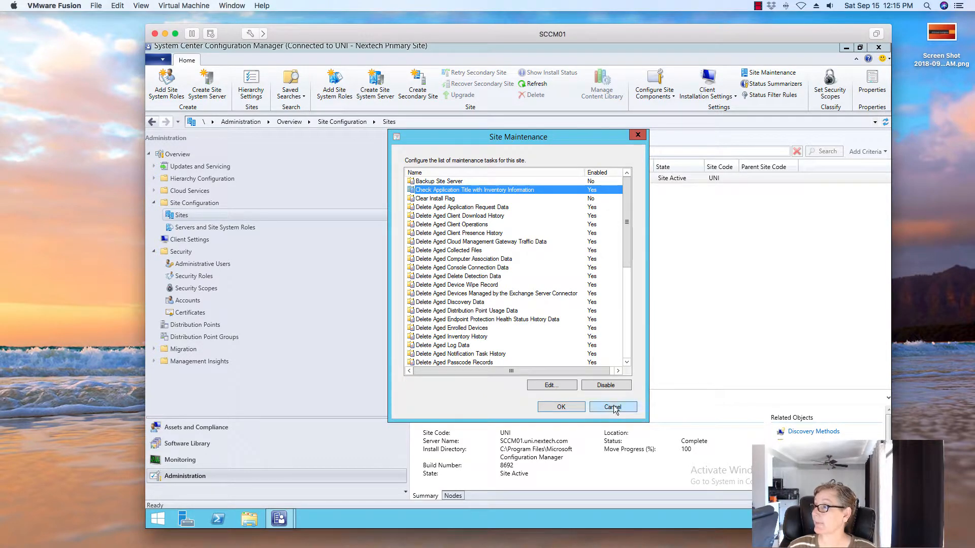
left_click(612, 406)
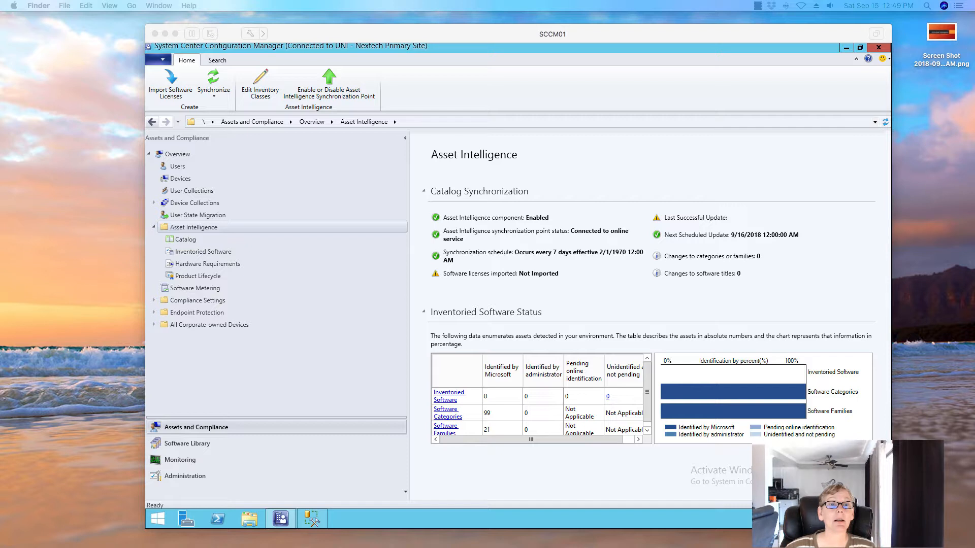
mouse_move(123, 232)
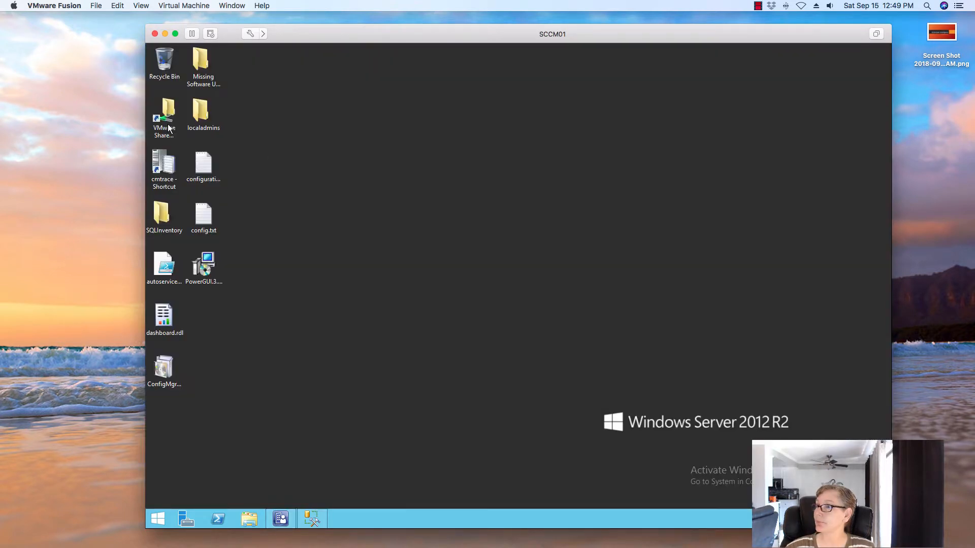
- Copy License.csv.xlsx from the VMware SCCM shared folder to the desktop and rename it License.csv
double_click(164, 114)
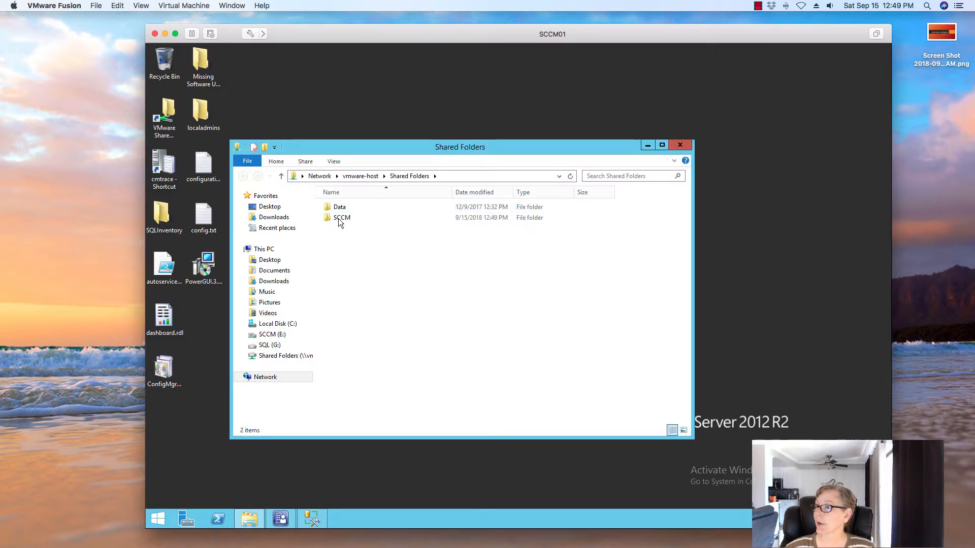
double_click(341, 217)
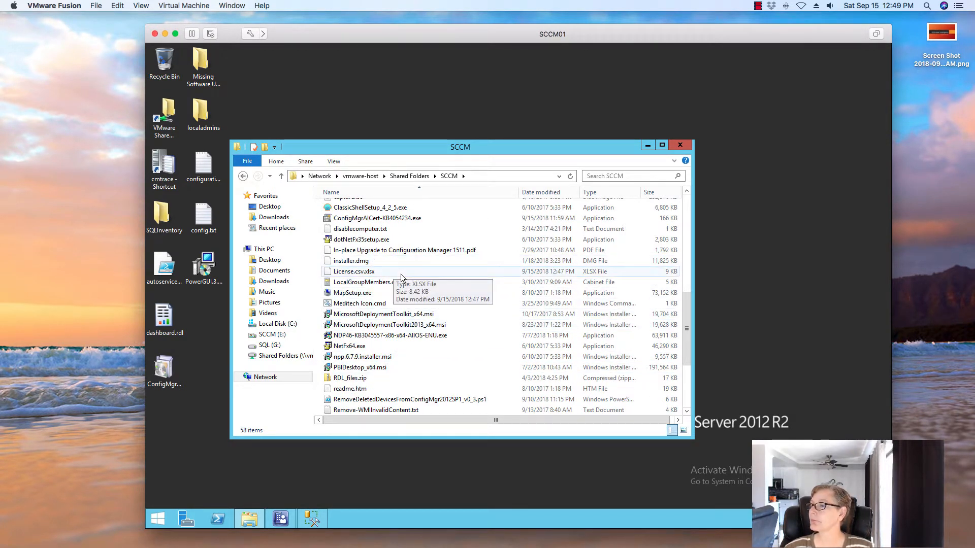
left_click(354, 272)
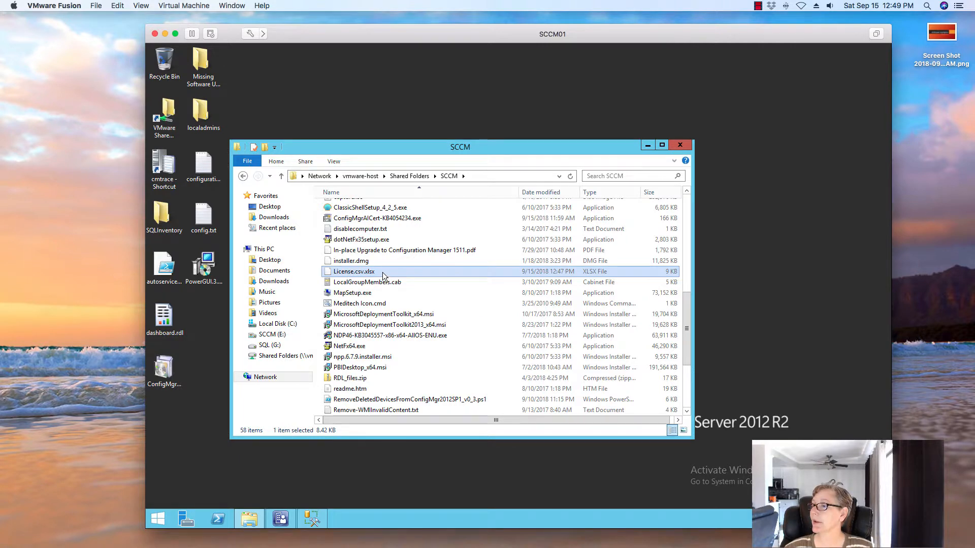
right_click(354, 272)
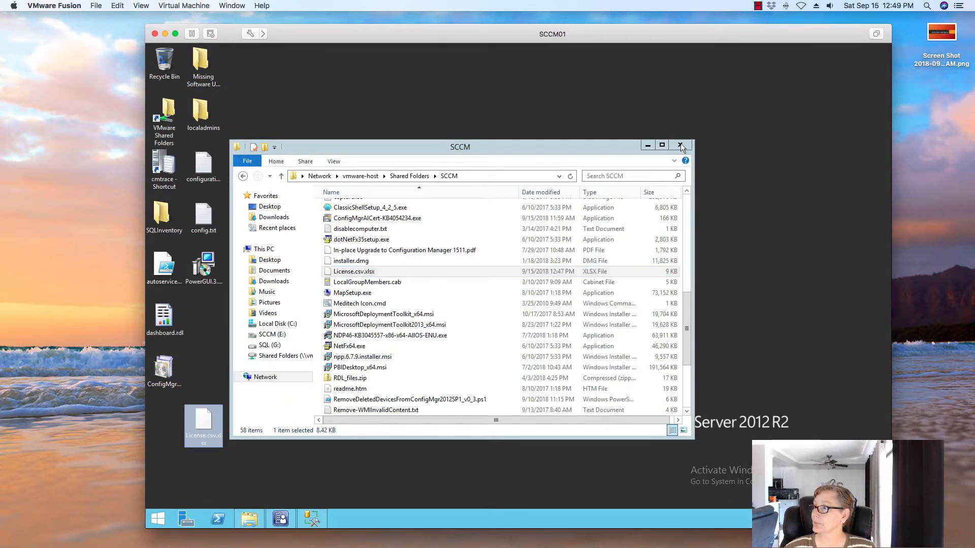
right_click(203, 425)
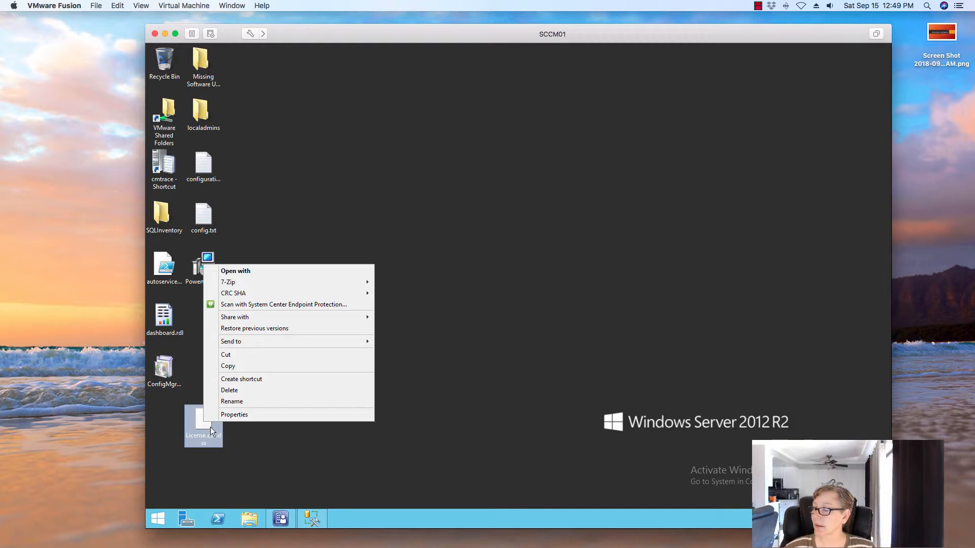
left_click(231, 401)
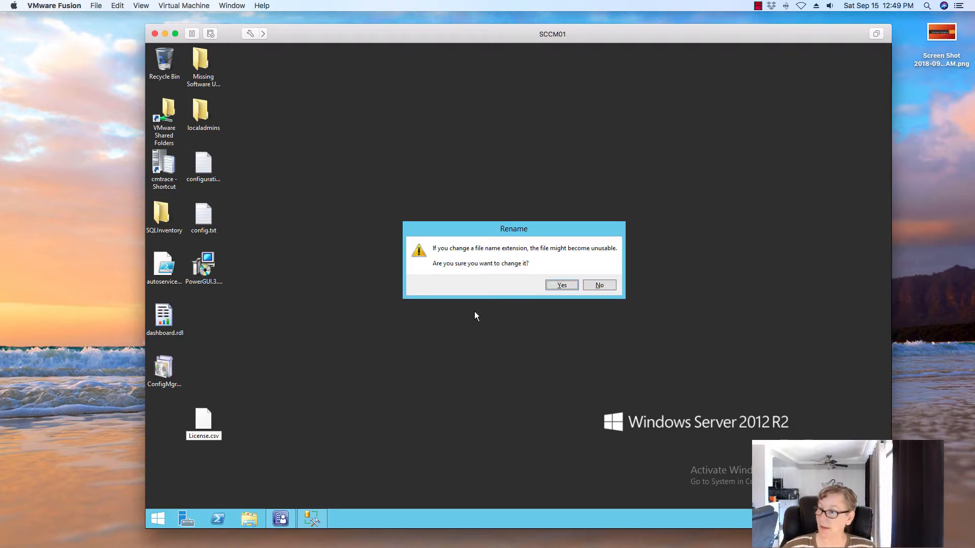
- Move License.csv into E:\packages on the SCCM drive and return to the Configuration Manager console
left_click(561, 284)
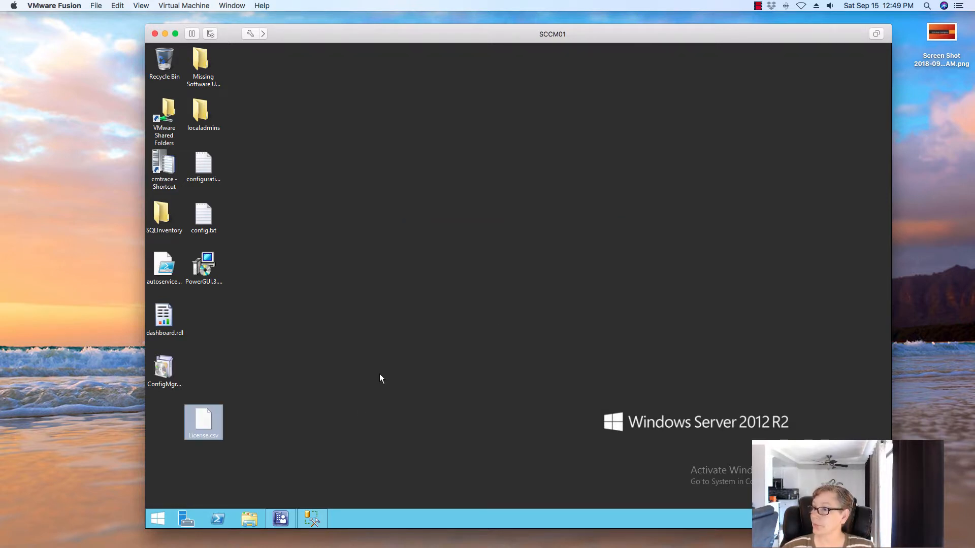
left_click(249, 518)
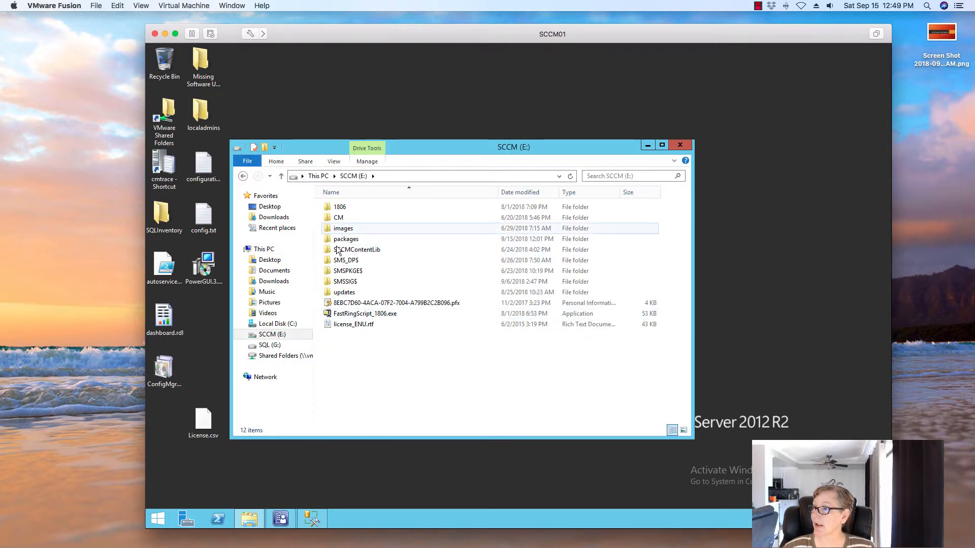
double_click(346, 238)
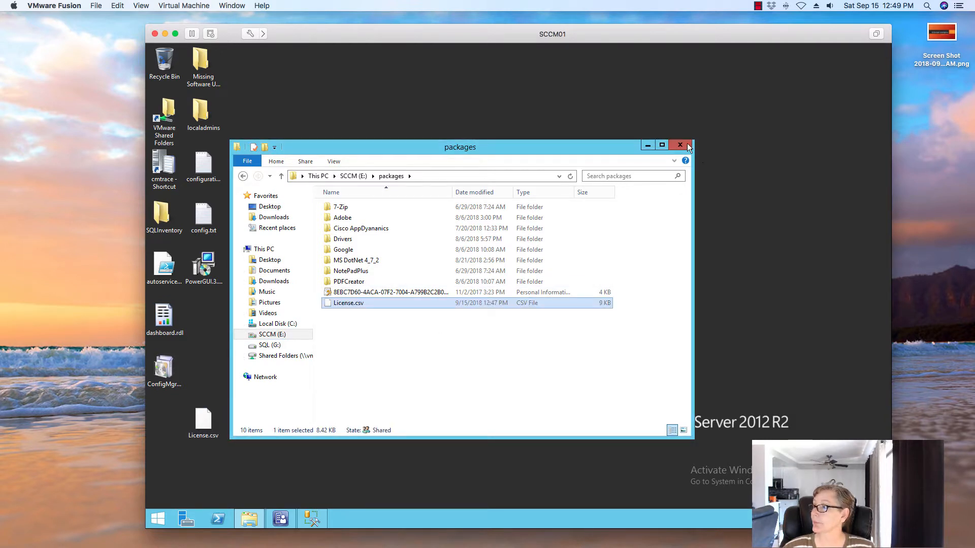
right_click(203, 420)
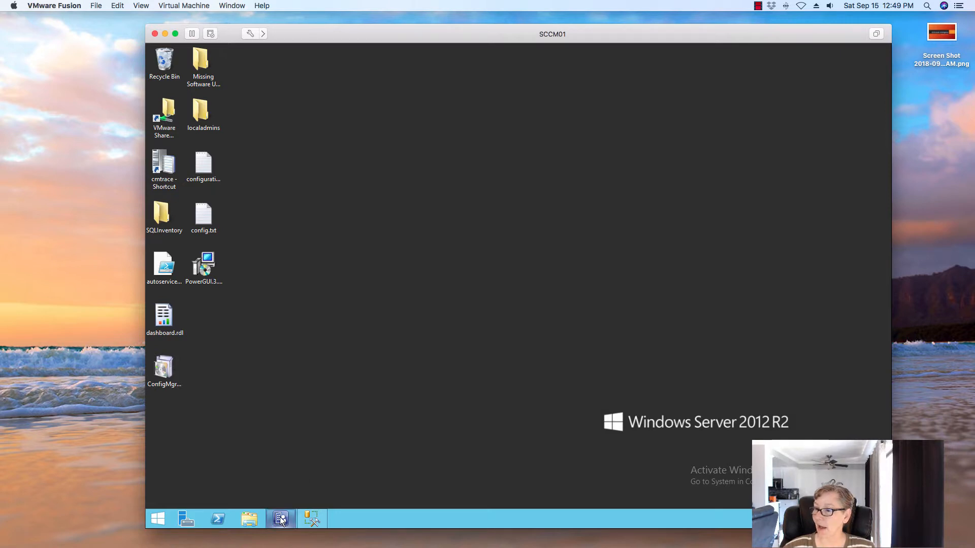
left_click(280, 519)
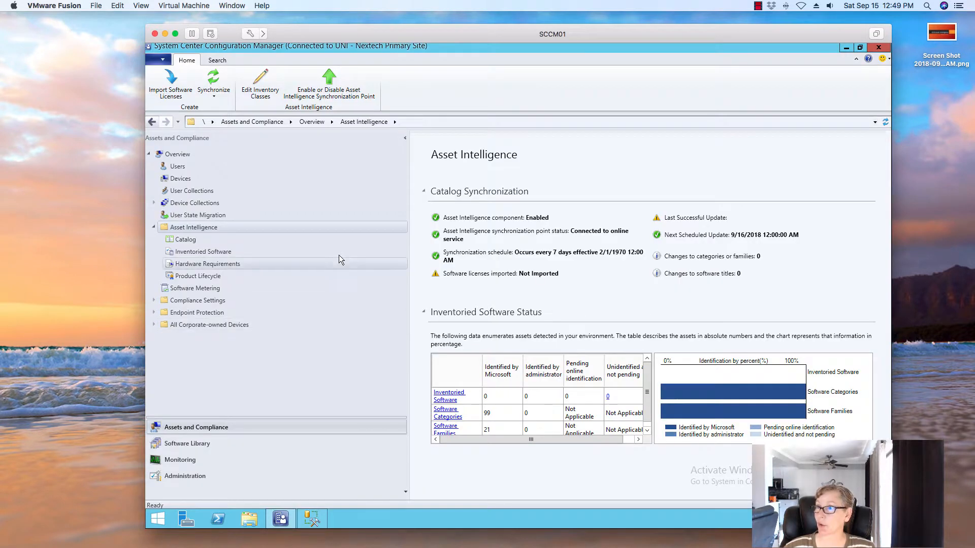
- Start Import Software Licenses as a General License Statement pointing at \\sccm01\packages\License.csv
left_click(170, 86)
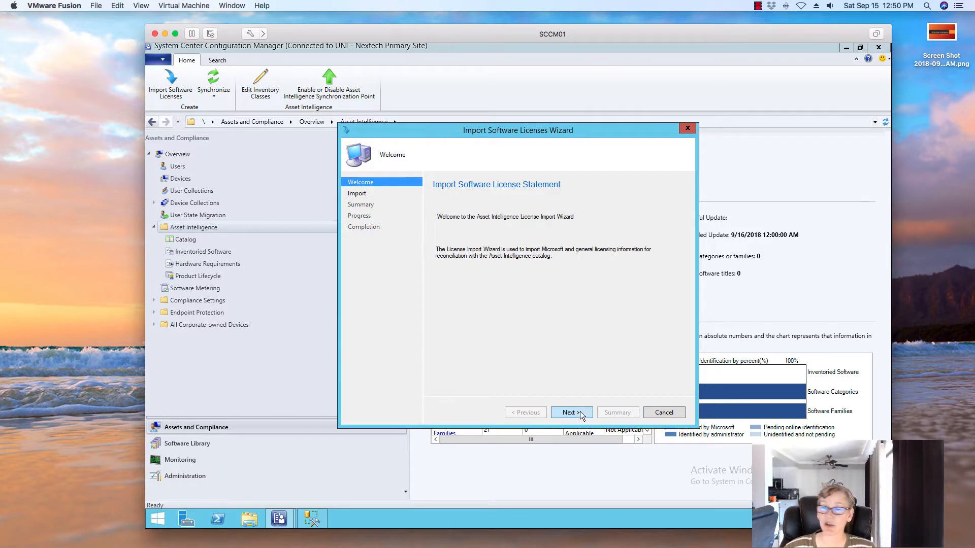
left_click(567, 412)
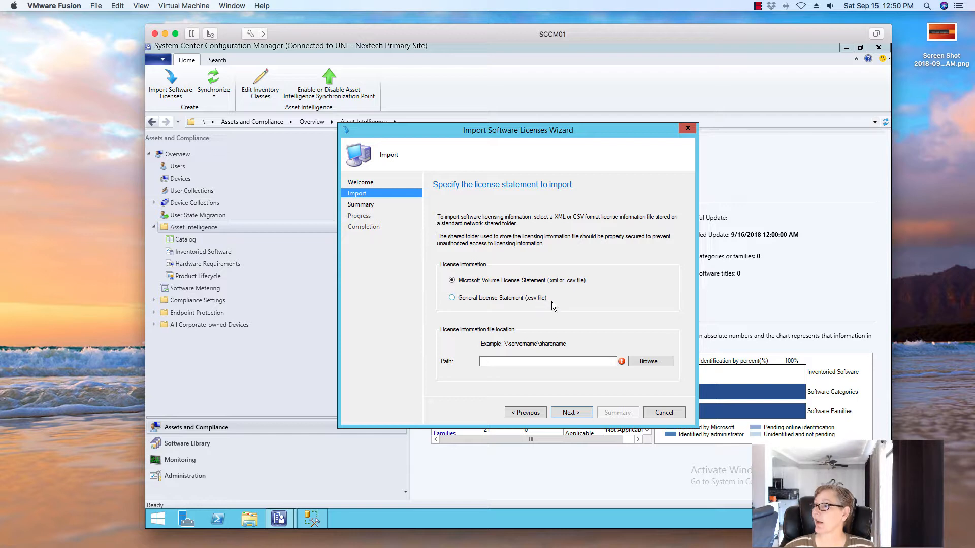
left_click(452, 298)
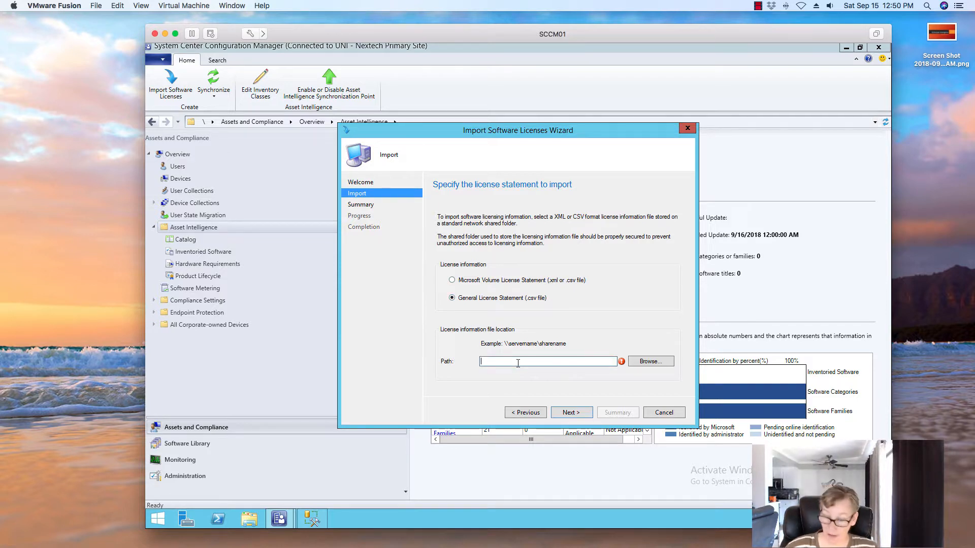
type("\\\\sccm01\\")
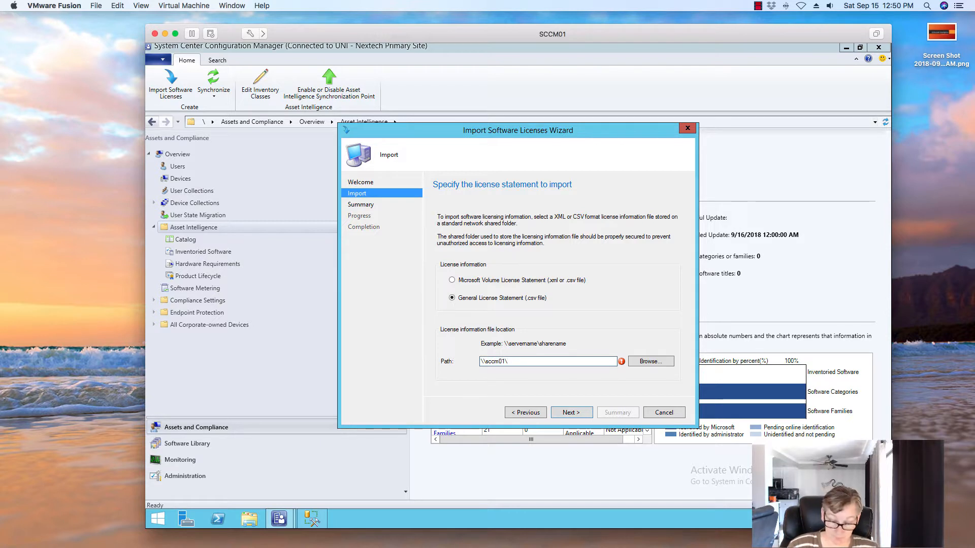
type("packages\\")
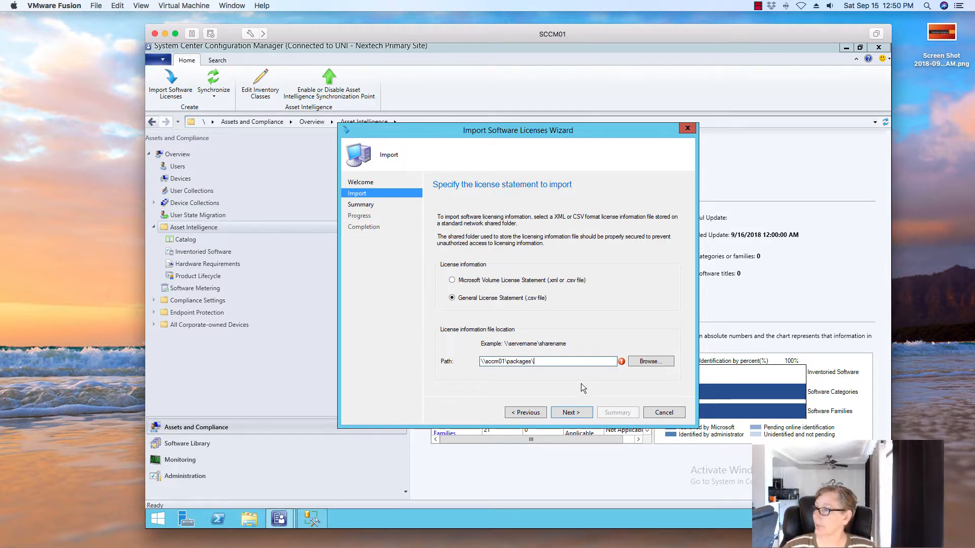
left_click(650, 361)
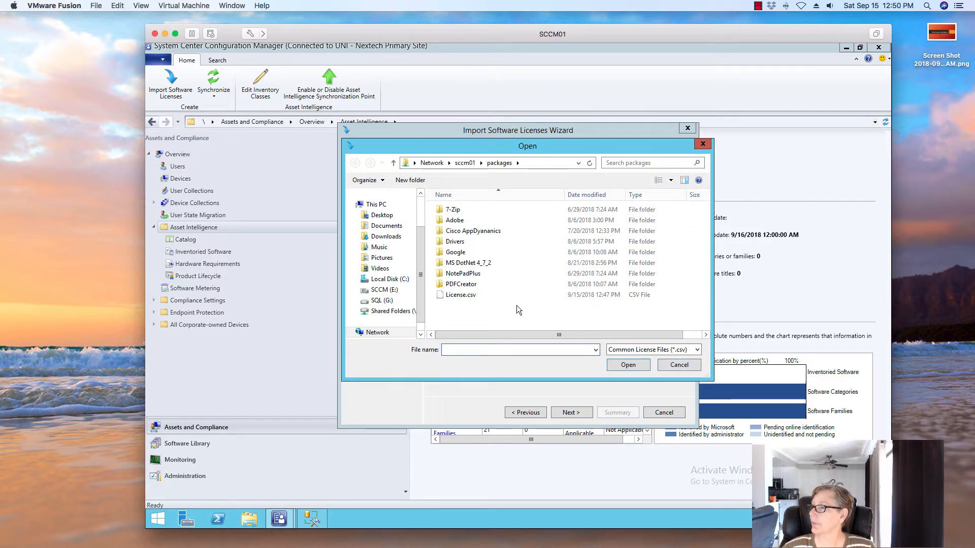
left_click(627, 364)
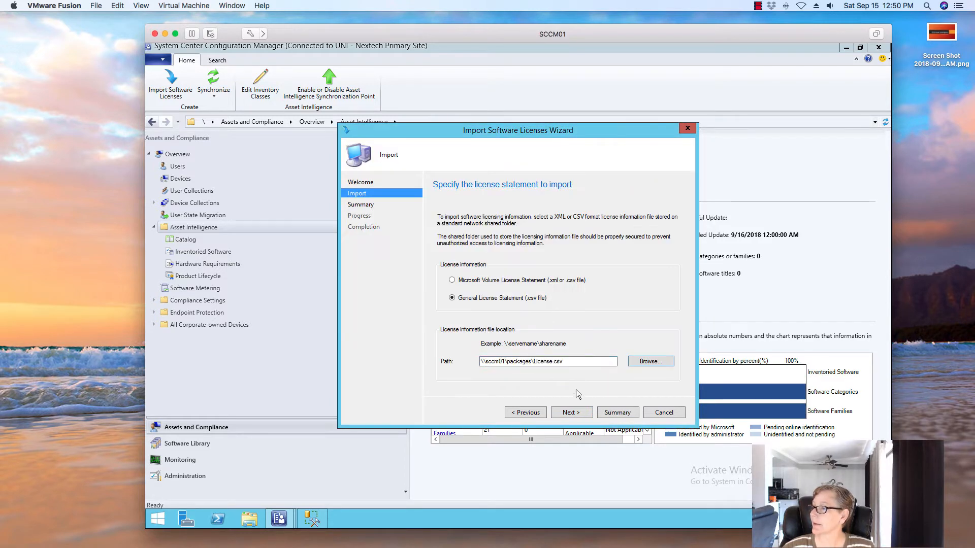
- Run the import through Summary, see it fail with the file path in the error details, and close the wizard
left_click(570, 412)
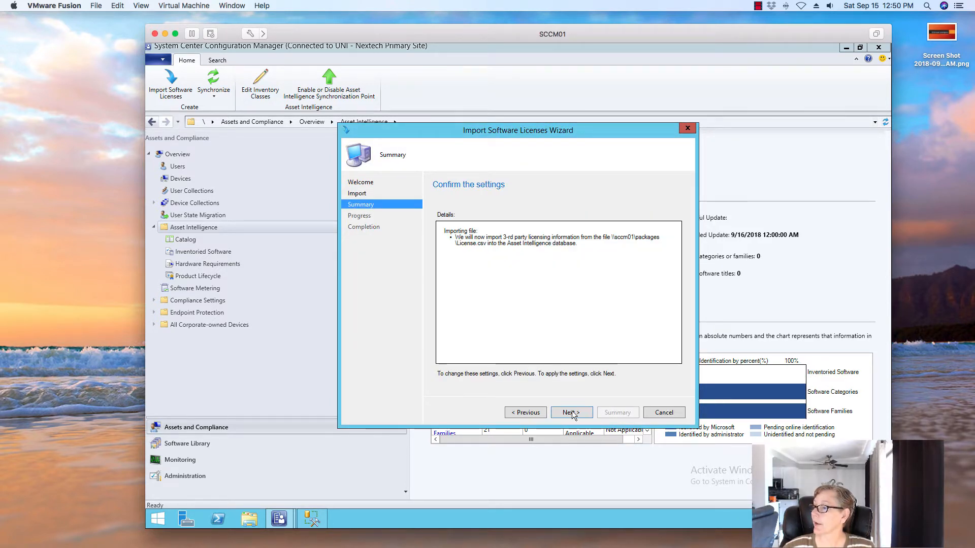
left_click(570, 412)
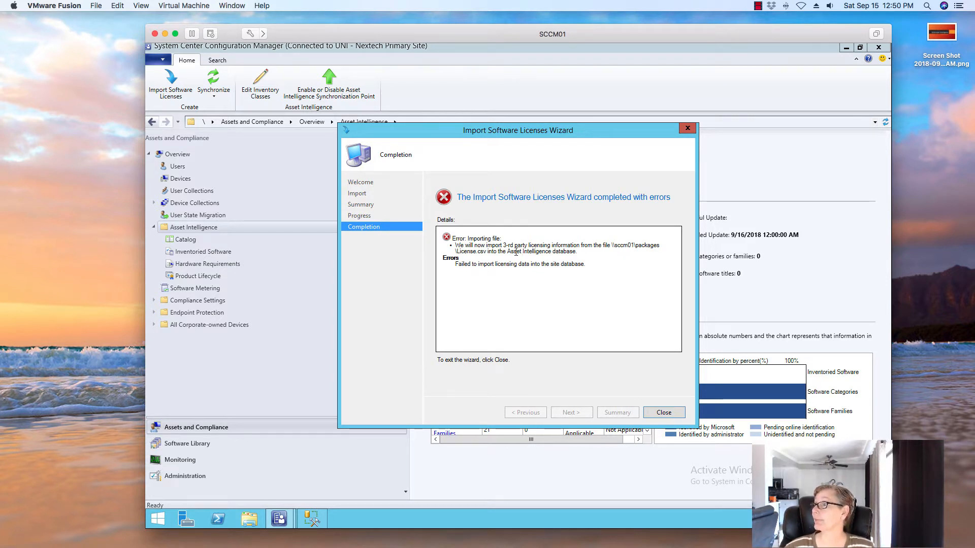
left_click_drag(505, 244, 577, 252)
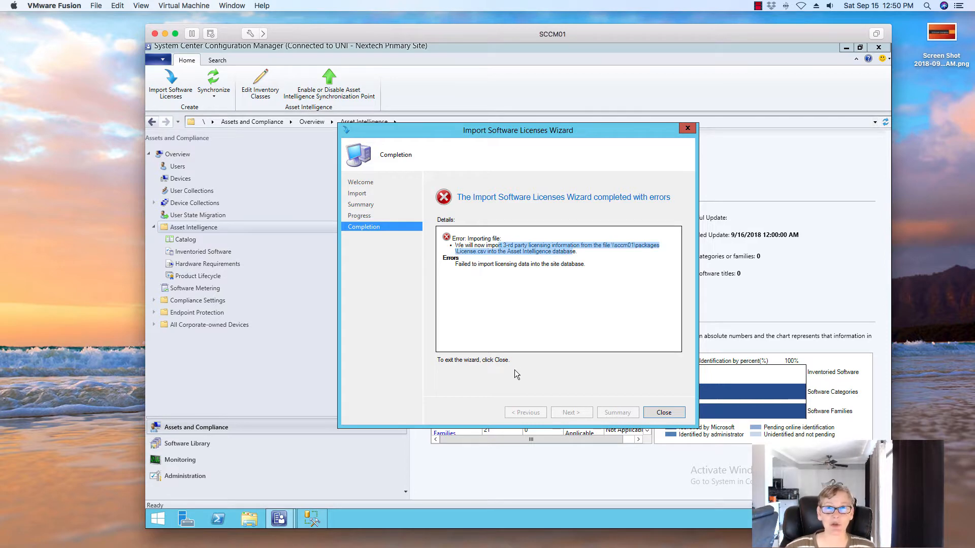
left_click(663, 412)
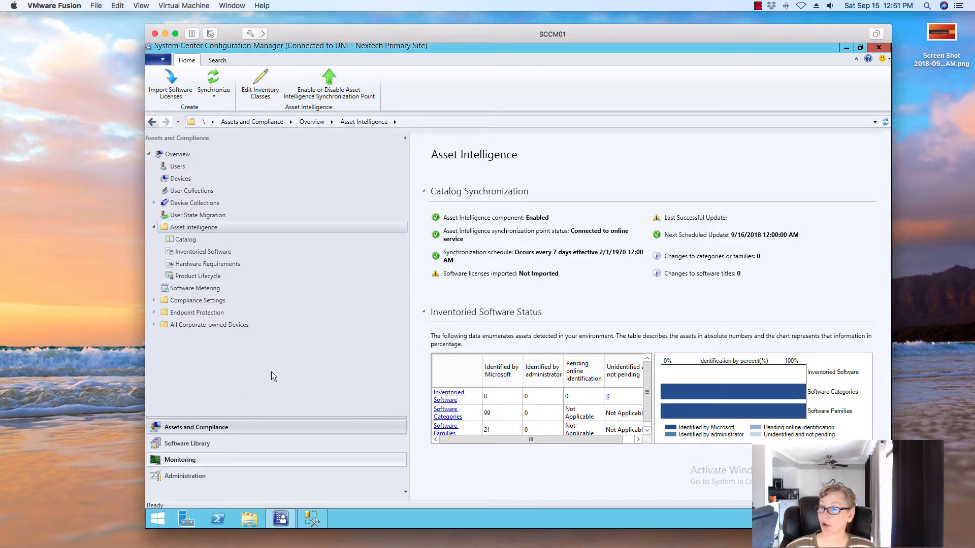
- In Monitoring, expand Reporting > Reports and show the Asset Intelligence report folder
left_click(180, 459)
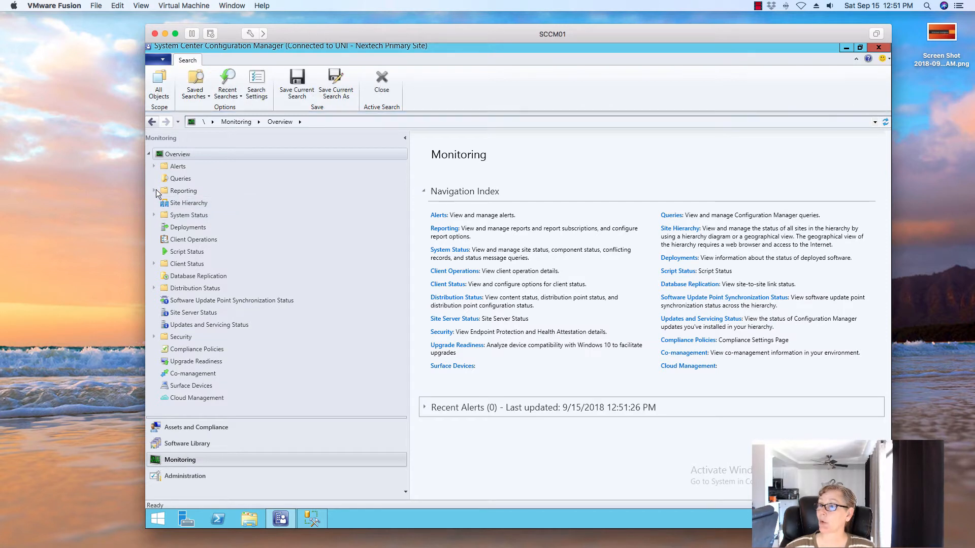
left_click(155, 191)
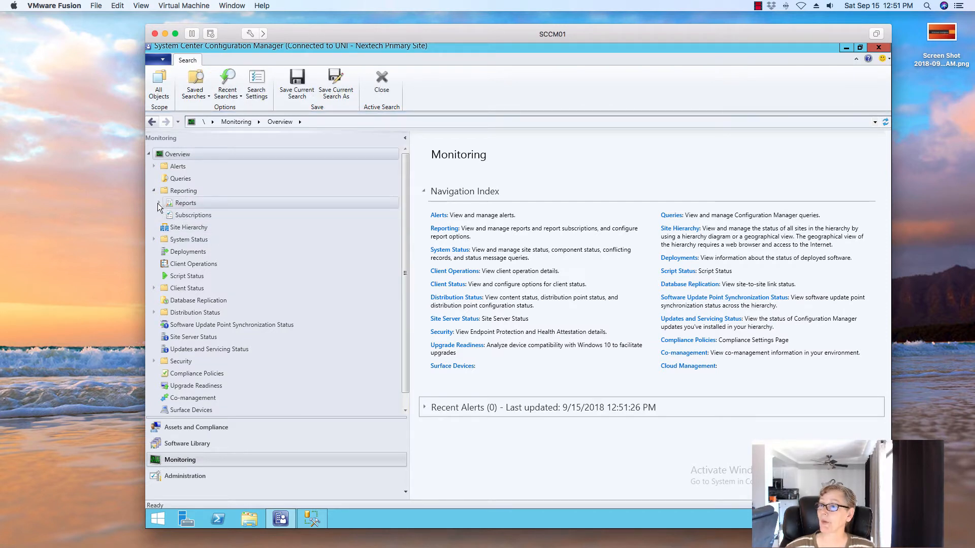
left_click(158, 203)
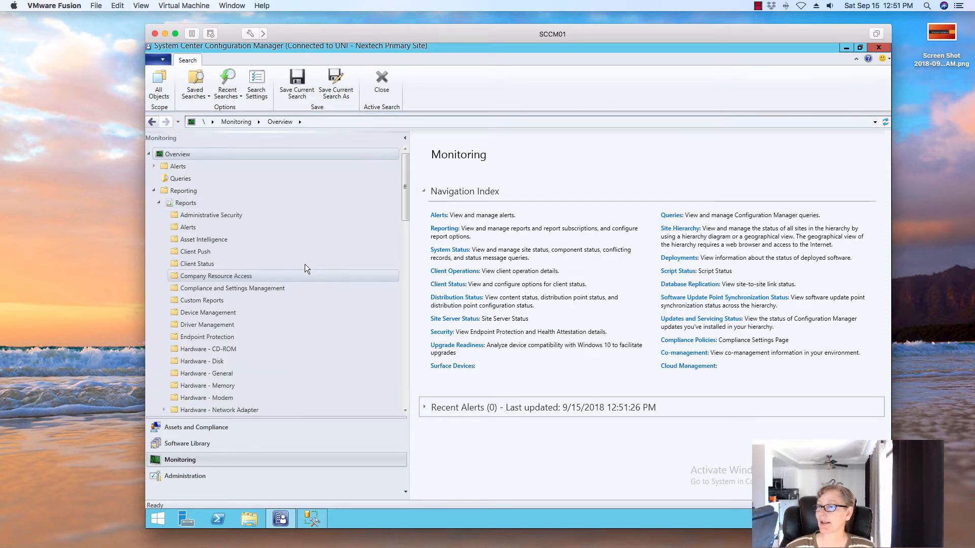
left_click(204, 240)
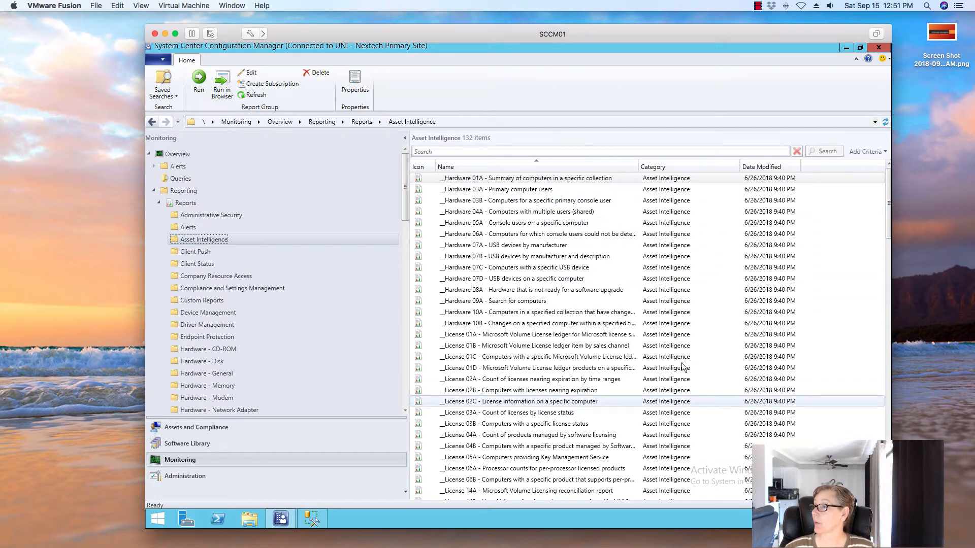
scroll("down", 3)
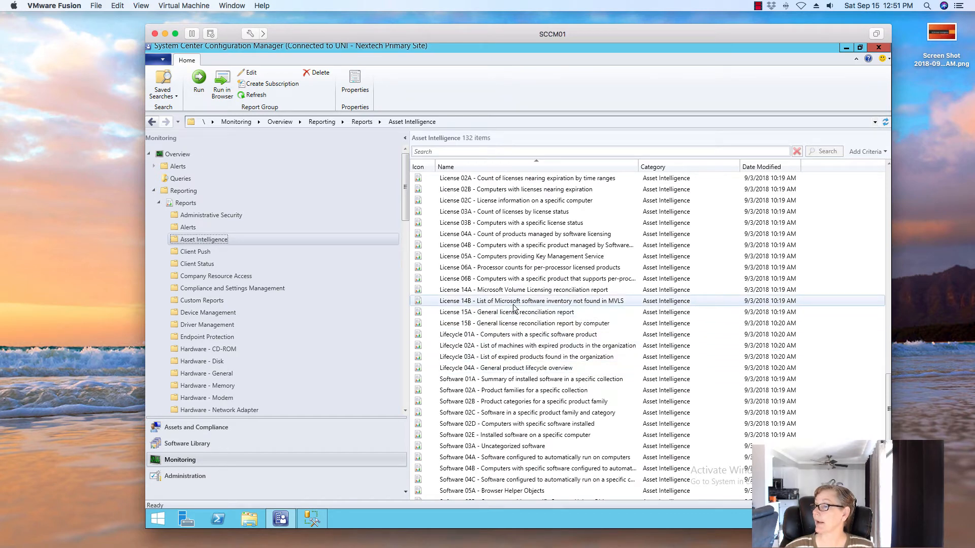
- Scroll through the 132 reports, selecting License 15A, Lifecycle 02A and Software 05A Browser Helper Objects
left_click(507, 312)
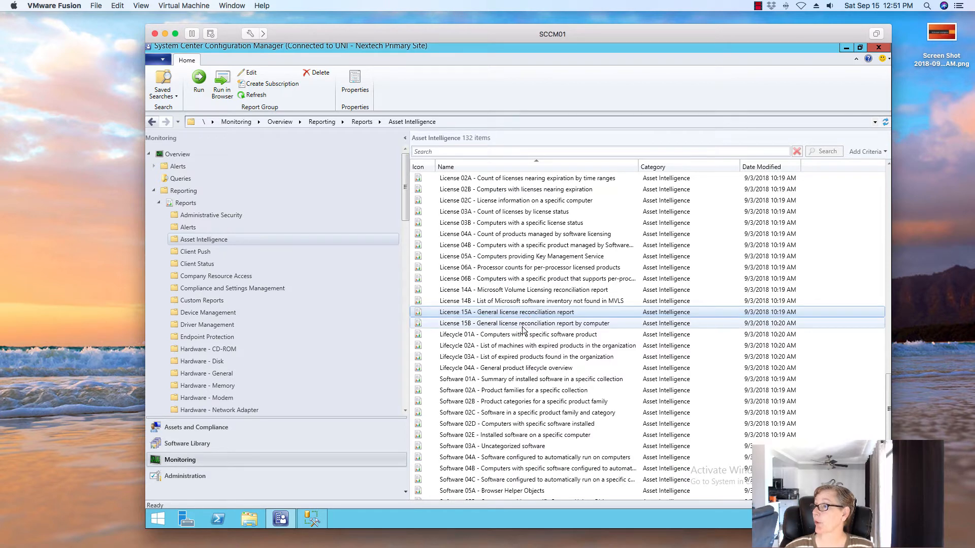
left_click(524, 323)
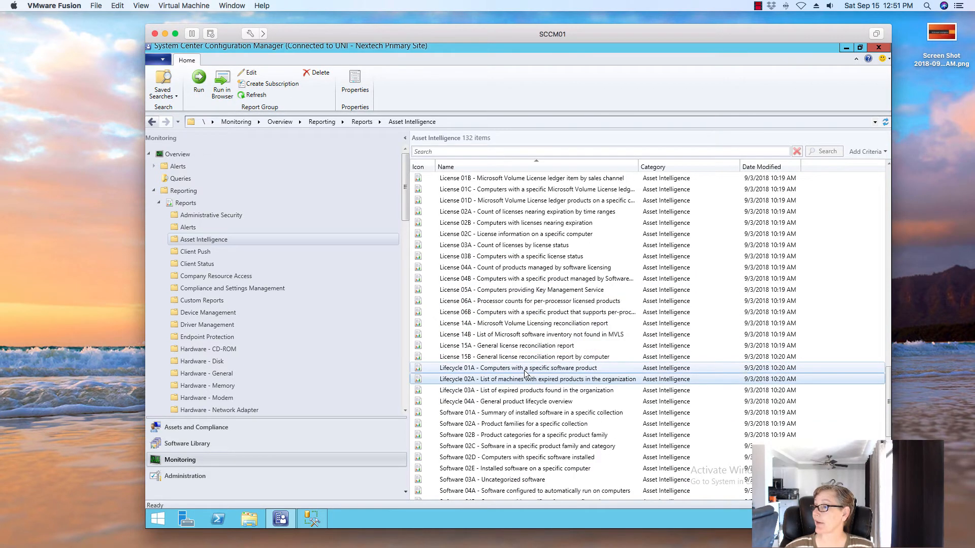
scroll("down", 3)
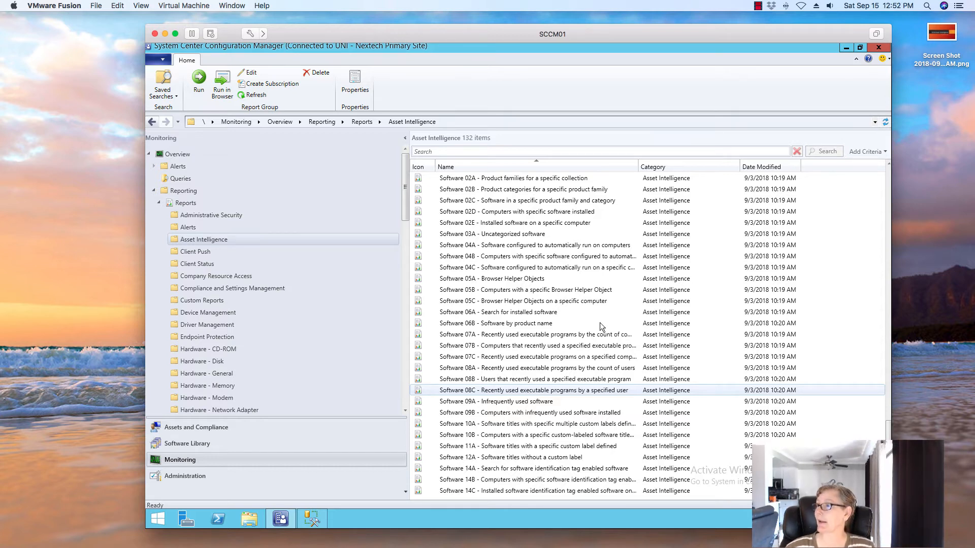
left_click(525, 290)
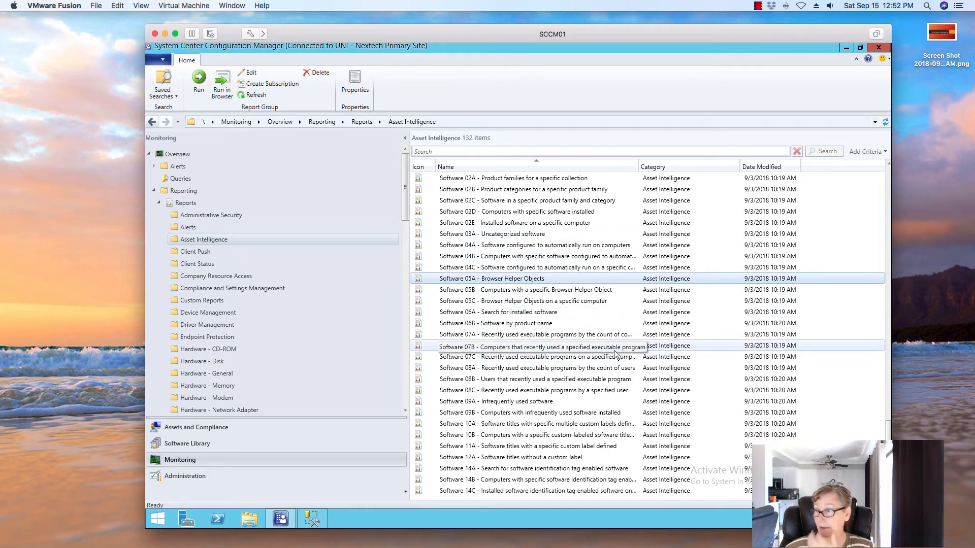
scroll("down", 3)
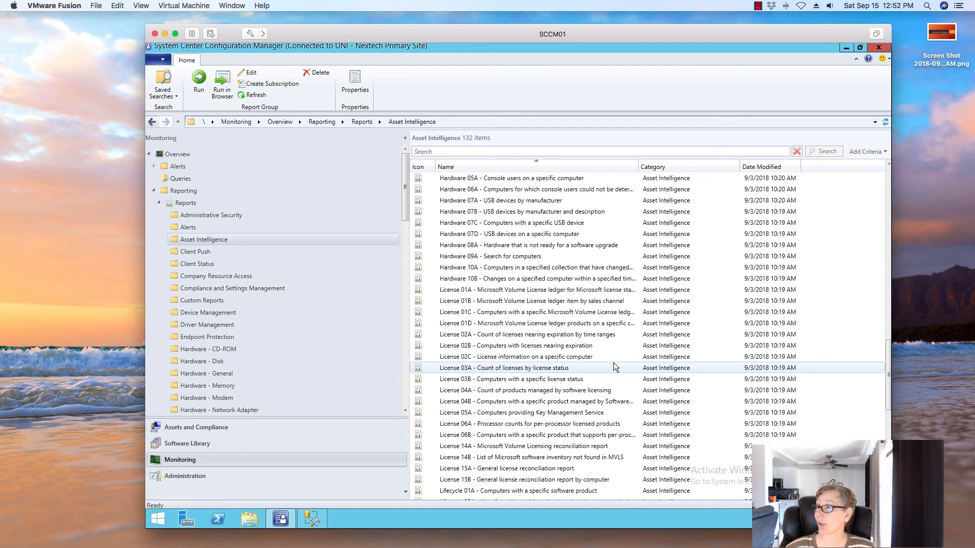